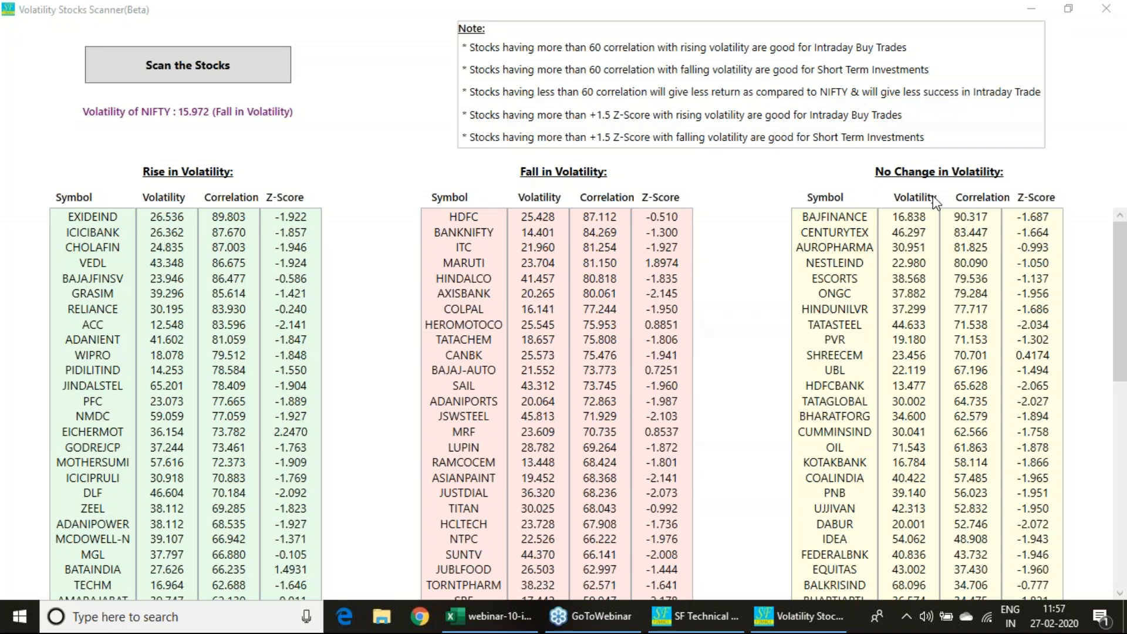
{"action": "mouse_move", "coordinate": [937, 203]}
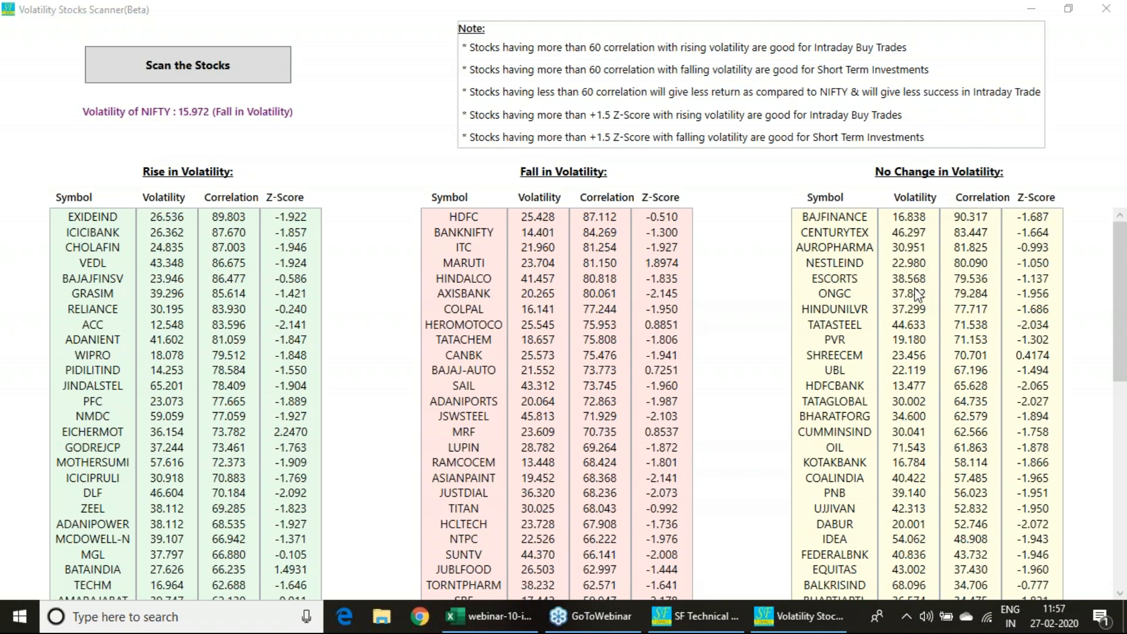
{"action": "mouse_move", "coordinate": [733, 144]}
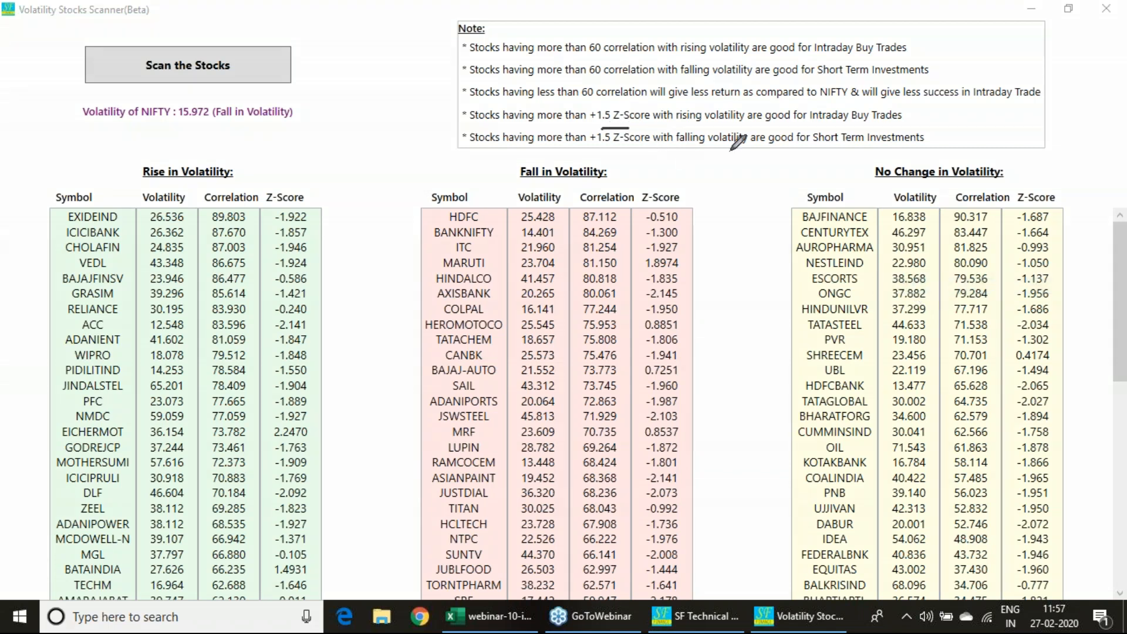
{"action": "mouse_move", "coordinate": [967, 373]}
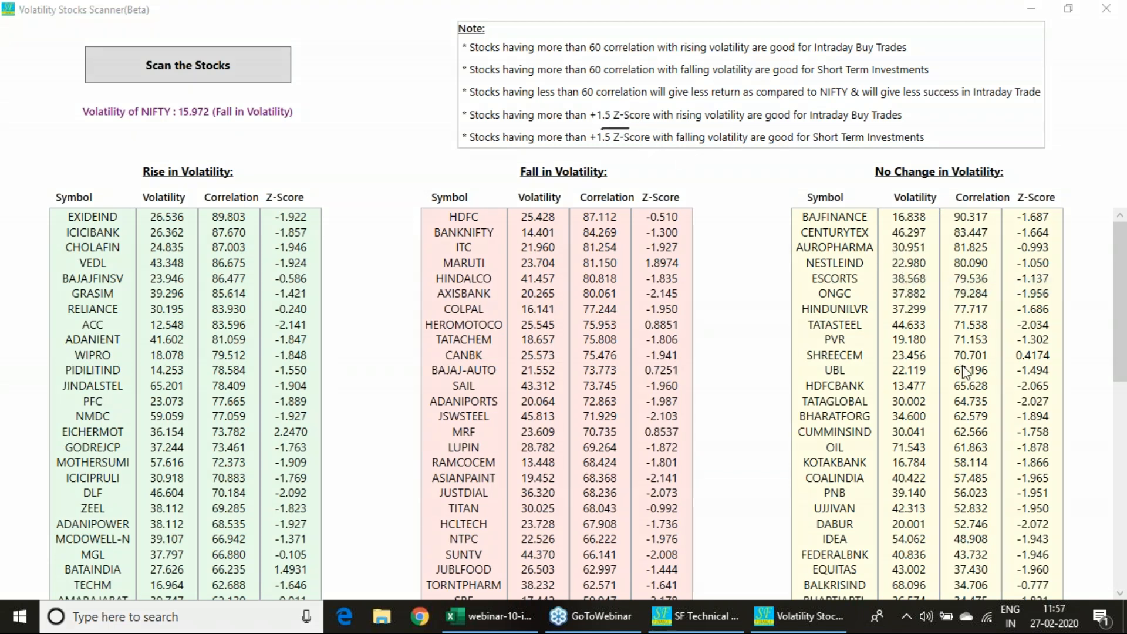
{"action": "mouse_move", "coordinate": [746, 178]}
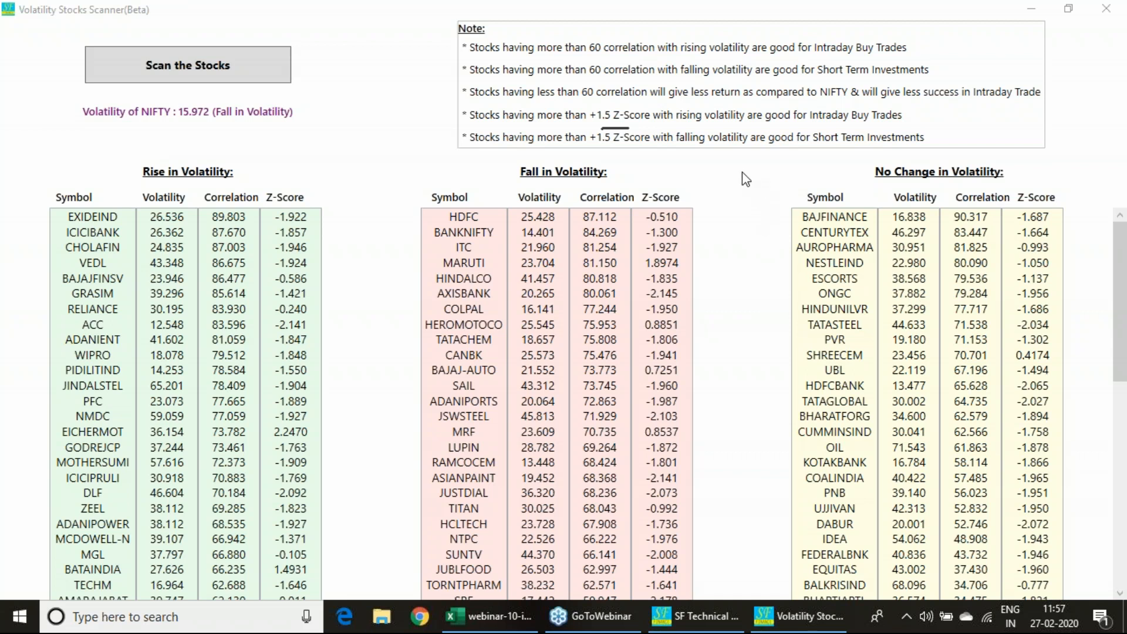
{"action": "mouse_move", "coordinate": [892, 81]}
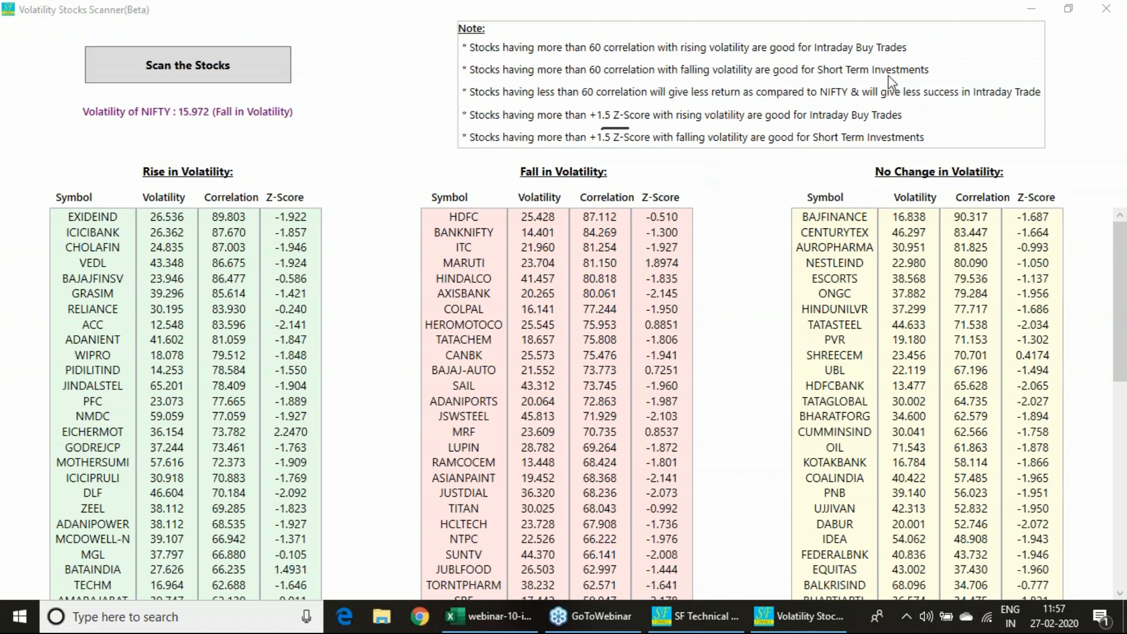
{"action": "mouse_move", "coordinate": [491, 272]}
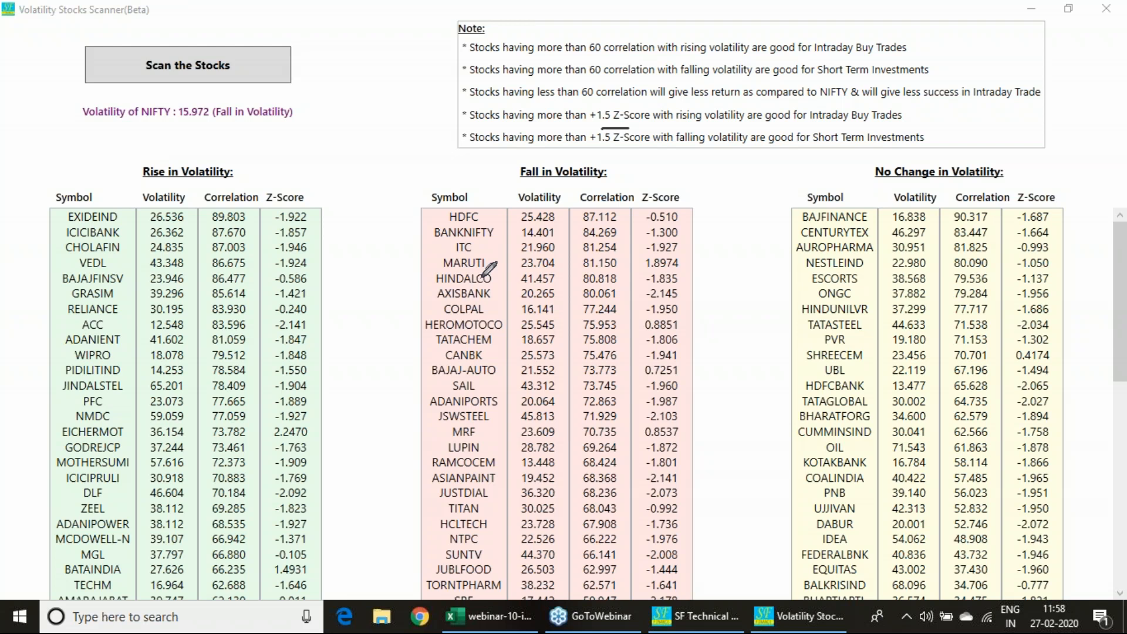
{"action": "mouse_move", "coordinate": [183, 234]}
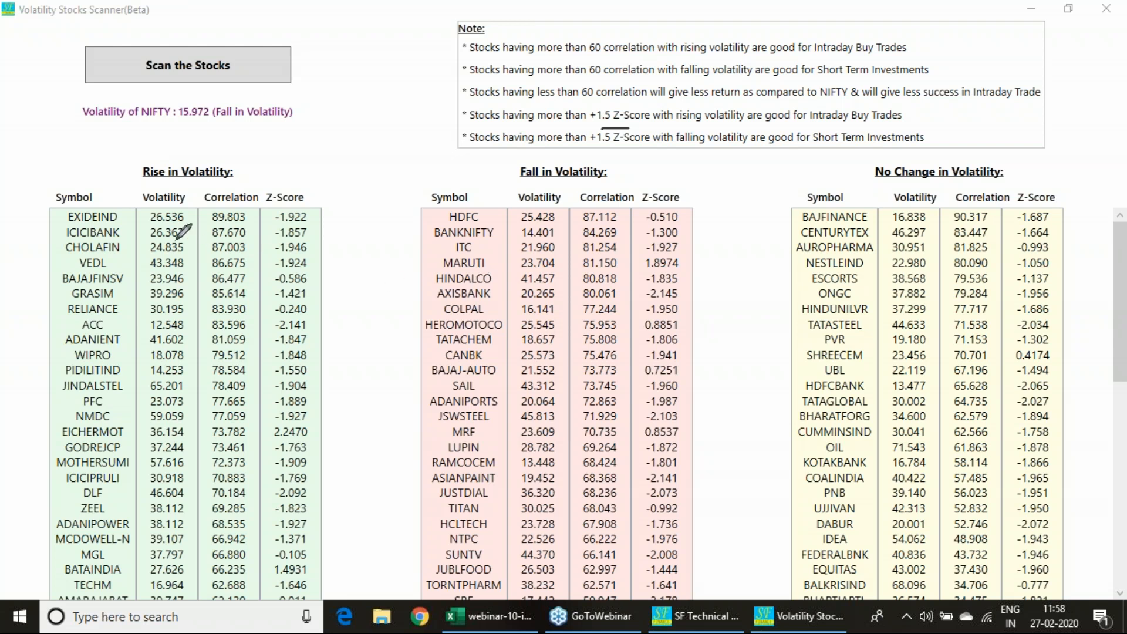
{"action": "mouse_move", "coordinate": [190, 197]}
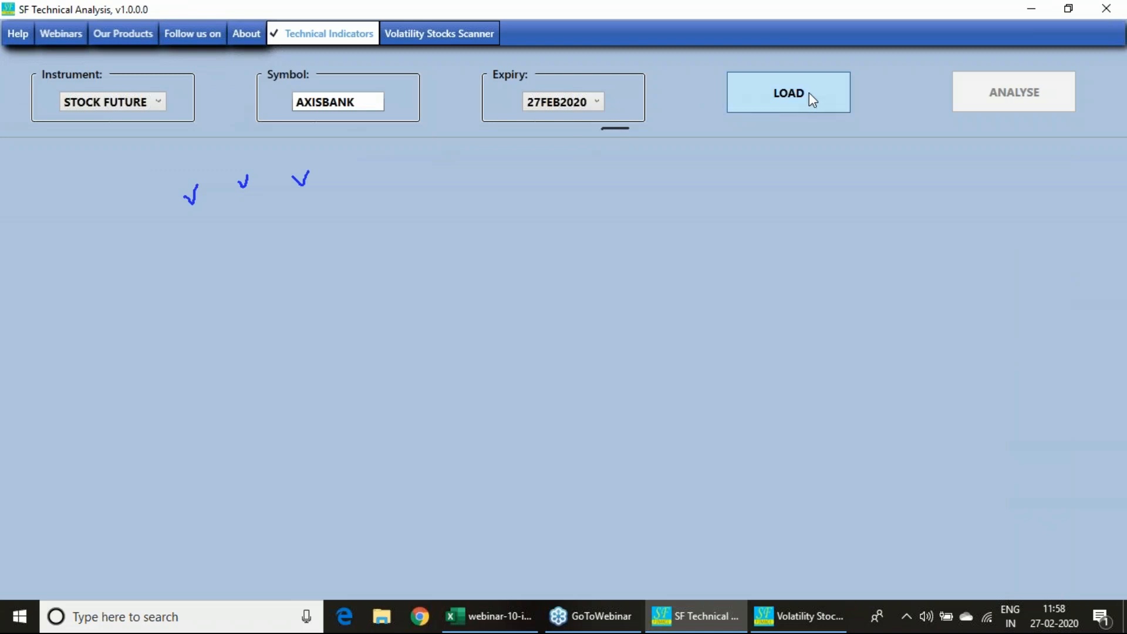
Load the AXISBANK 27FEB2020 future data, confirm the success message and run Analyse
{"action": "left_click", "coordinate": [788, 92]}
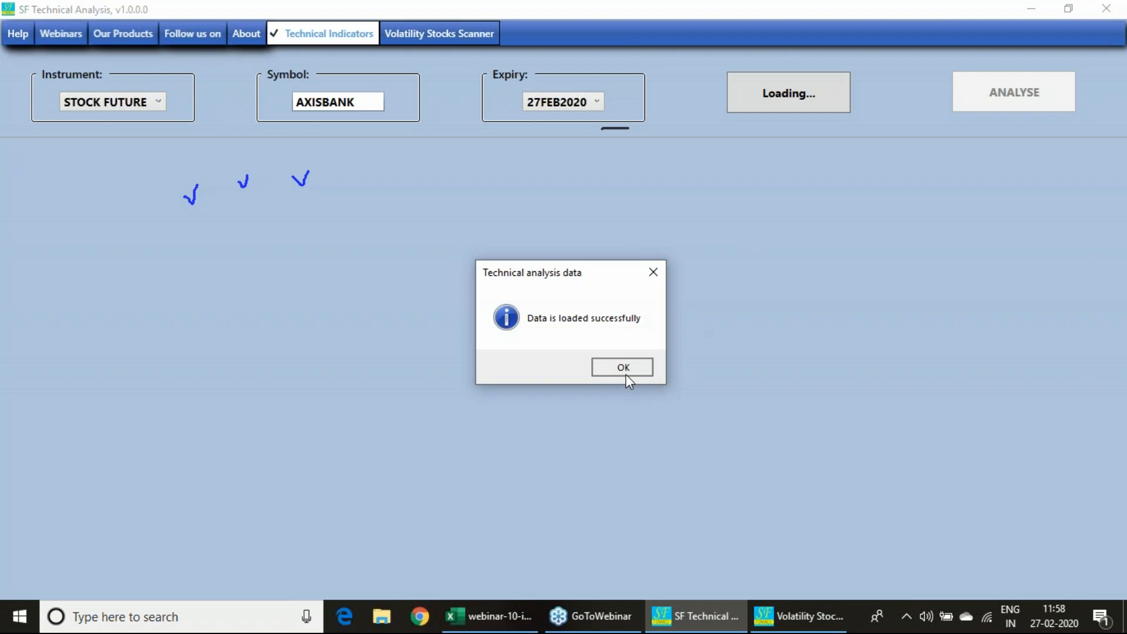
{"action": "left_click", "coordinate": [622, 367]}
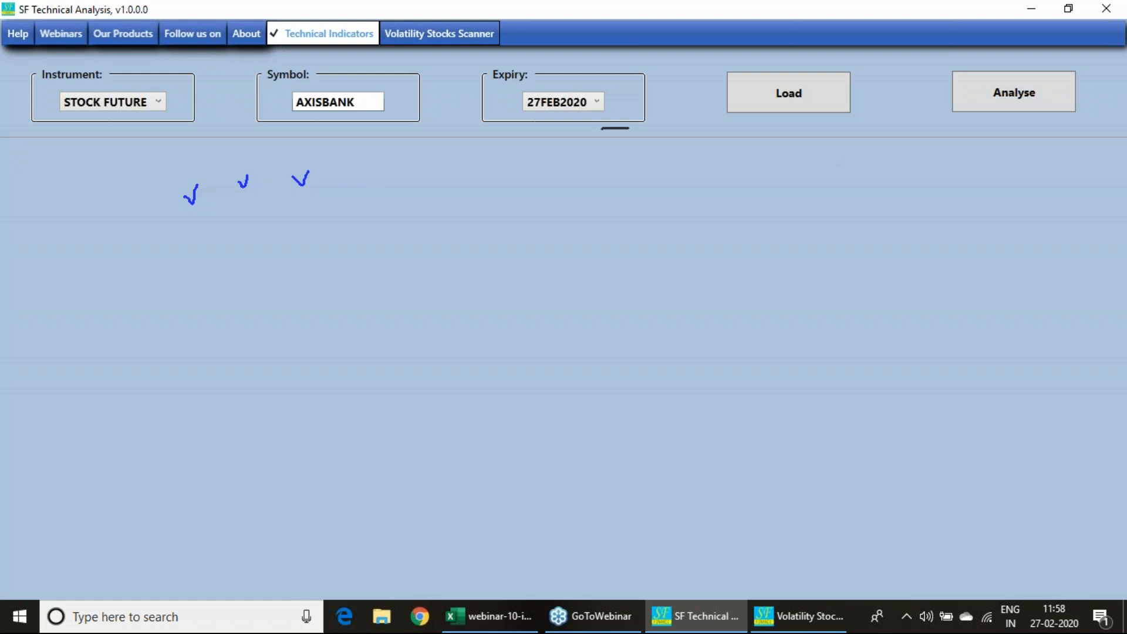
{"action": "left_click", "coordinate": [339, 101]}
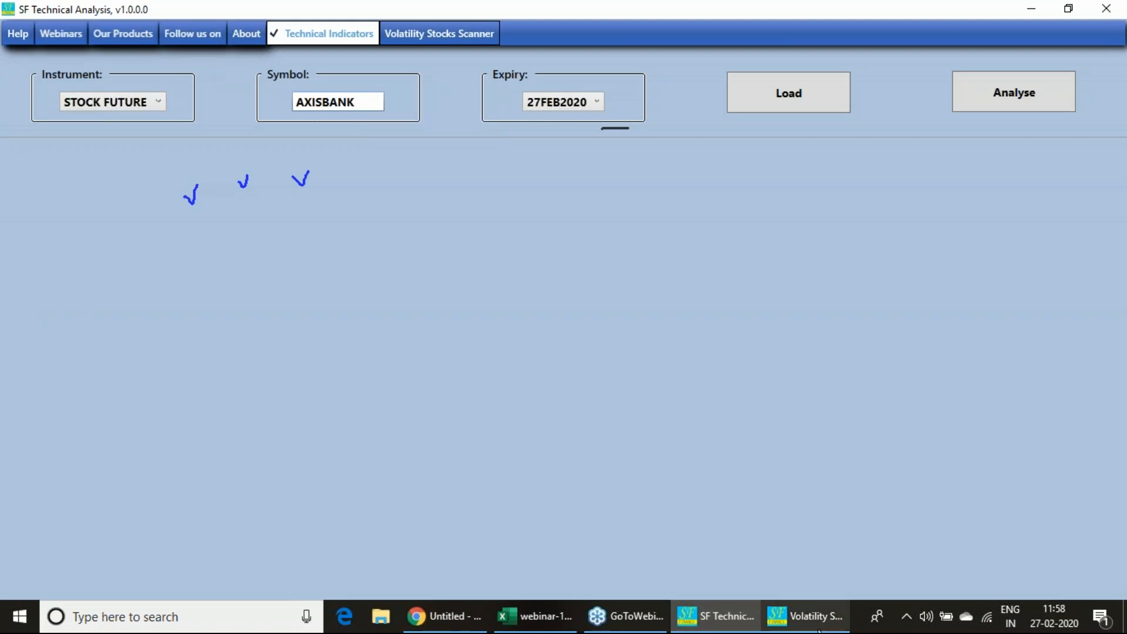
{"action": "left_click", "coordinate": [1012, 92]}
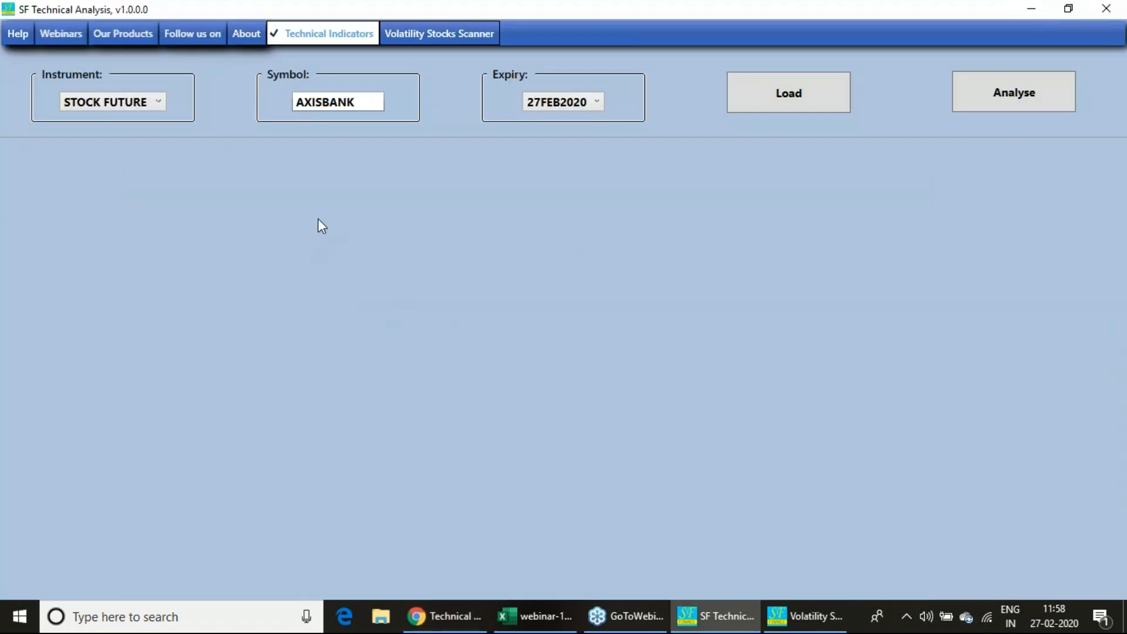
{"action": "mouse_move", "coordinate": [807, 616]}
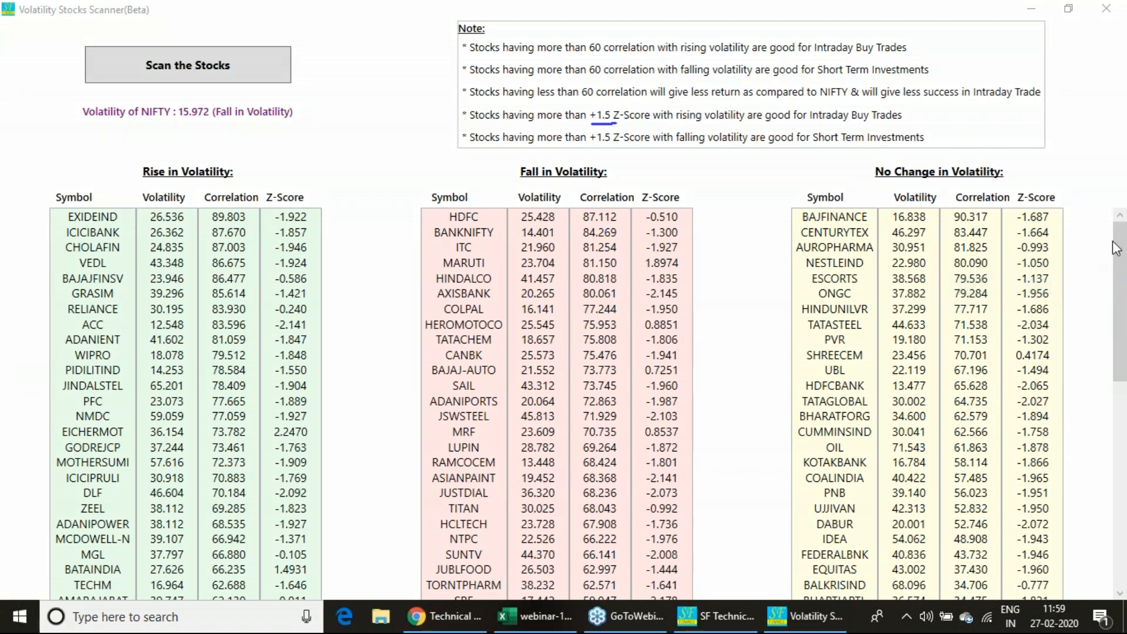
{"action": "mouse_move", "coordinate": [1082, 272]}
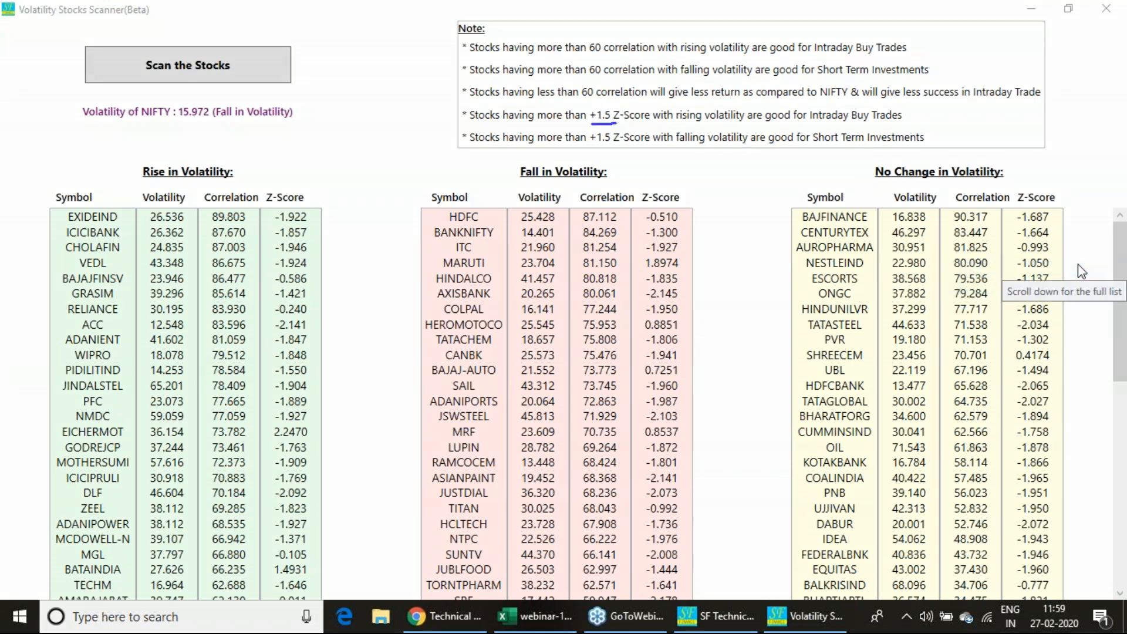
{"action": "mouse_move", "coordinate": [1111, 221]}
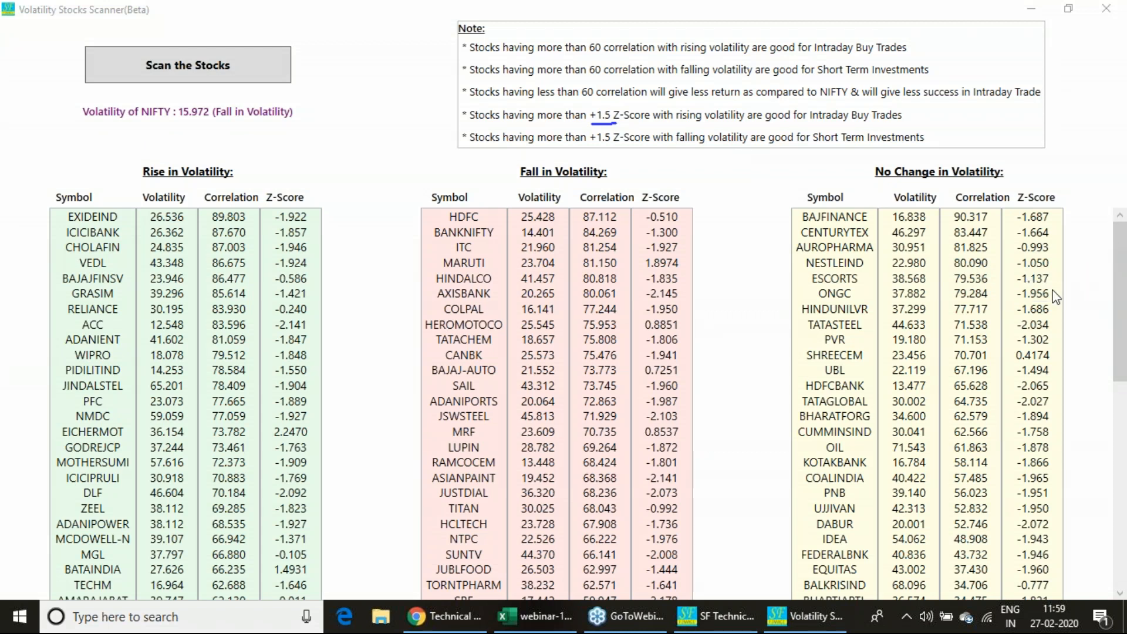
{"action": "mouse_move", "coordinate": [991, 296]}
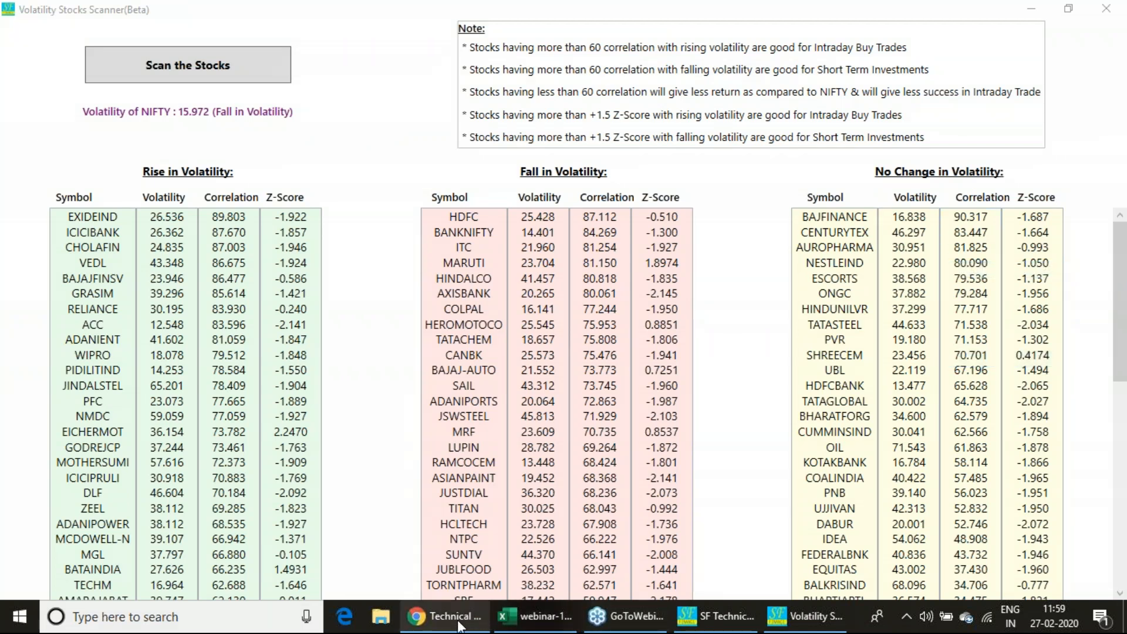
{"action": "mouse_move", "coordinate": [444, 616]}
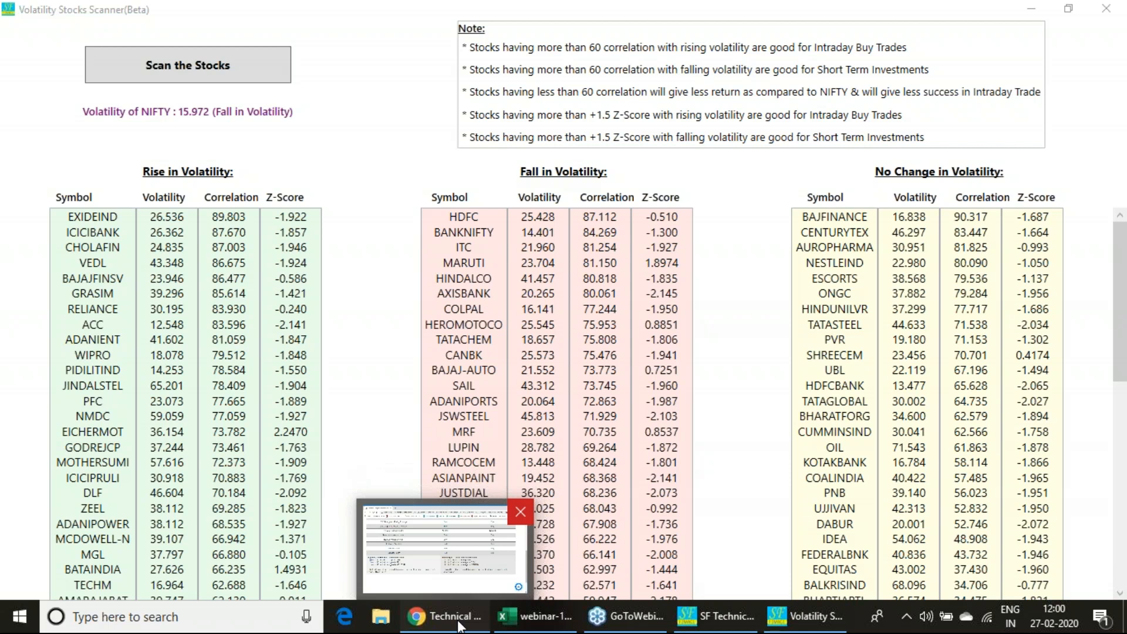
View the AXISBANK indicator summary in Chrome, then switch to the z-score workbook in Excel
{"action": "left_click", "coordinate": [444, 617]}
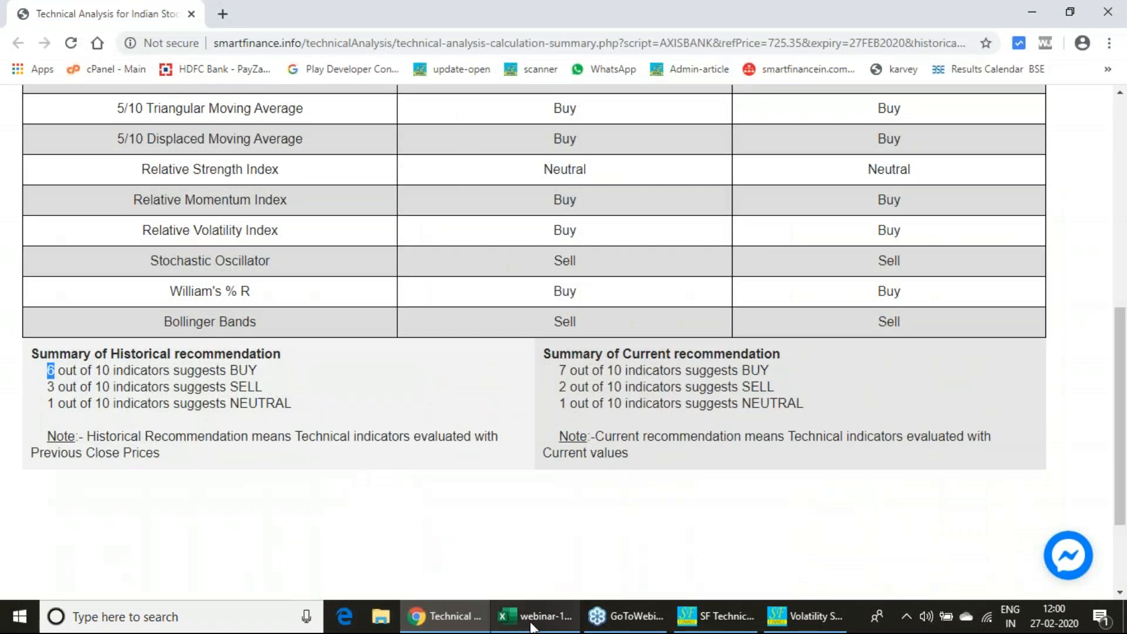
{"action": "left_click", "coordinate": [799, 617]}
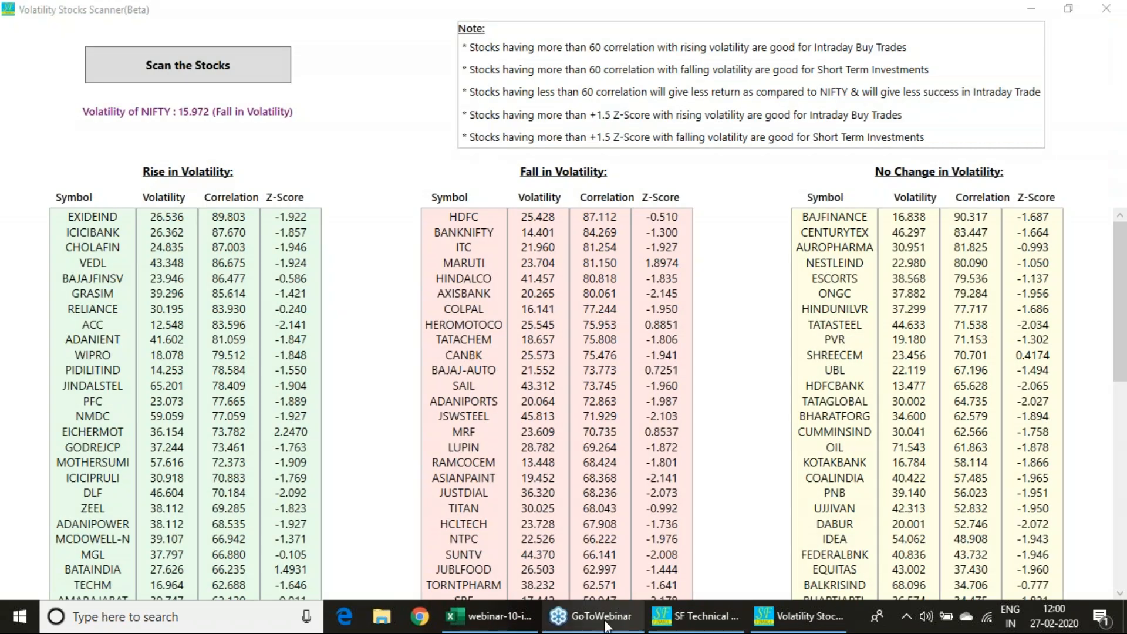
{"action": "left_click", "coordinate": [488, 616]}
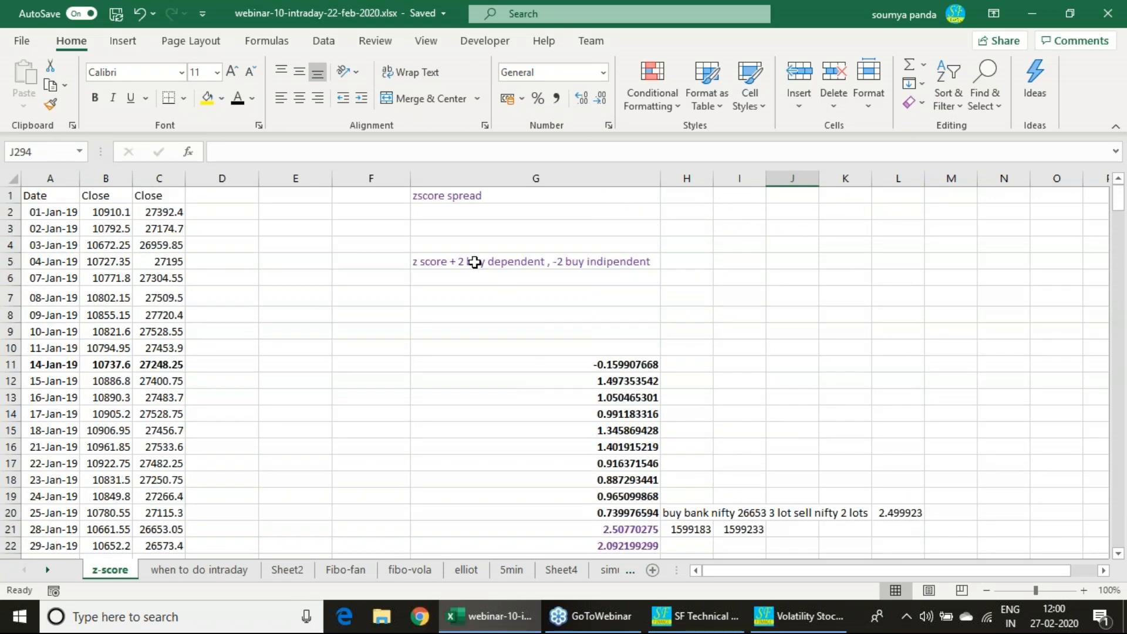
Select the buy-rule note and a closing price, then circle the +2/-2 z-score rule with ink
{"action": "left_click", "coordinate": [535, 261]}
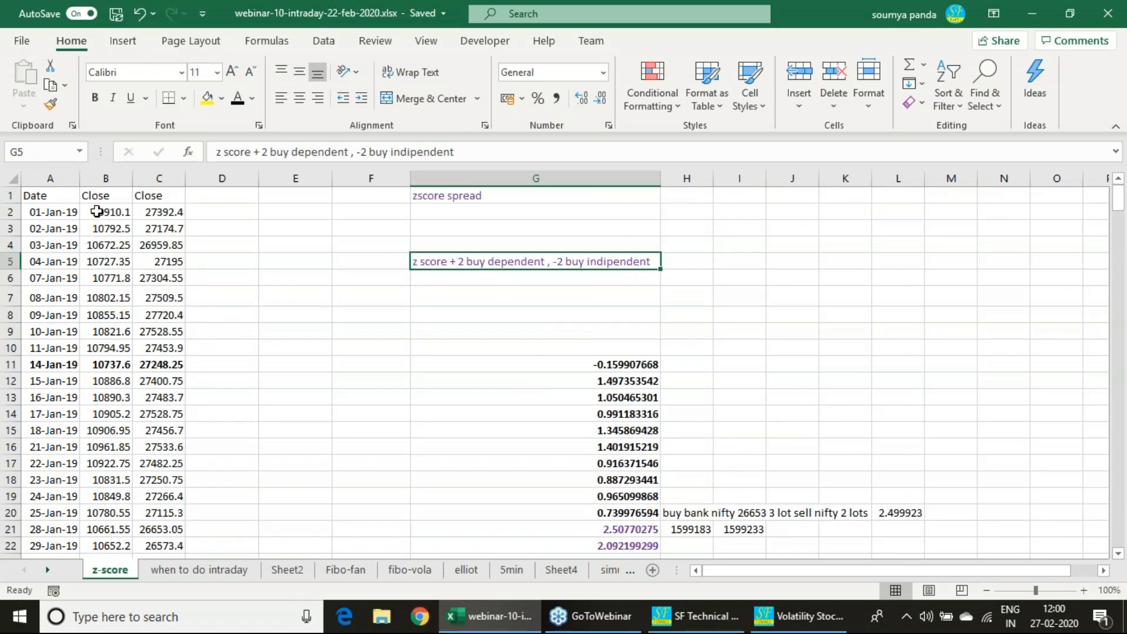
{"action": "left_click", "coordinate": [159, 211]}
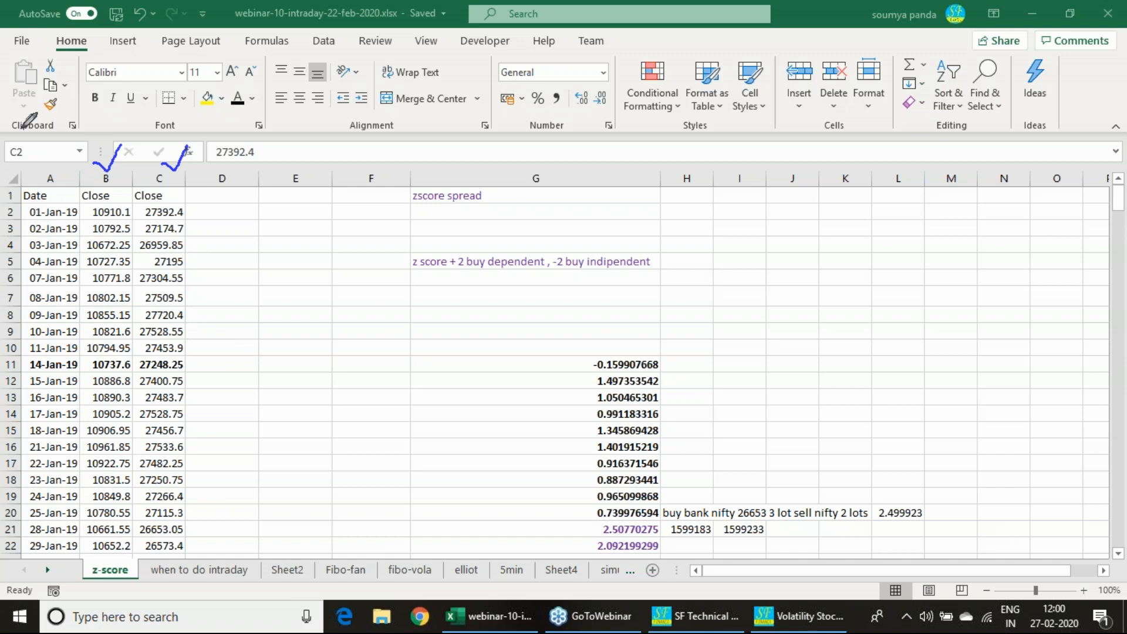
{"action": "mouse_move", "coordinate": [677, 354]}
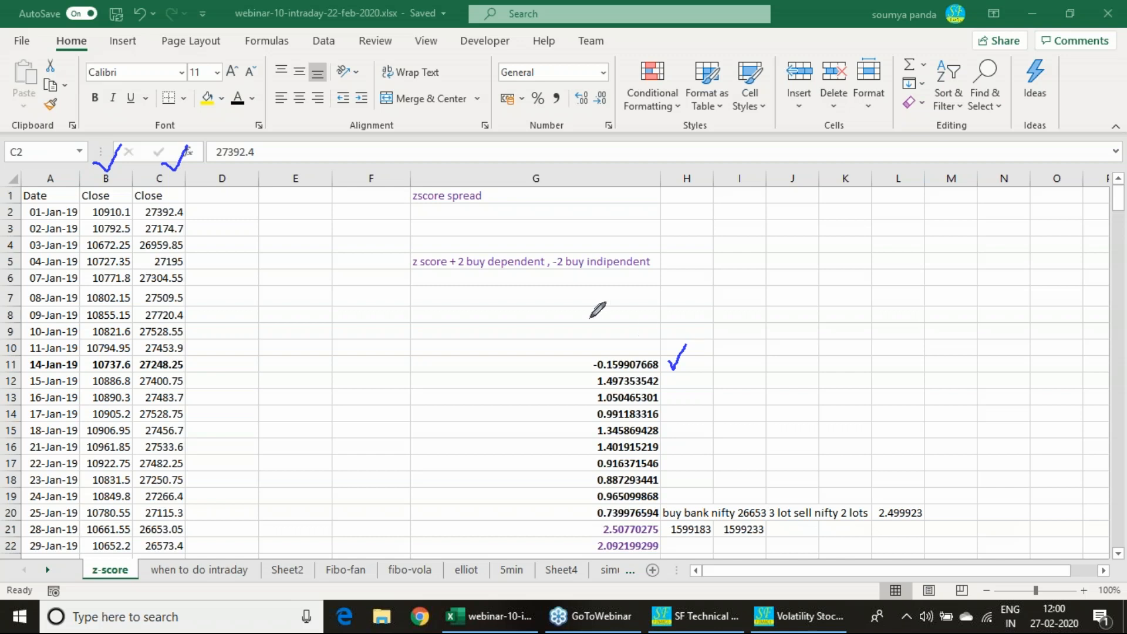
{"action": "left_click_drag", "start_coordinate": [413, 278], "coordinate": [528, 280]}
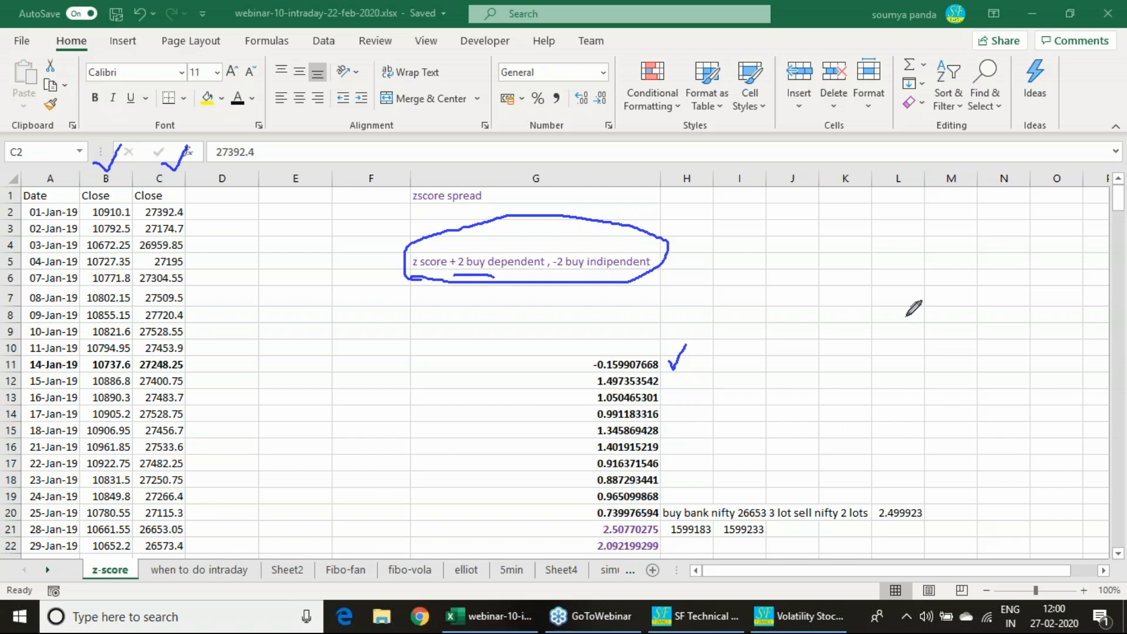
{"action": "mouse_move", "coordinate": [524, 248]}
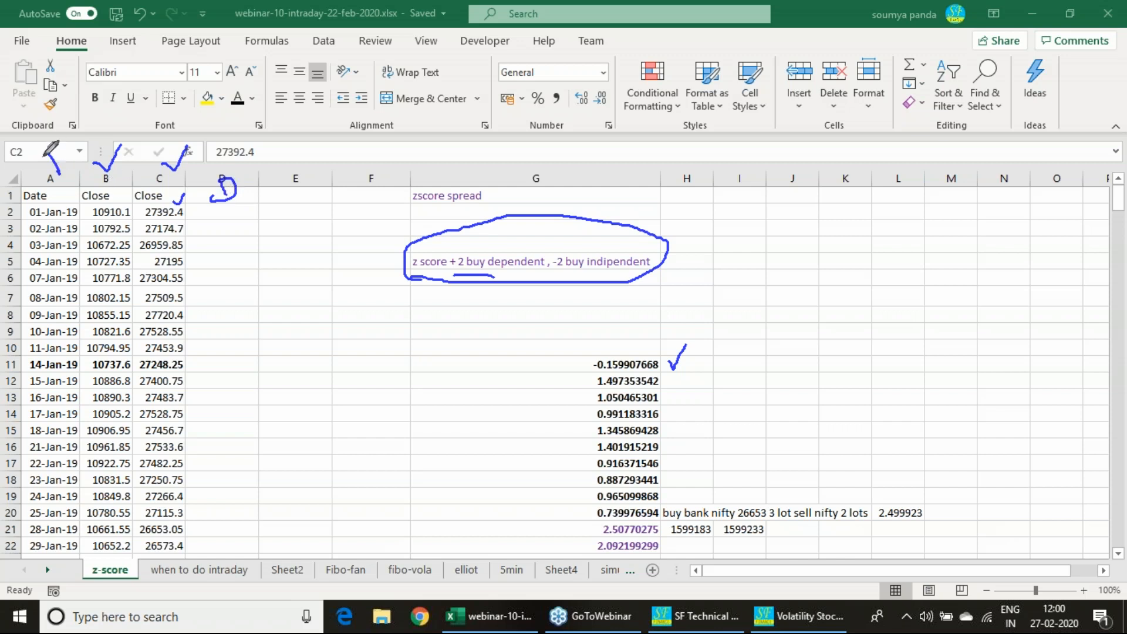
{"action": "mouse_move", "coordinate": [545, 257]}
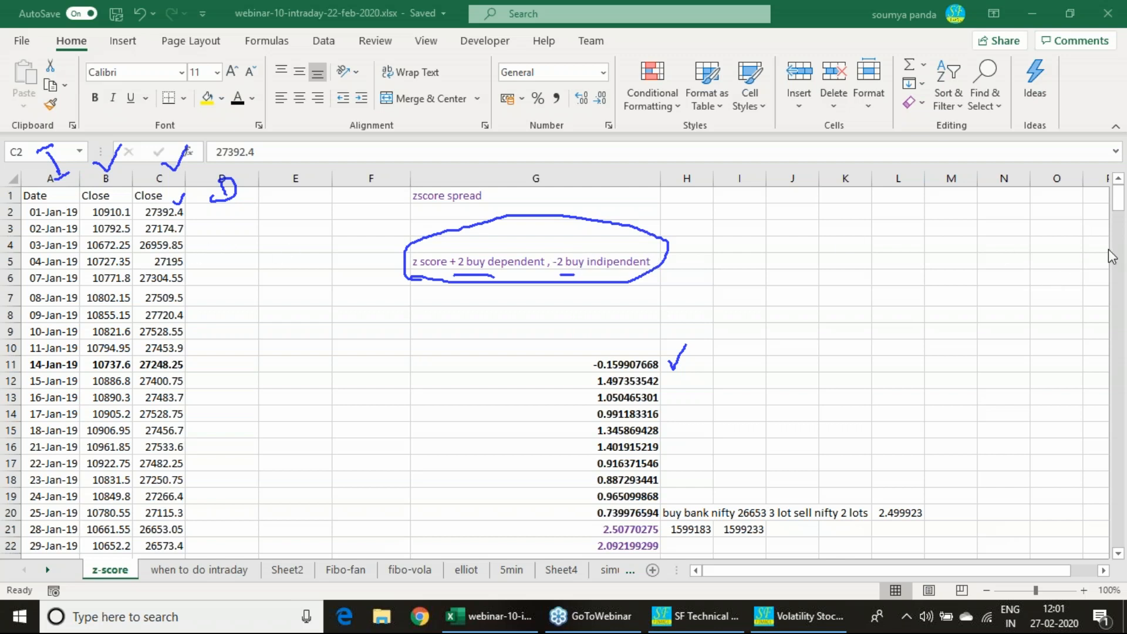
{"action": "left_click", "coordinate": [1002, 357]}
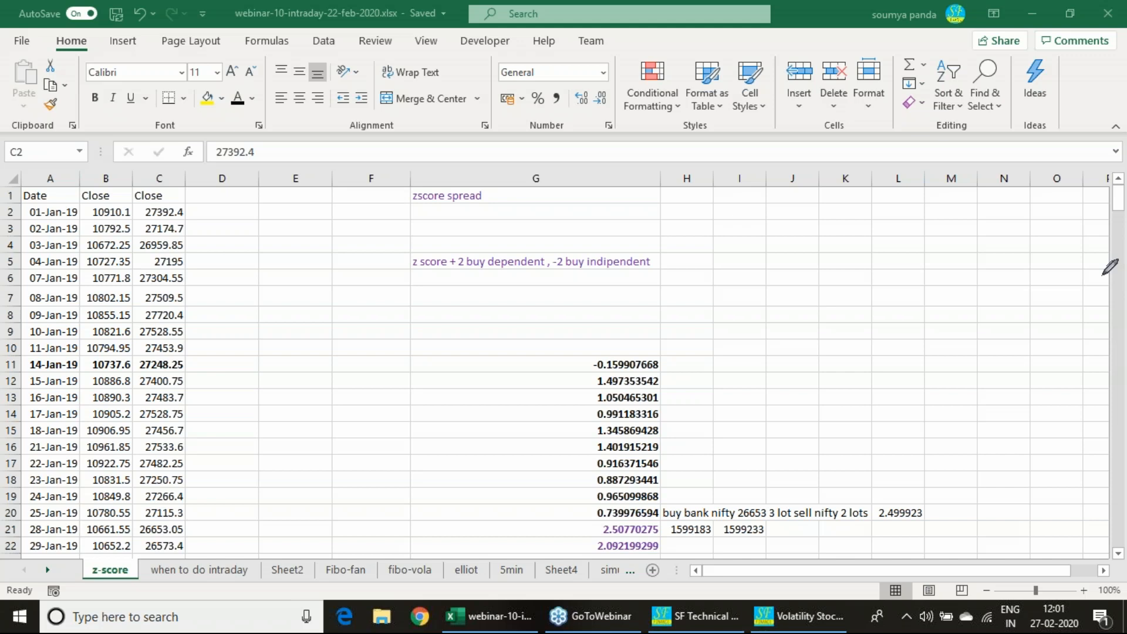
{"action": "mouse_move", "coordinate": [678, 504]}
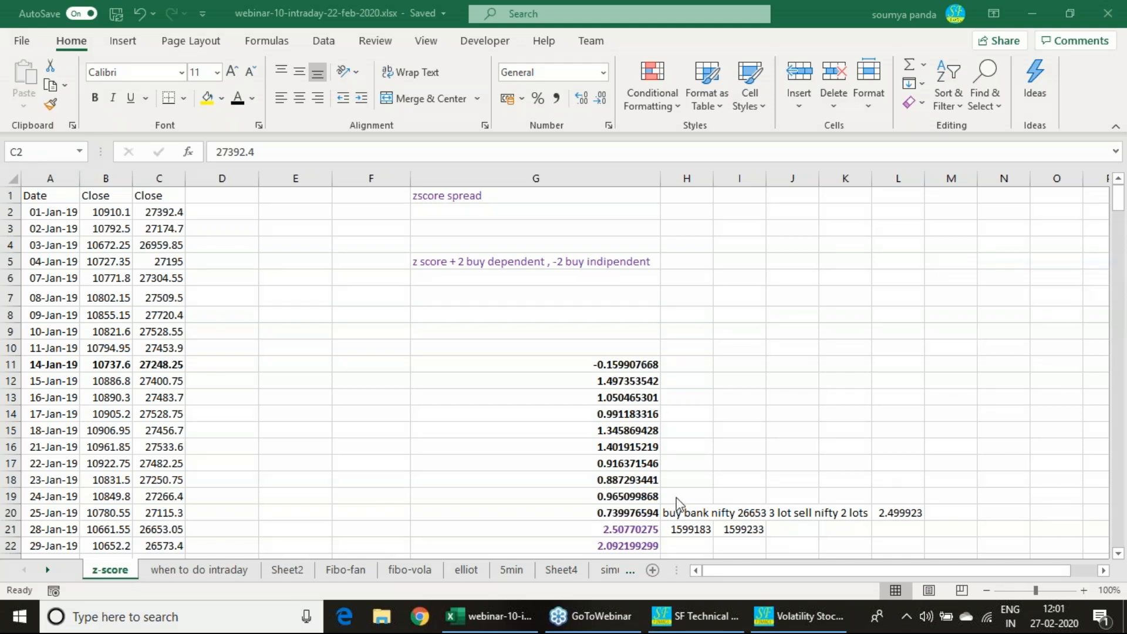
{"action": "left_click", "coordinate": [159, 212]}
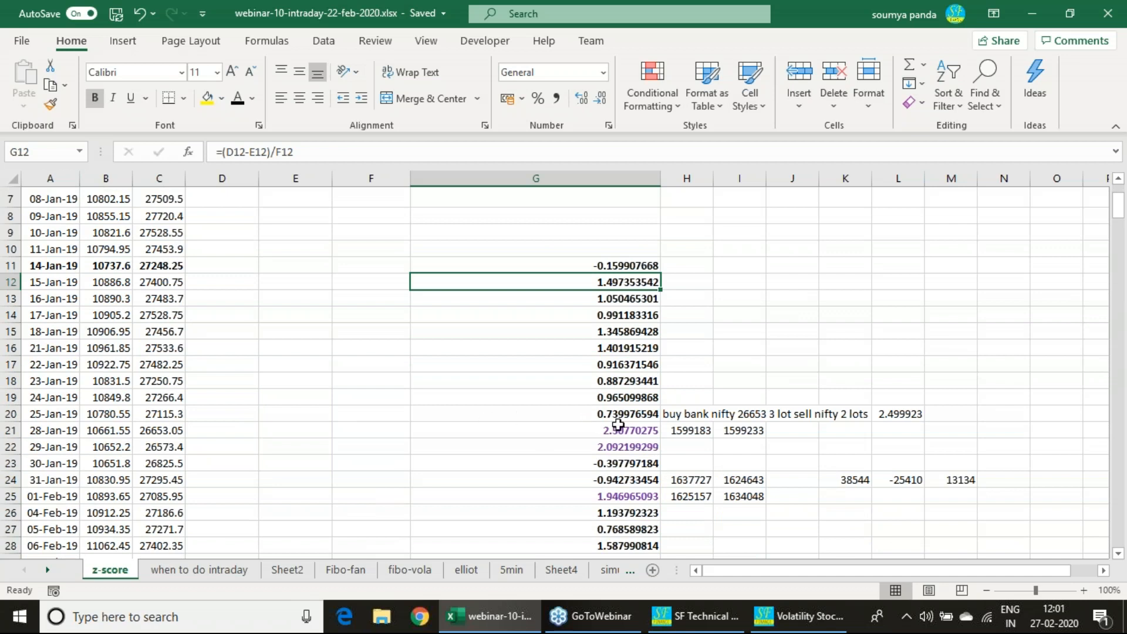
{"action": "left_click", "coordinate": [535, 430]}
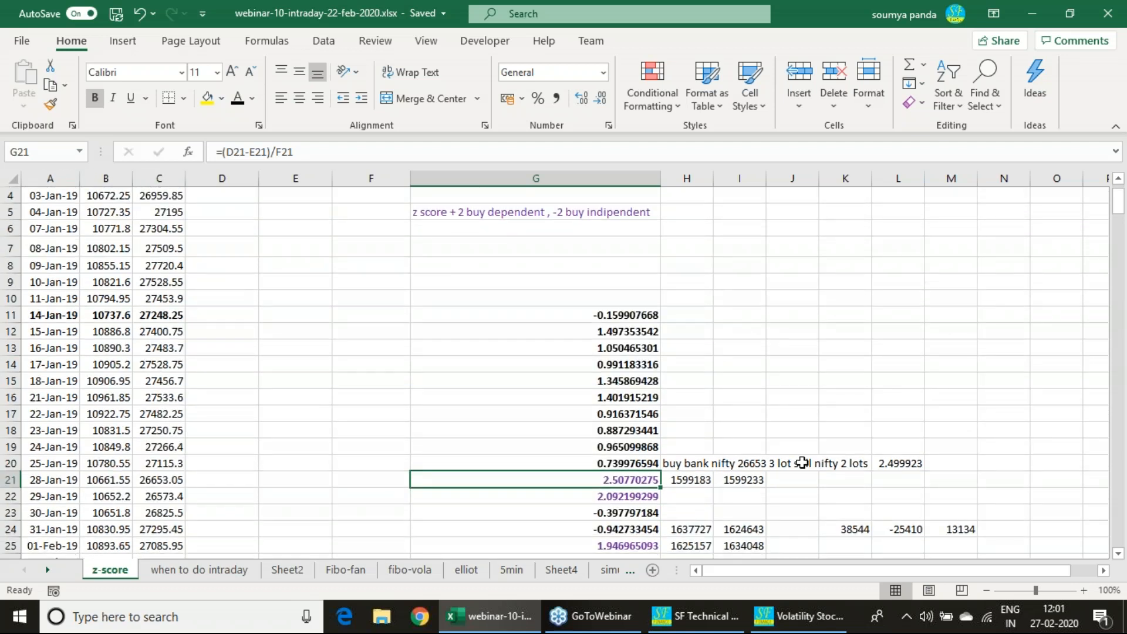
{"action": "mouse_move", "coordinate": [867, 470]}
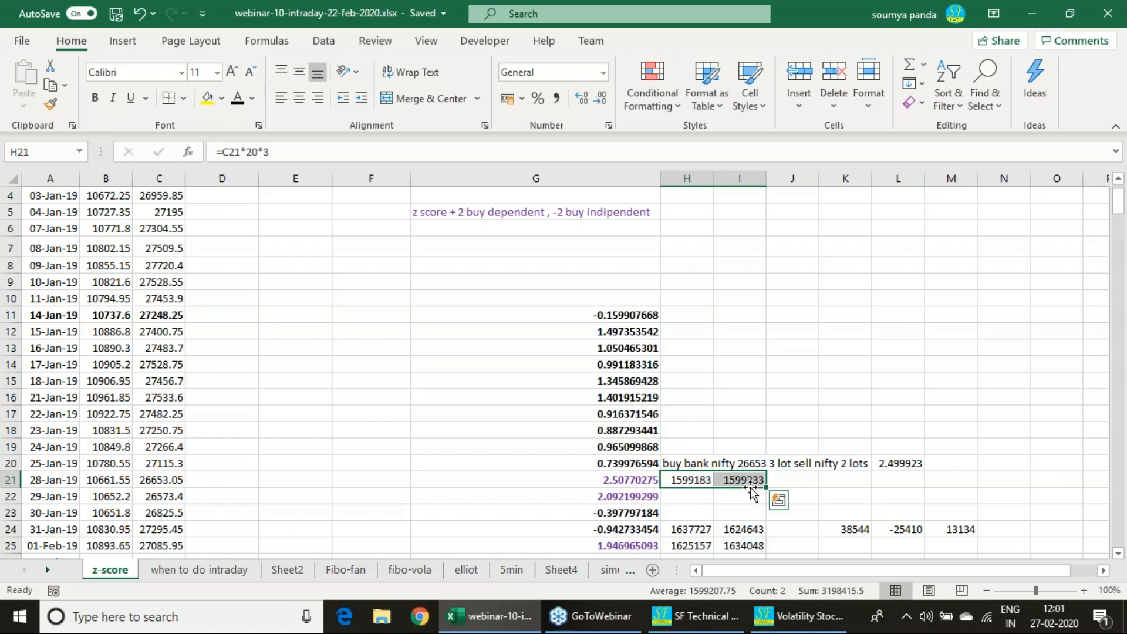
{"action": "mouse_move", "coordinate": [785, 480]}
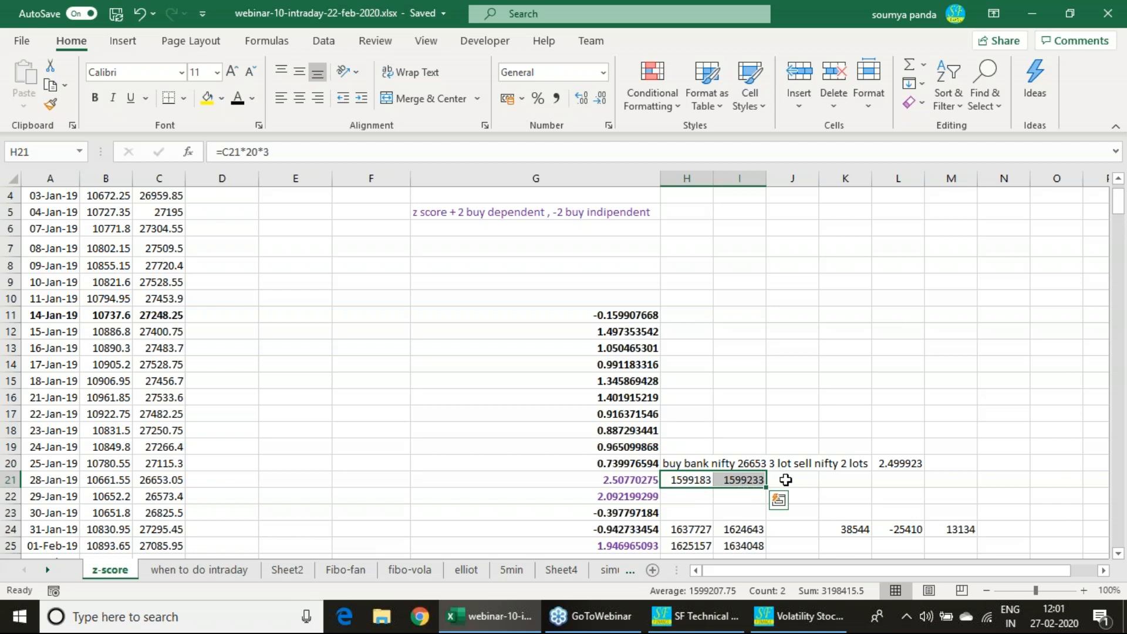
{"action": "scroll", "scroll_direction": "down", "scroll_amount": 3}
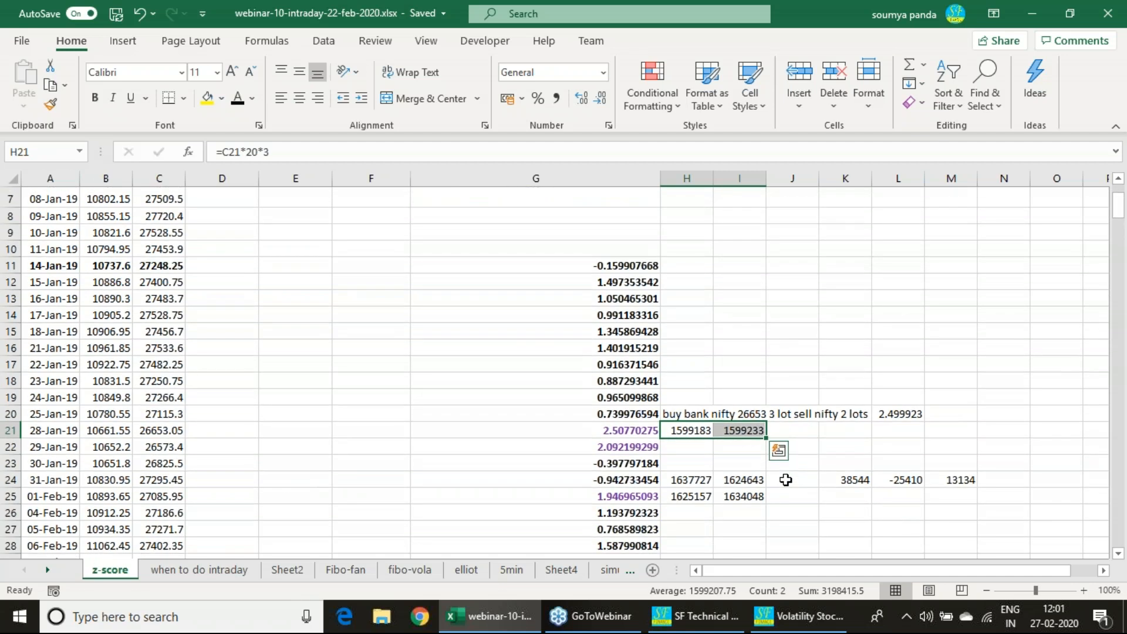
{"action": "mouse_move", "coordinate": [790, 451]}
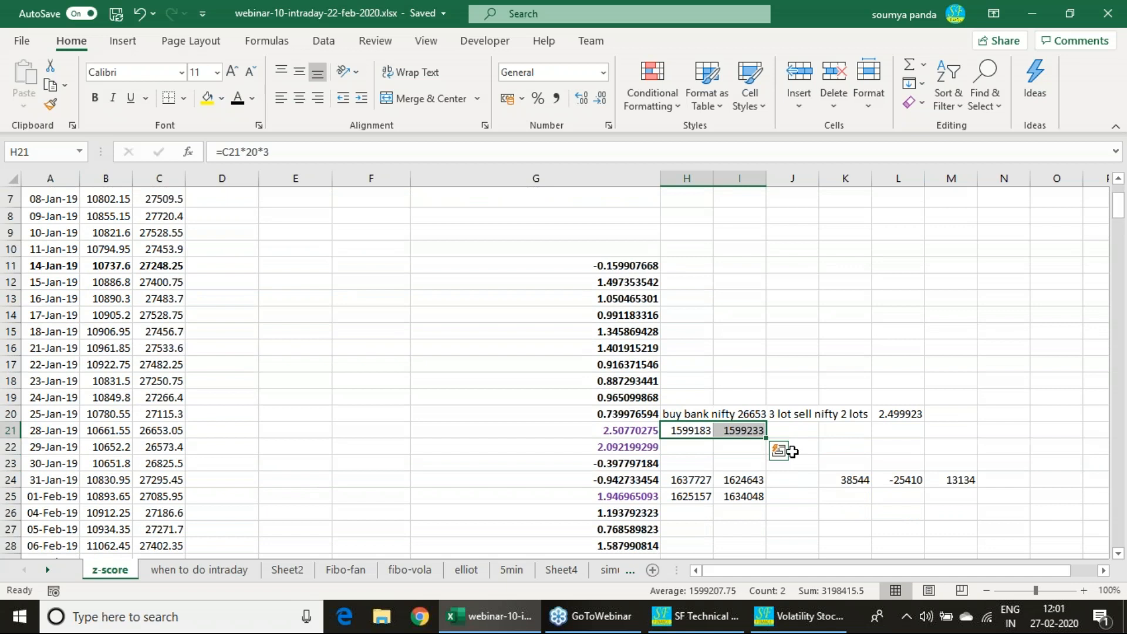
{"action": "left_click", "coordinate": [536, 431]}
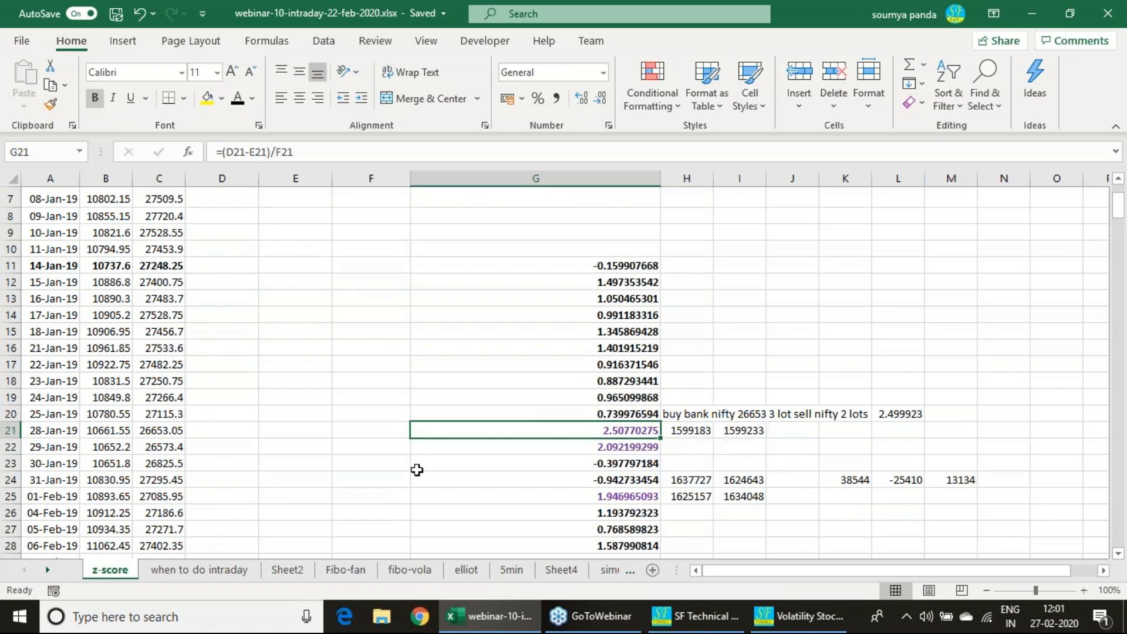
{"action": "mouse_move", "coordinate": [62, 444]}
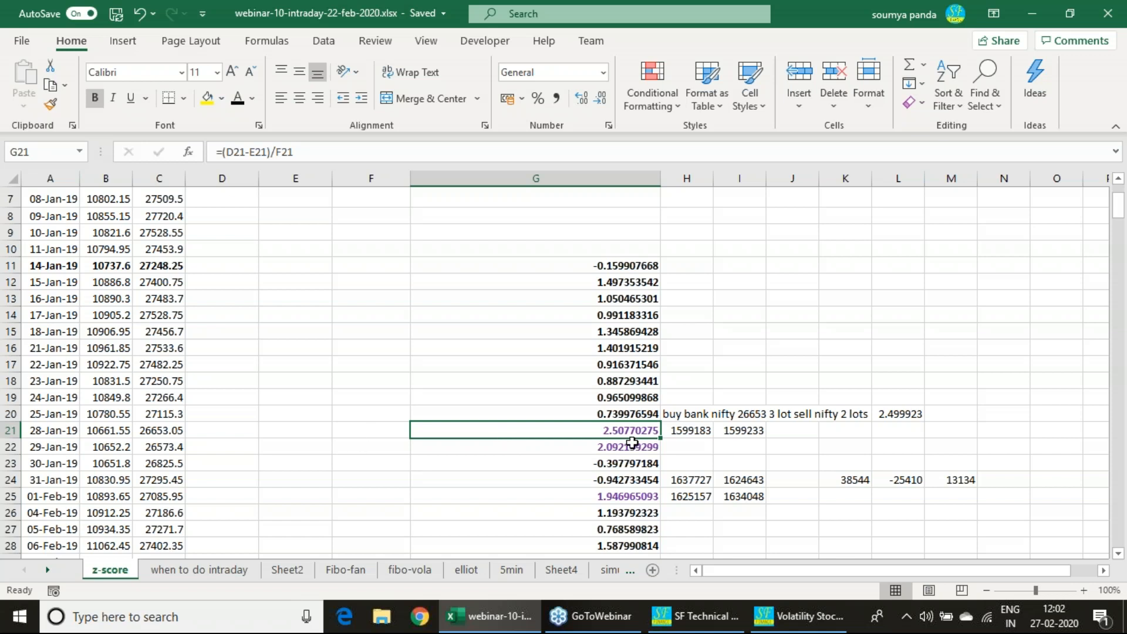
{"action": "mouse_move", "coordinate": [658, 459]}
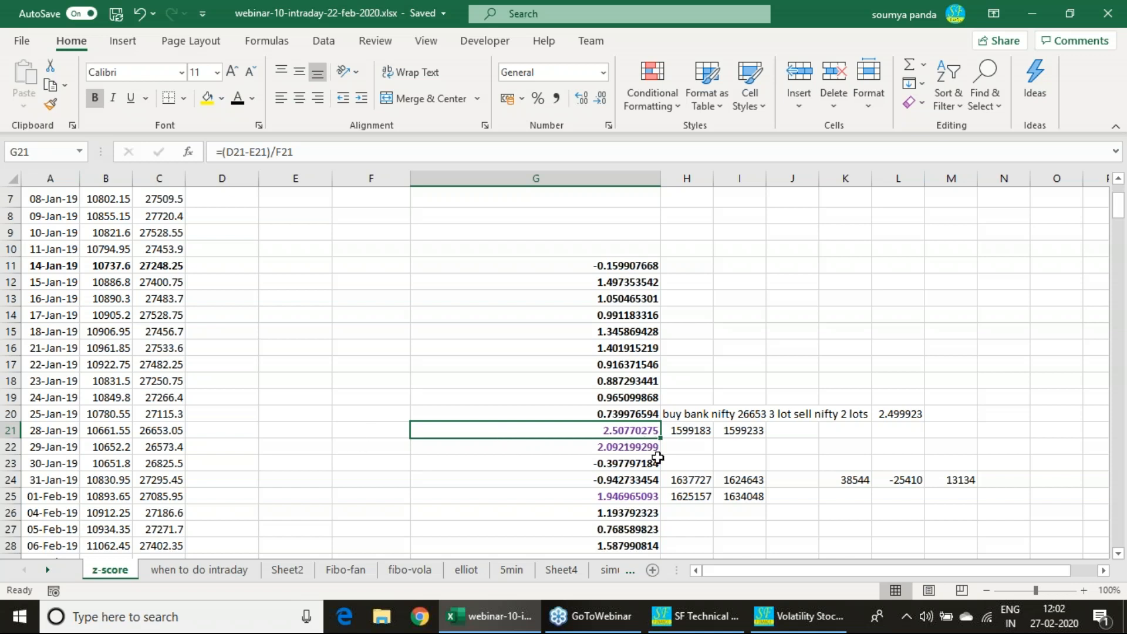
{"action": "mouse_move", "coordinate": [653, 488]}
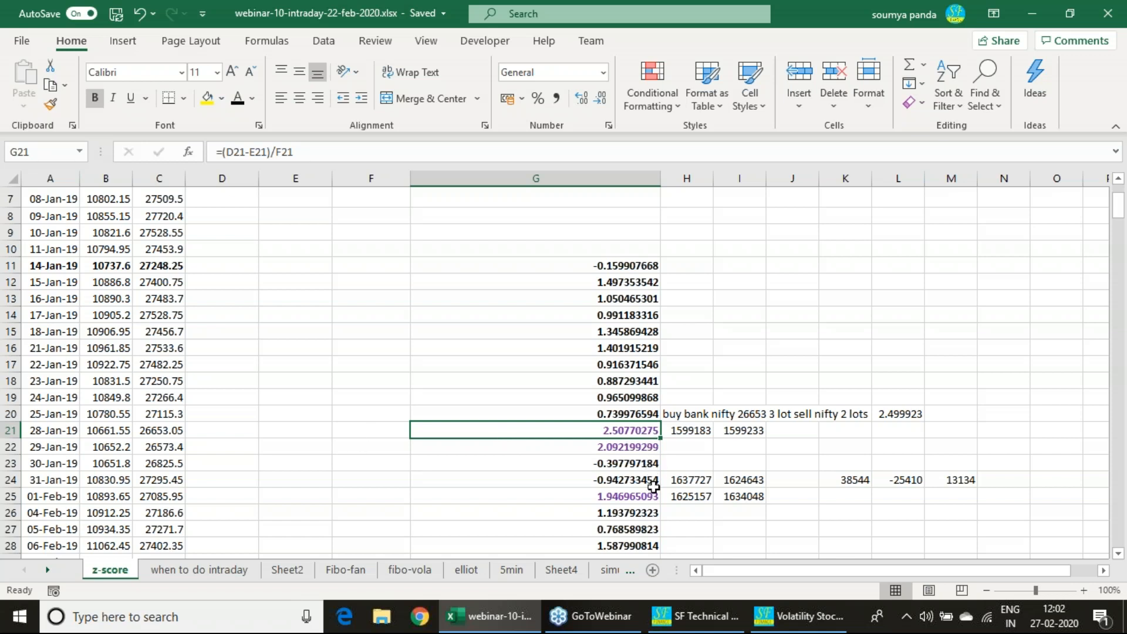
{"action": "left_click", "coordinate": [535, 479]}
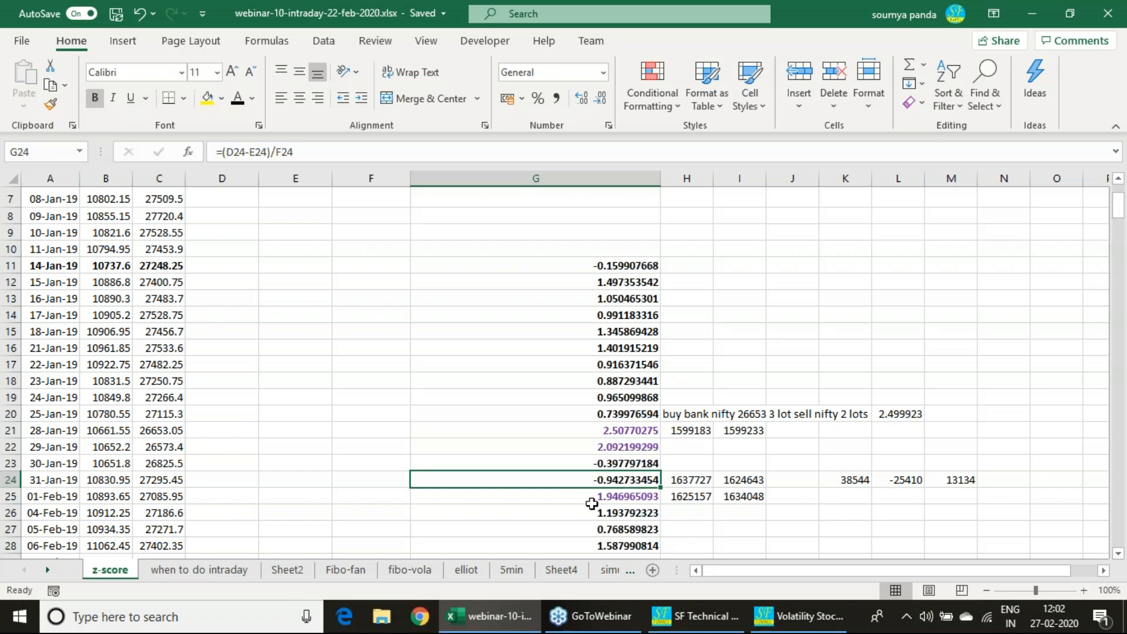
{"action": "mouse_move", "coordinate": [631, 433]}
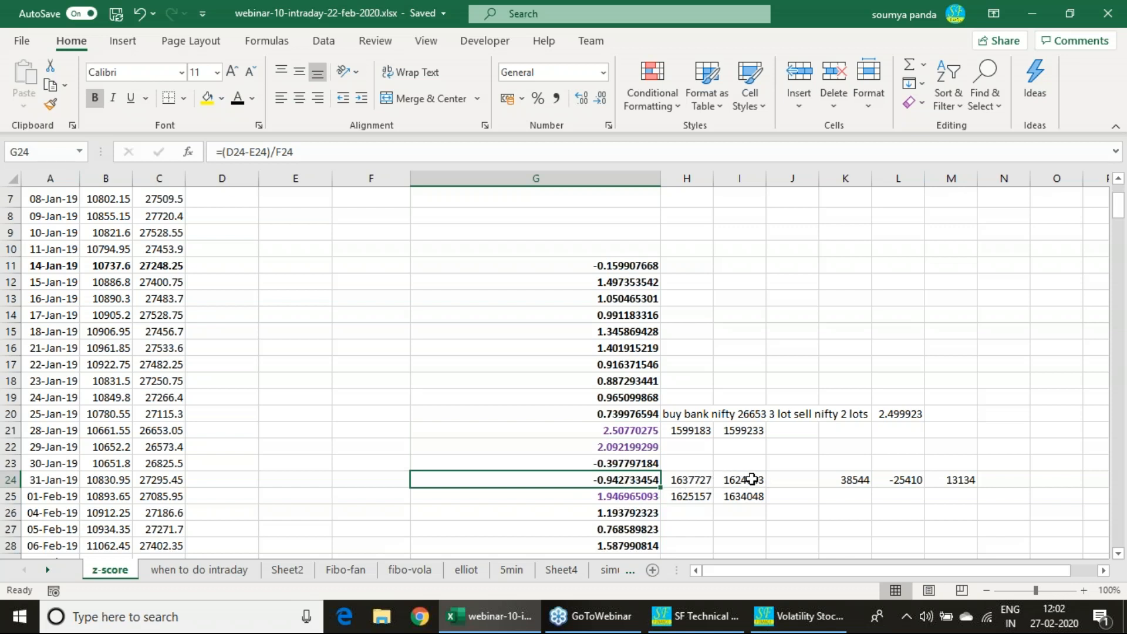
{"action": "left_click", "coordinate": [686, 479]}
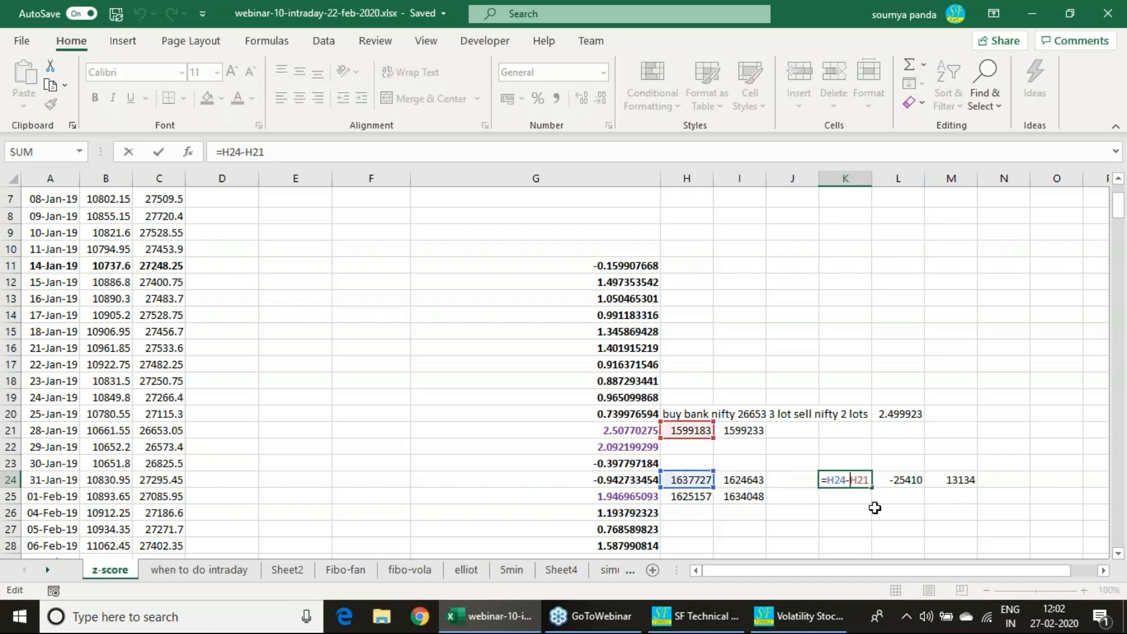
{"action": "key", "text": "enter"}
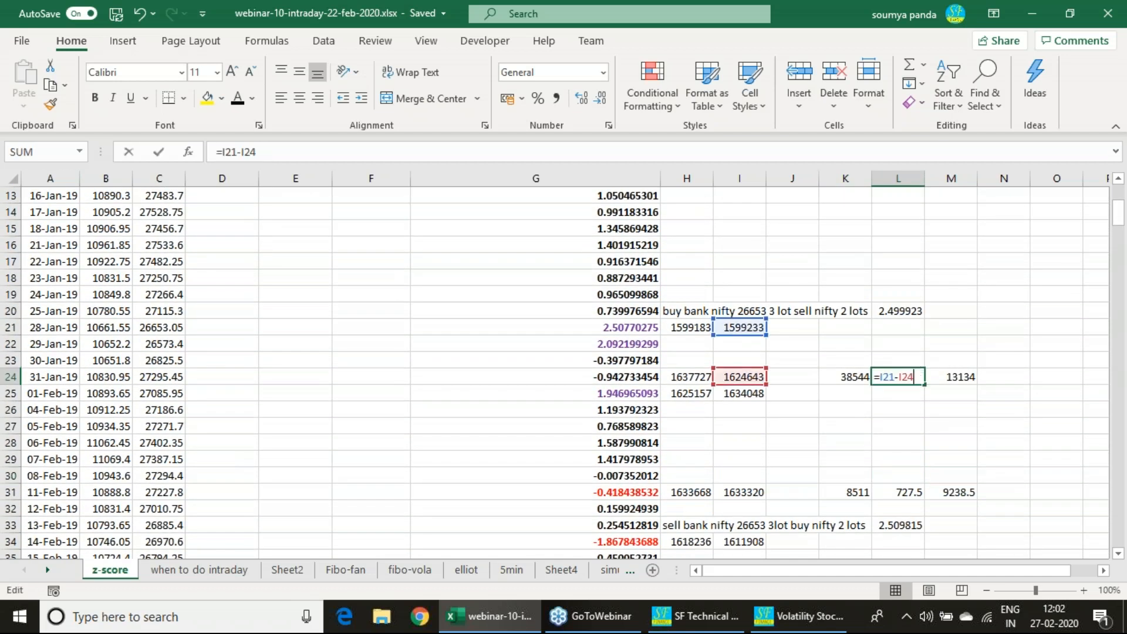
{"action": "key", "text": "Enter"}
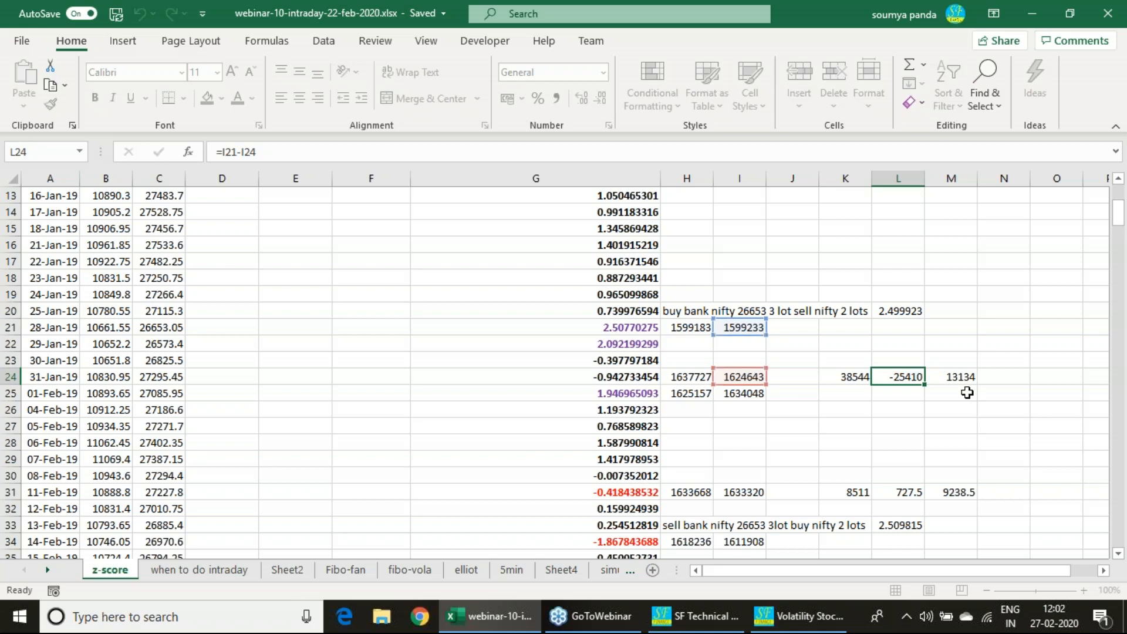
{"action": "left_click", "coordinate": [950, 376]}
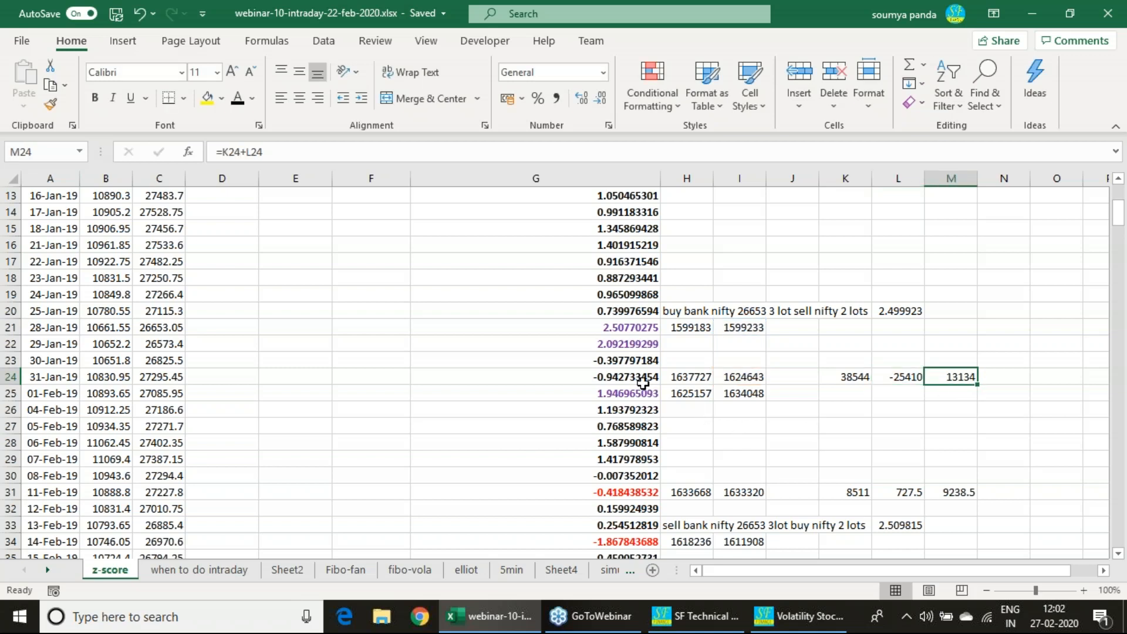
{"action": "left_click", "coordinate": [536, 377]}
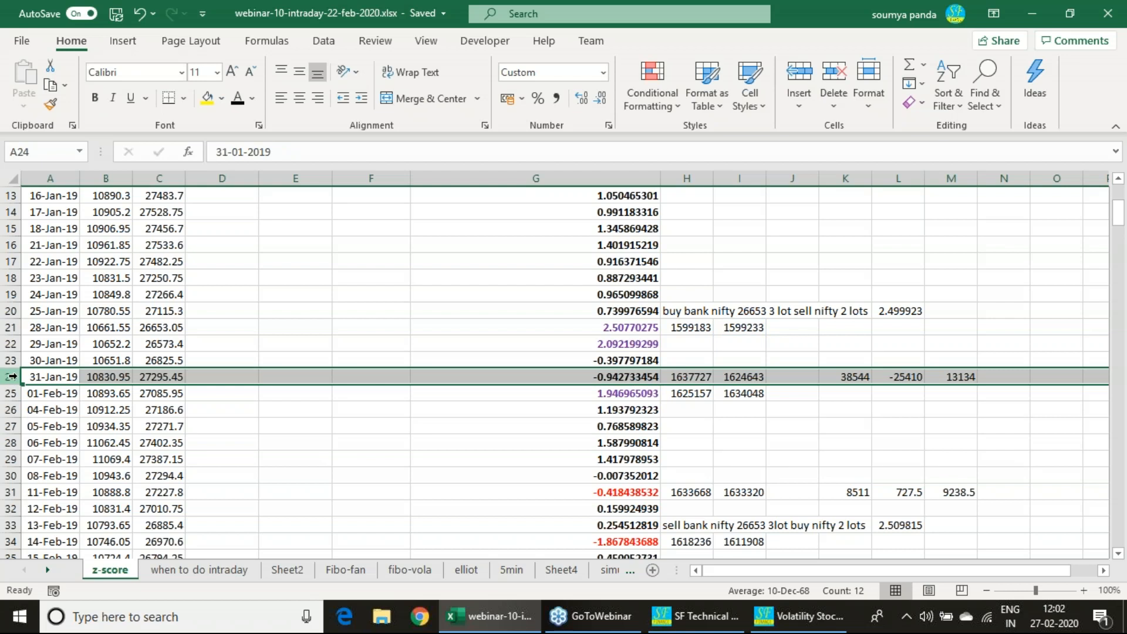
{"action": "left_click", "coordinate": [50, 393]}
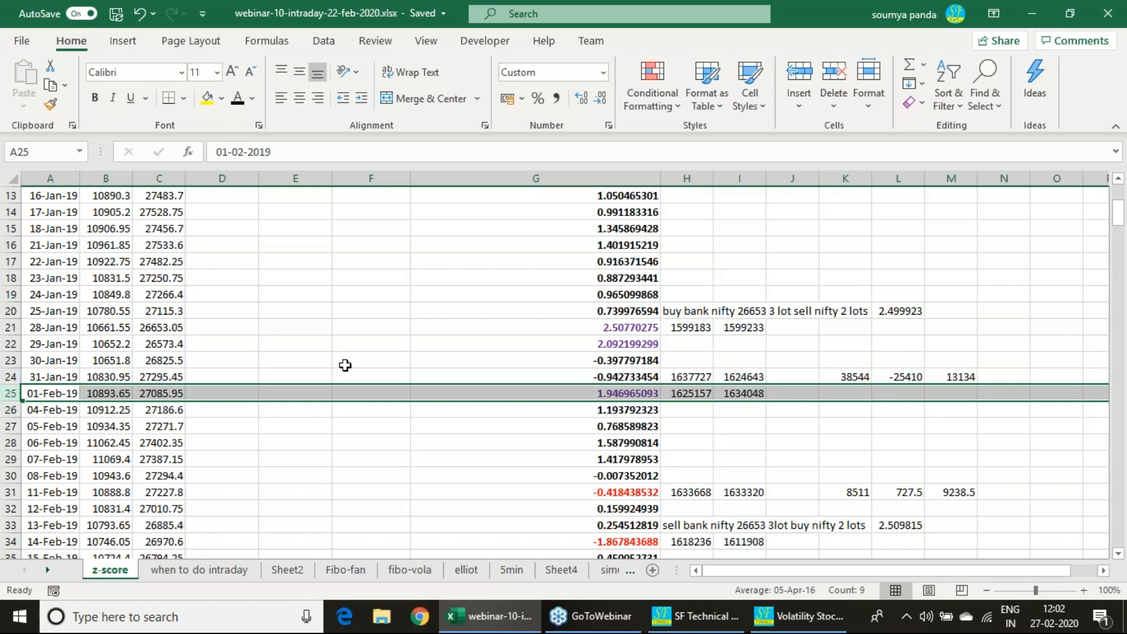
{"action": "mouse_move", "coordinate": [694, 431]}
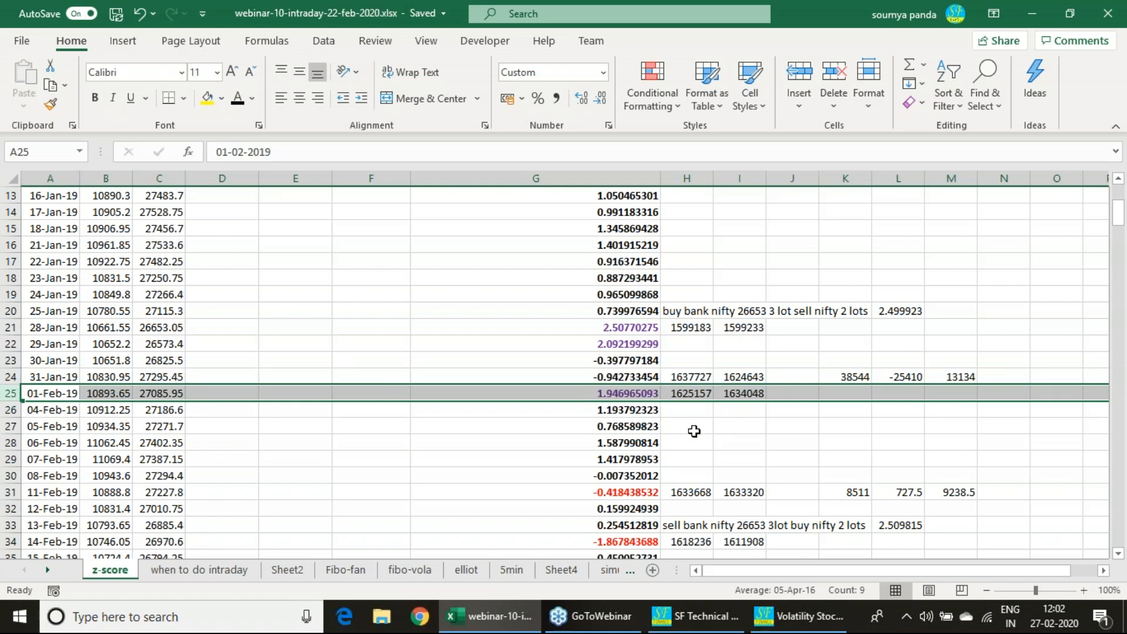
{"action": "left_click", "coordinate": [536, 394]}
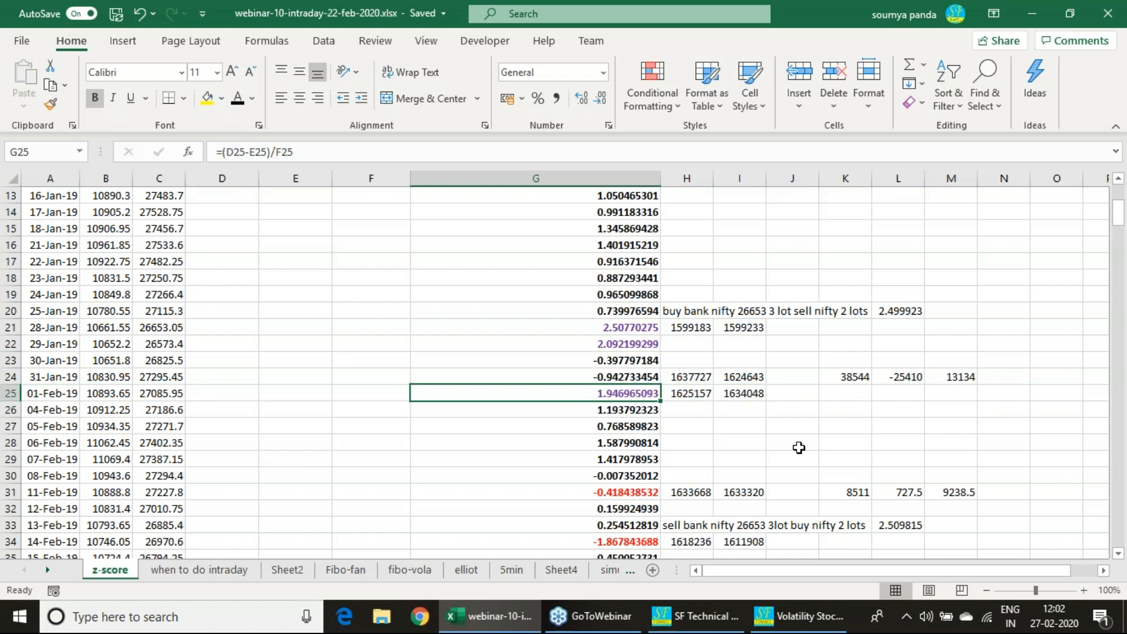
{"action": "left_click", "coordinate": [688, 394]}
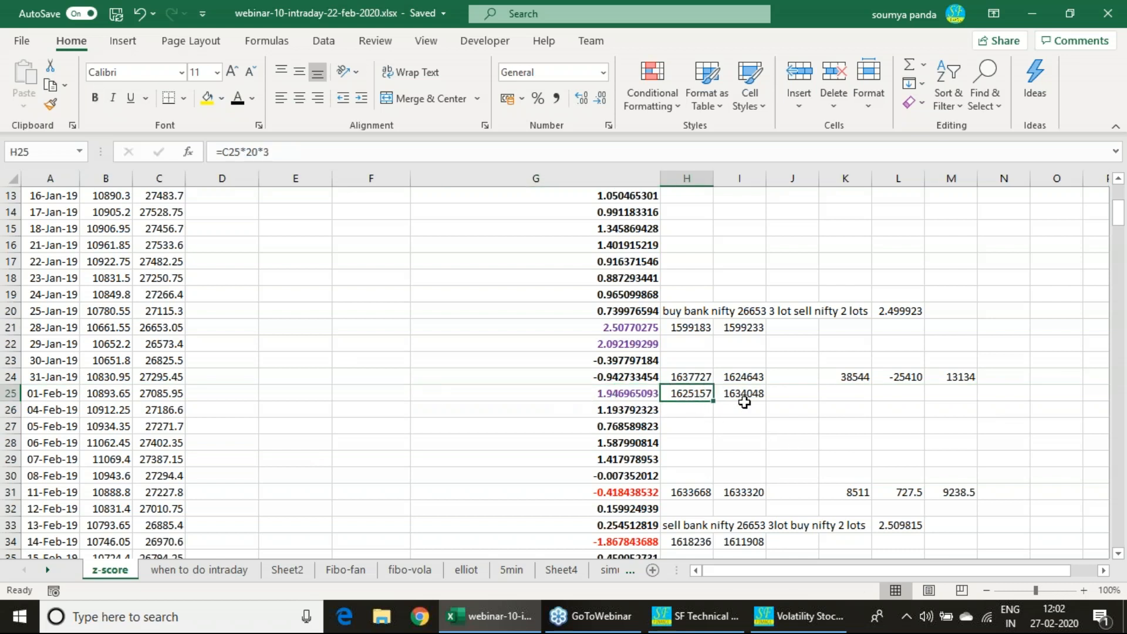
{"action": "left_click", "coordinate": [739, 393]}
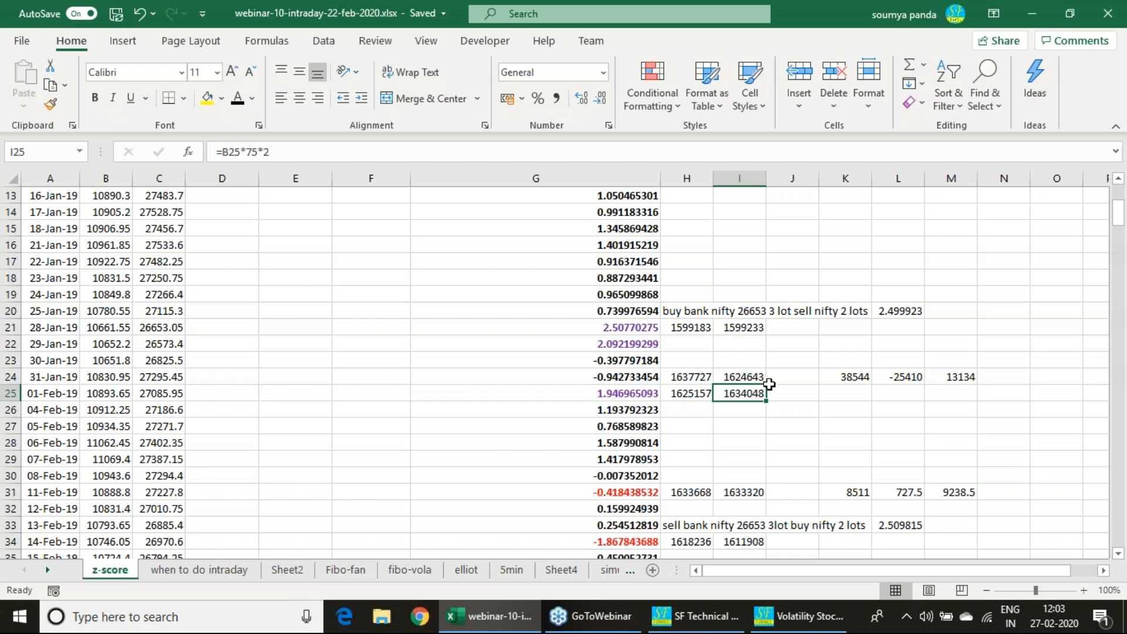
{"action": "mouse_move", "coordinate": [728, 447]}
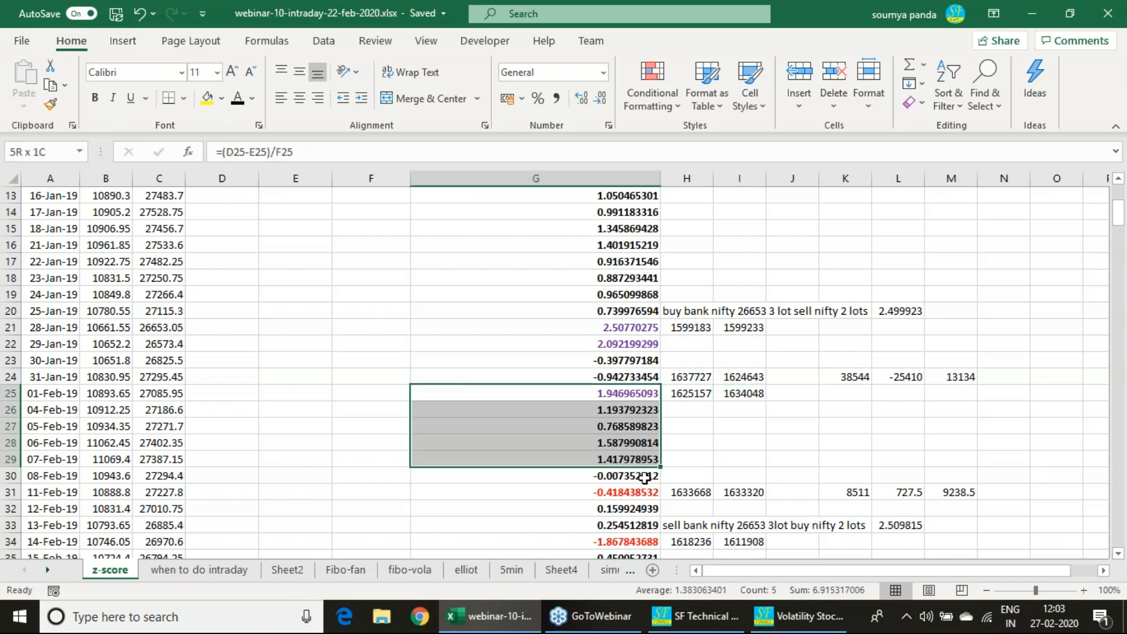
{"action": "left_click", "coordinate": [536, 493]}
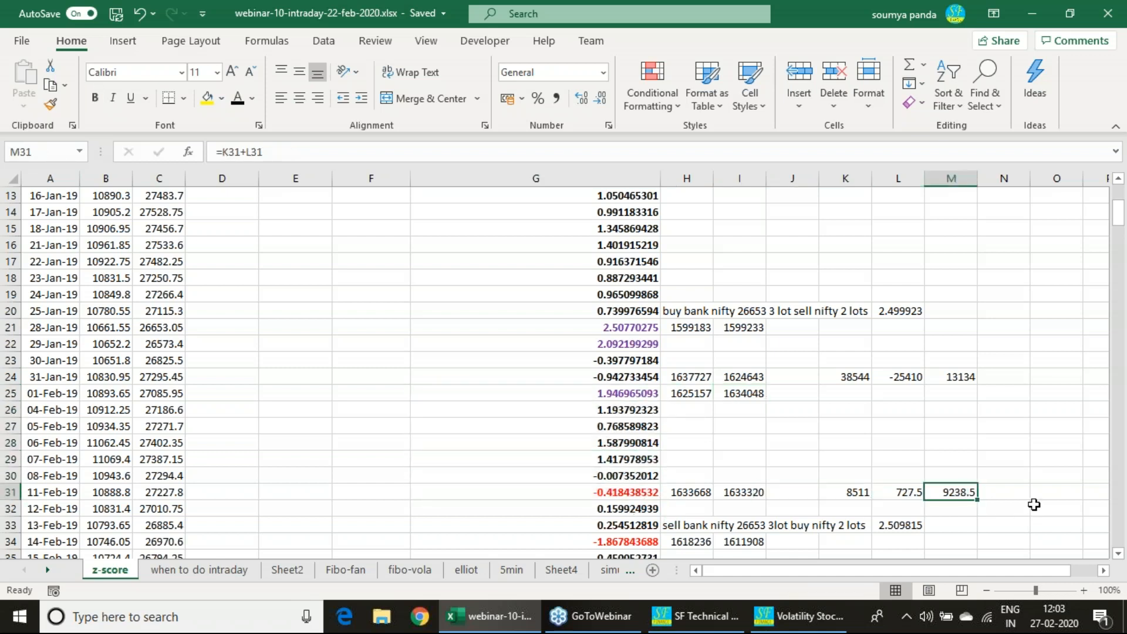
In the 14-Feb-20 row compute the legs as 30834.8*20*3 and 12113.45*75
{"action": "scroll", "scroll_direction": "down", "scroll_amount": 3}
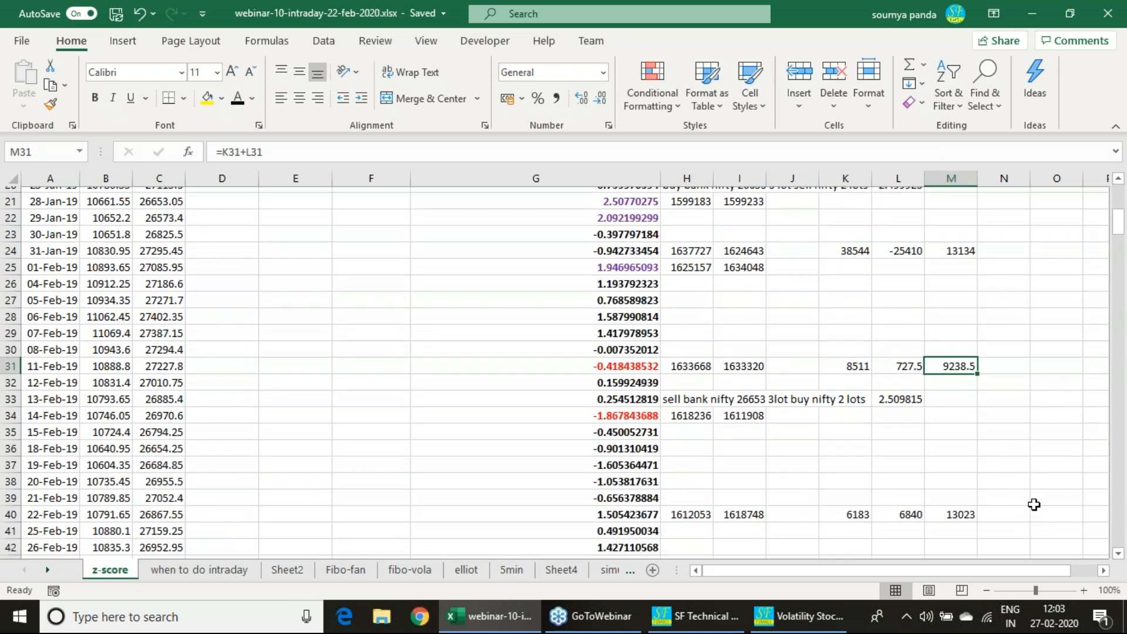
{"action": "scroll", "scroll_direction": "down", "scroll_amount": 3}
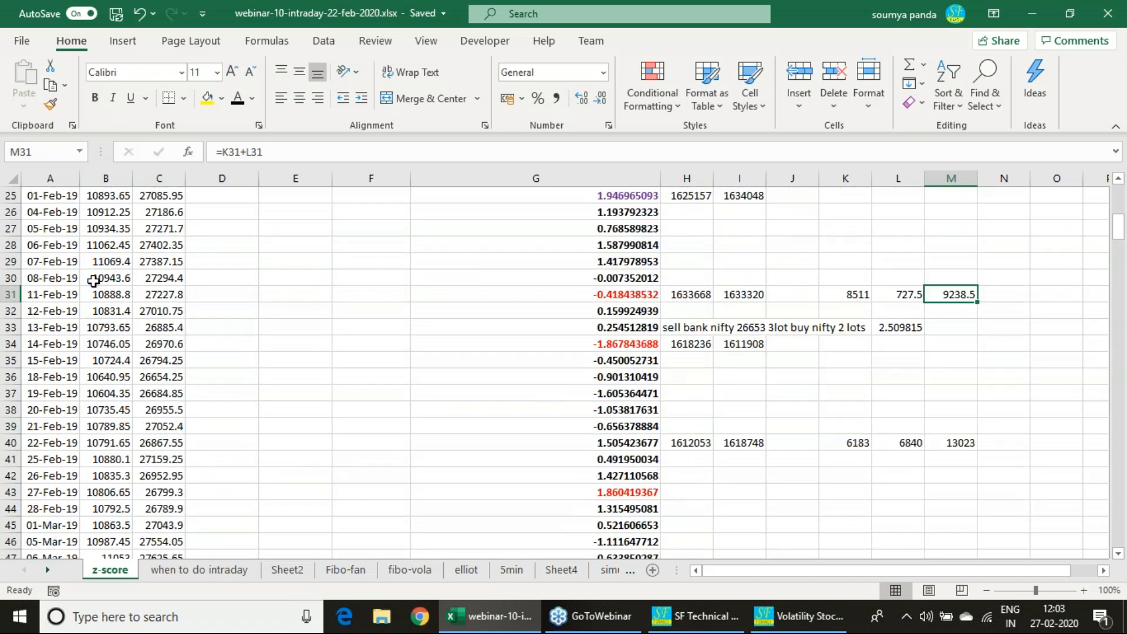
{"action": "mouse_move", "coordinate": [579, 449]}
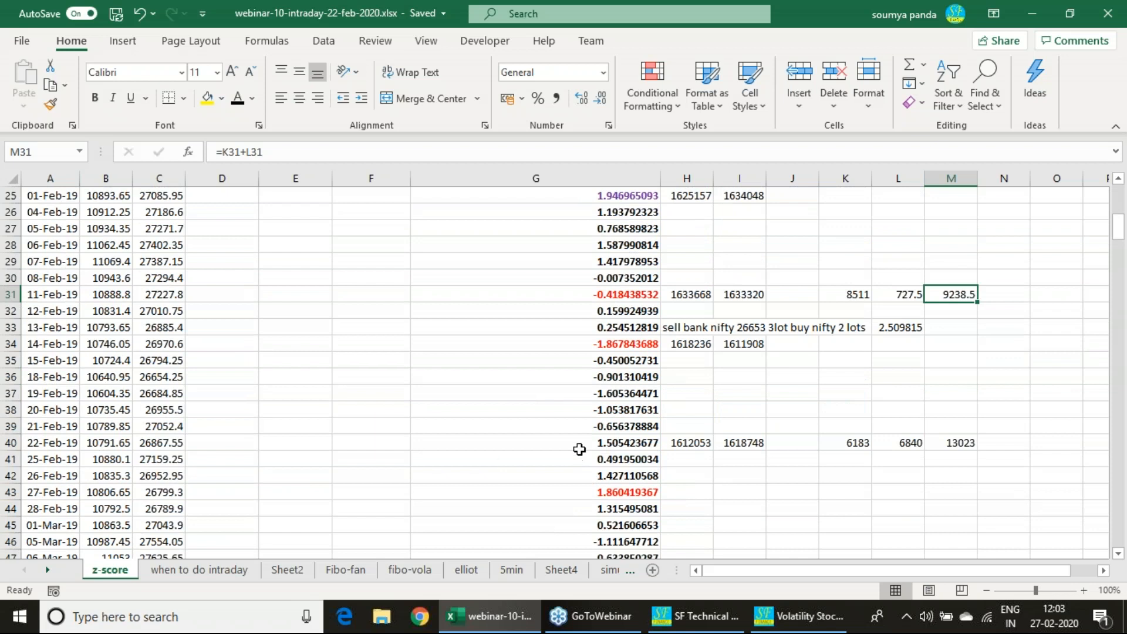
{"action": "scroll", "scroll_direction": "down", "scroll_amount": 3}
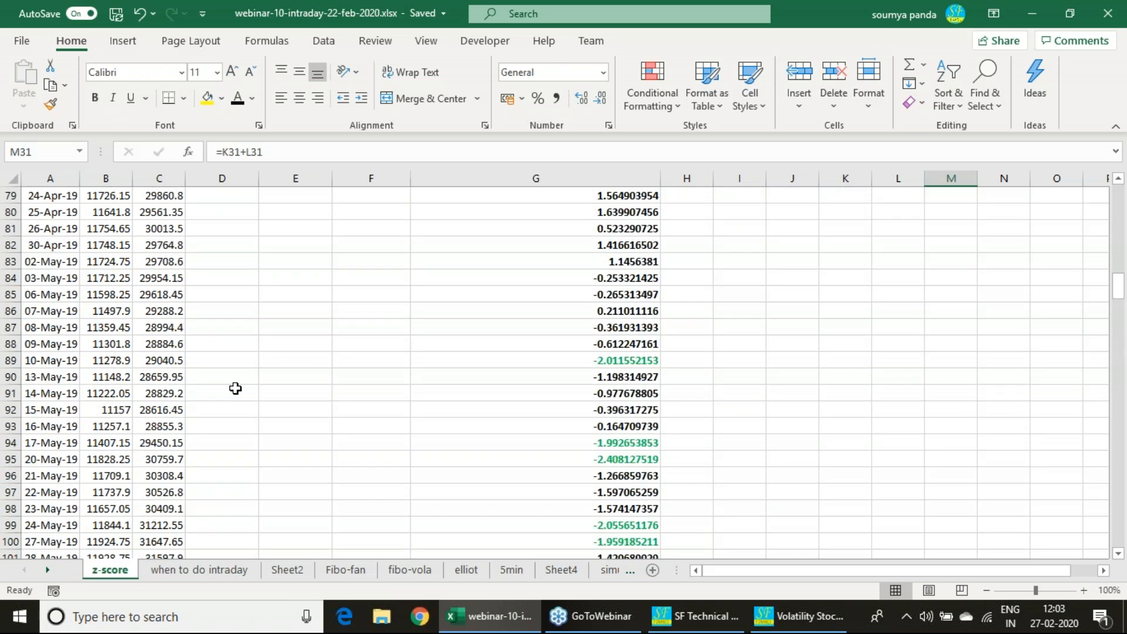
{"action": "scroll", "scroll_direction": "down", "scroll_amount": 3}
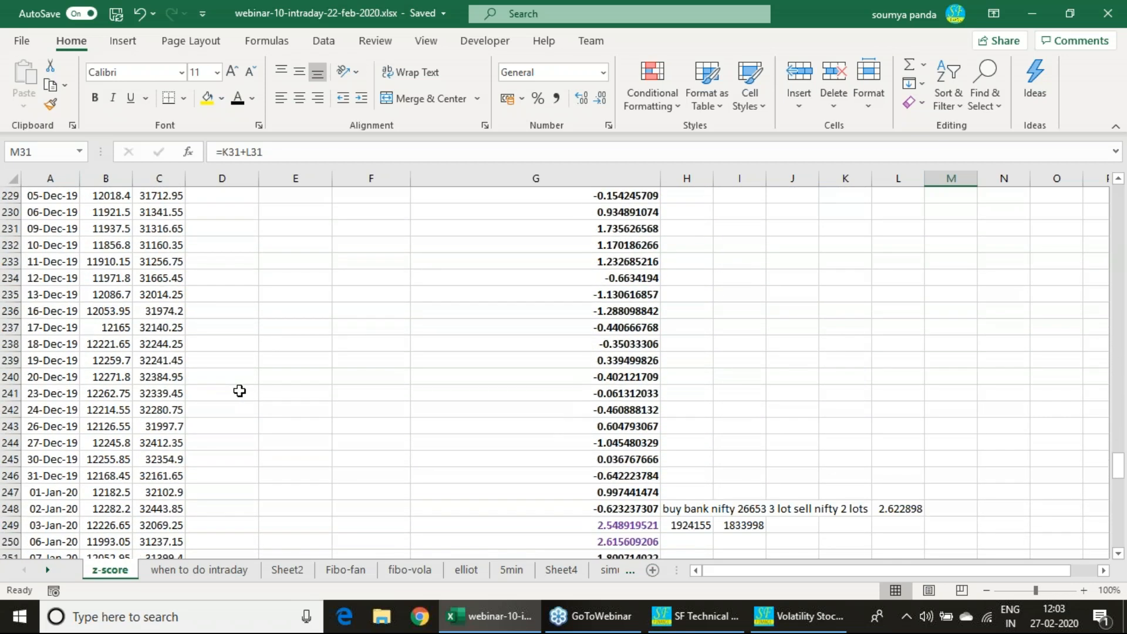
{"action": "scroll", "scroll_direction": "down", "scroll_amount": 3}
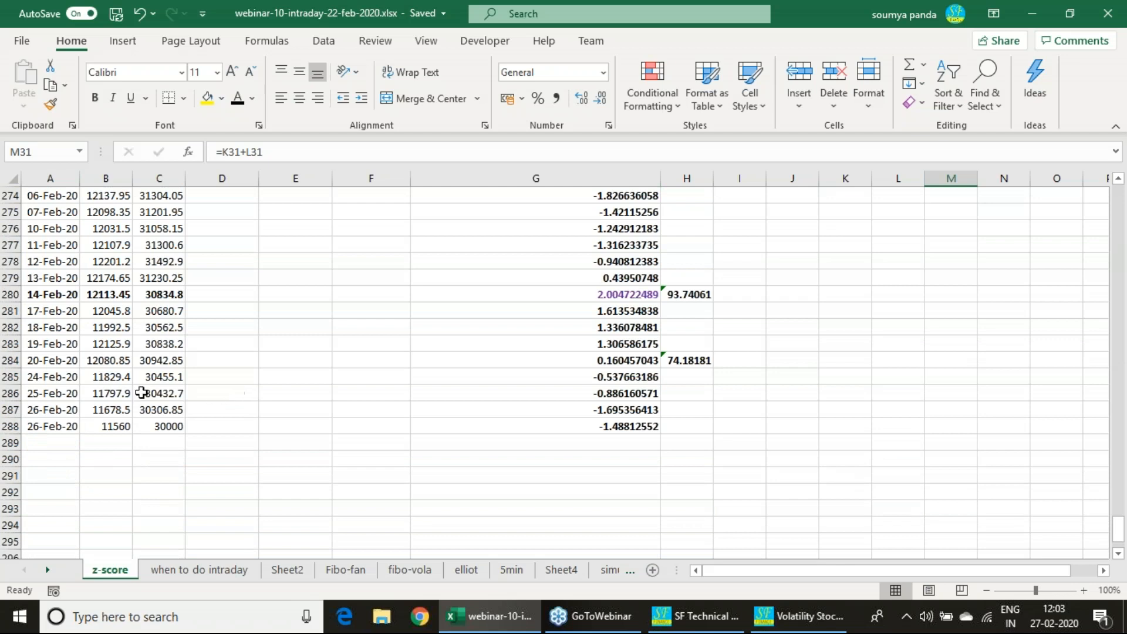
{"action": "left_click", "coordinate": [11, 293]}
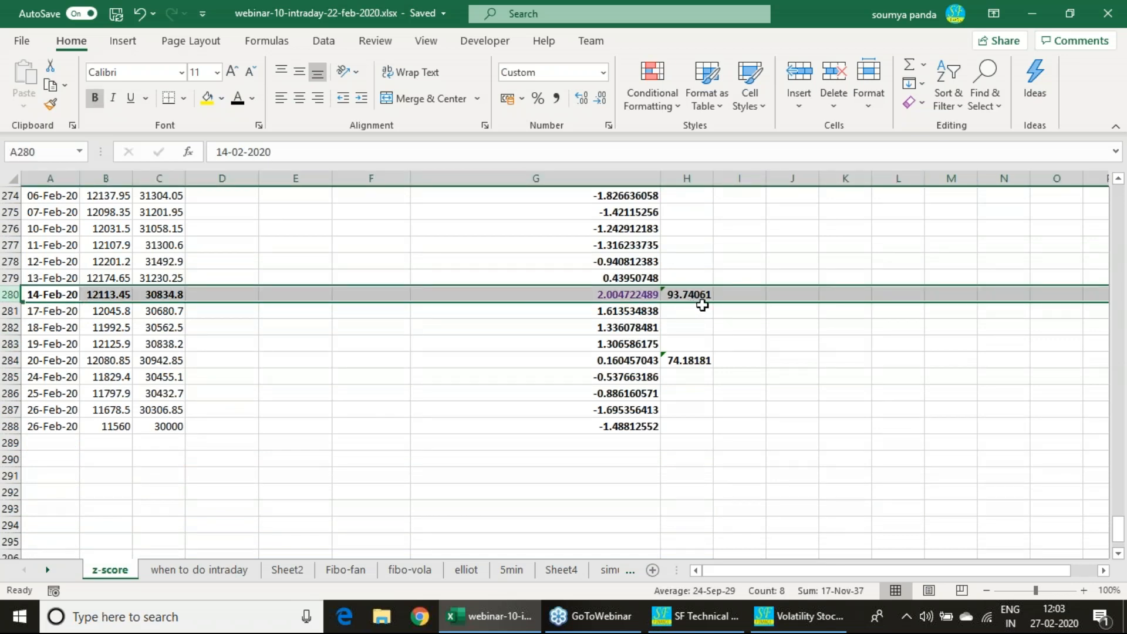
{"action": "mouse_move", "coordinate": [398, 302]}
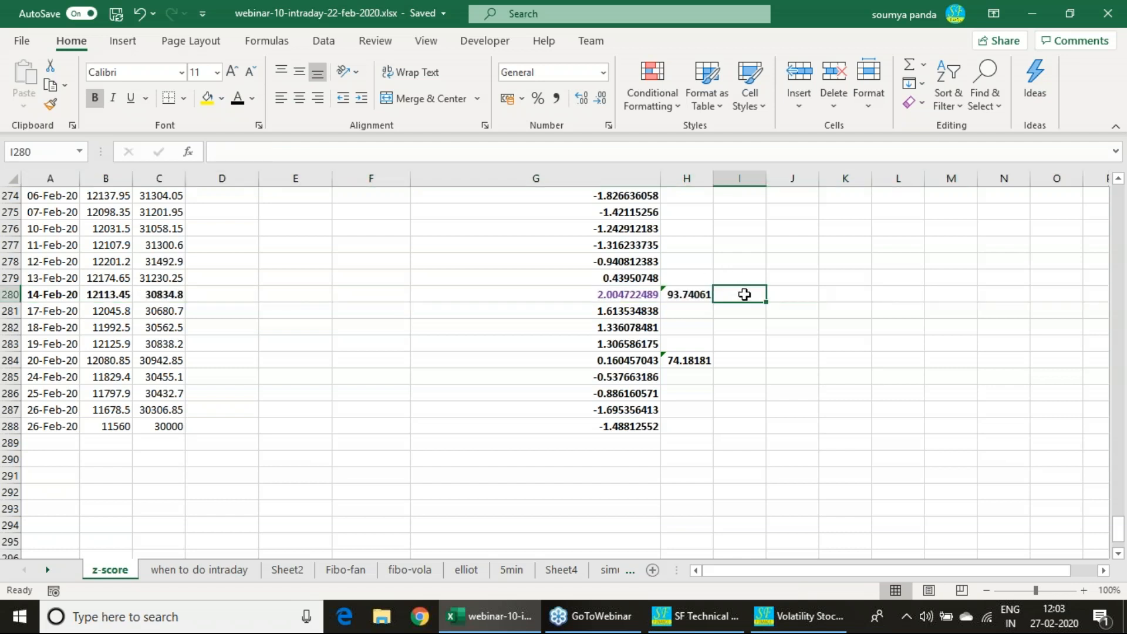
{"action": "type", "text": "="}
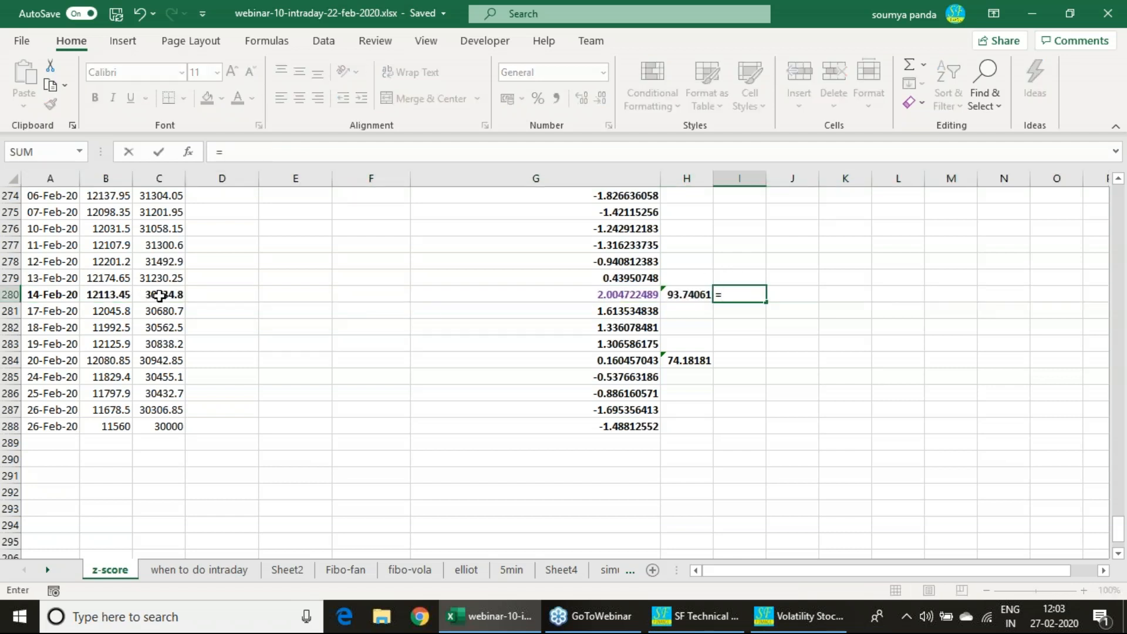
{"action": "left_click", "coordinate": [159, 293]}
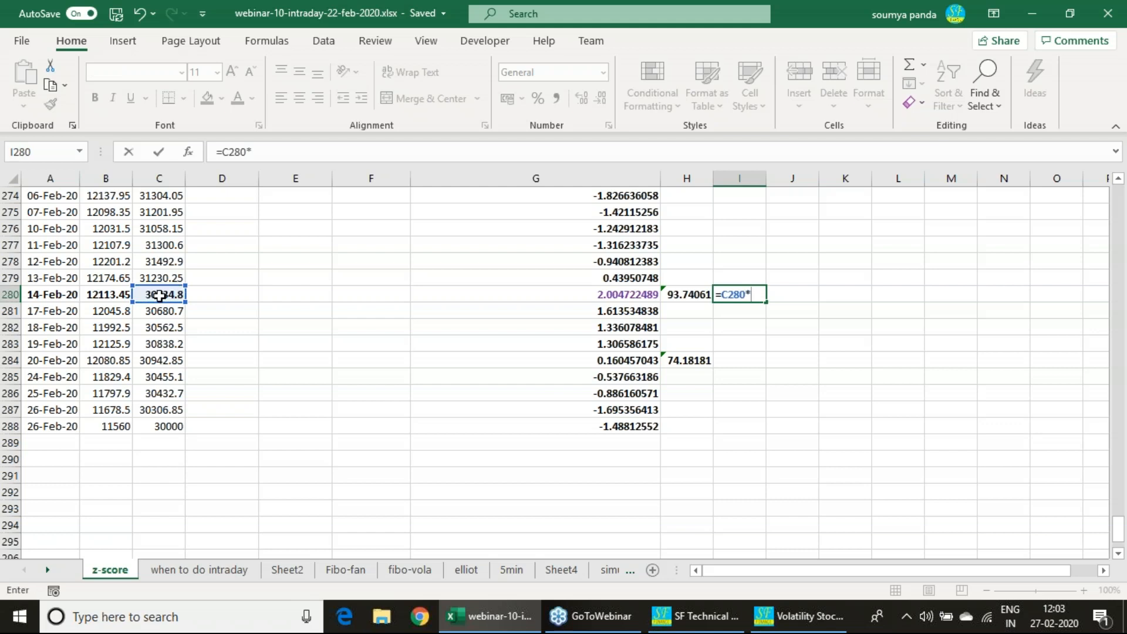
{"action": "mouse_move", "coordinate": [284, 331]}
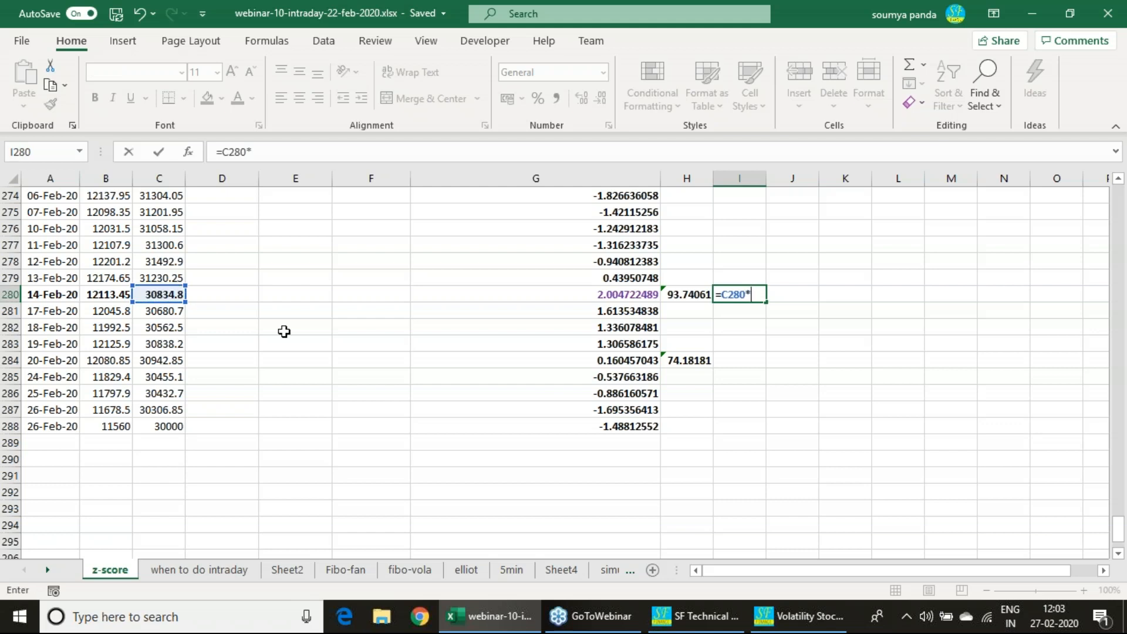
{"action": "type", "text": "20*3"}
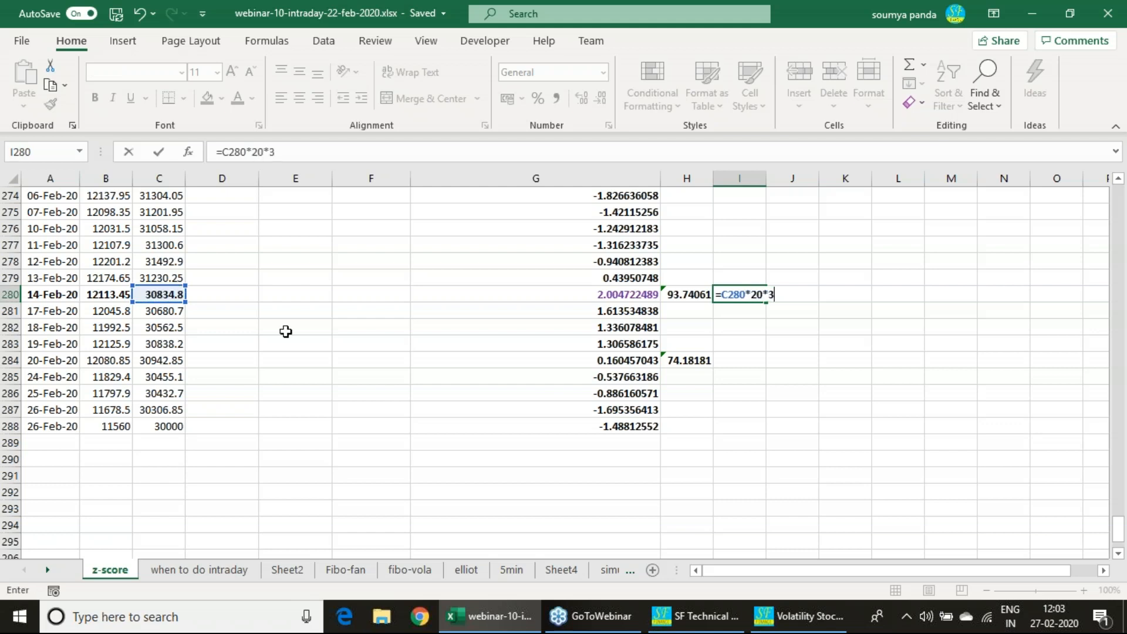
{"action": "key", "text": "enter"}
{"action": "type", "text": "="}
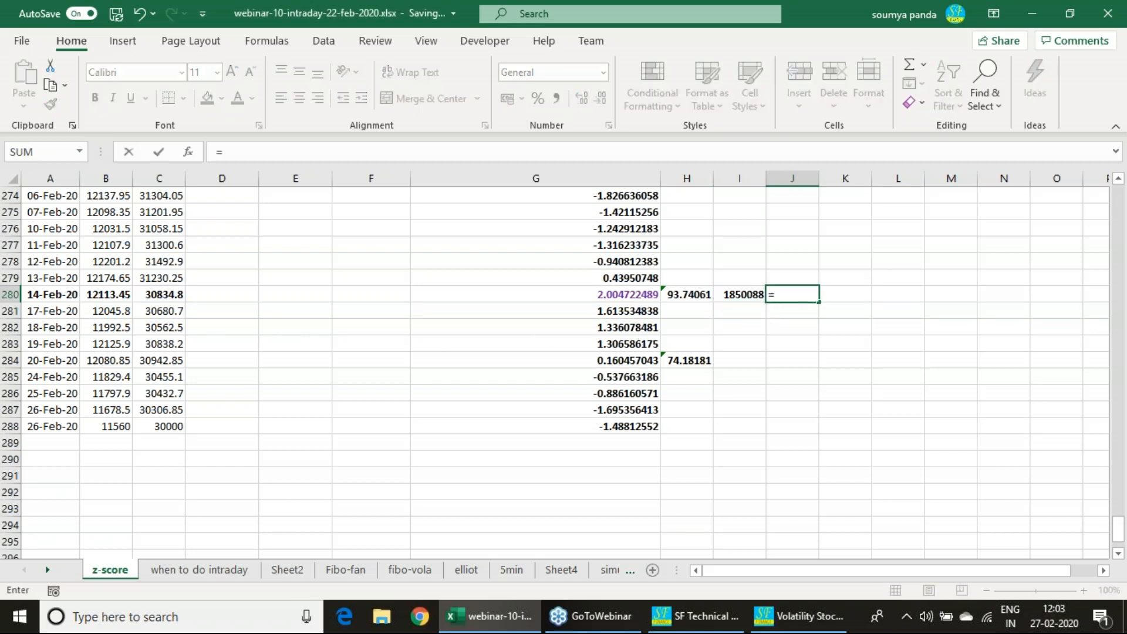
{"action": "left_click", "coordinate": [105, 294]}
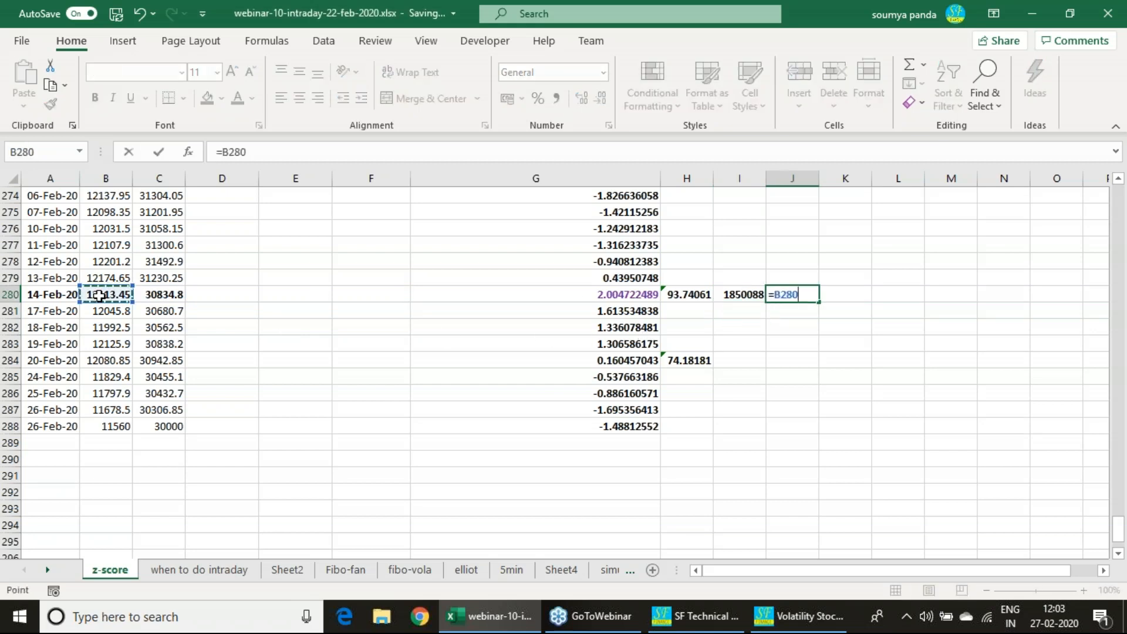
{"action": "type", "text": "*75*2"}
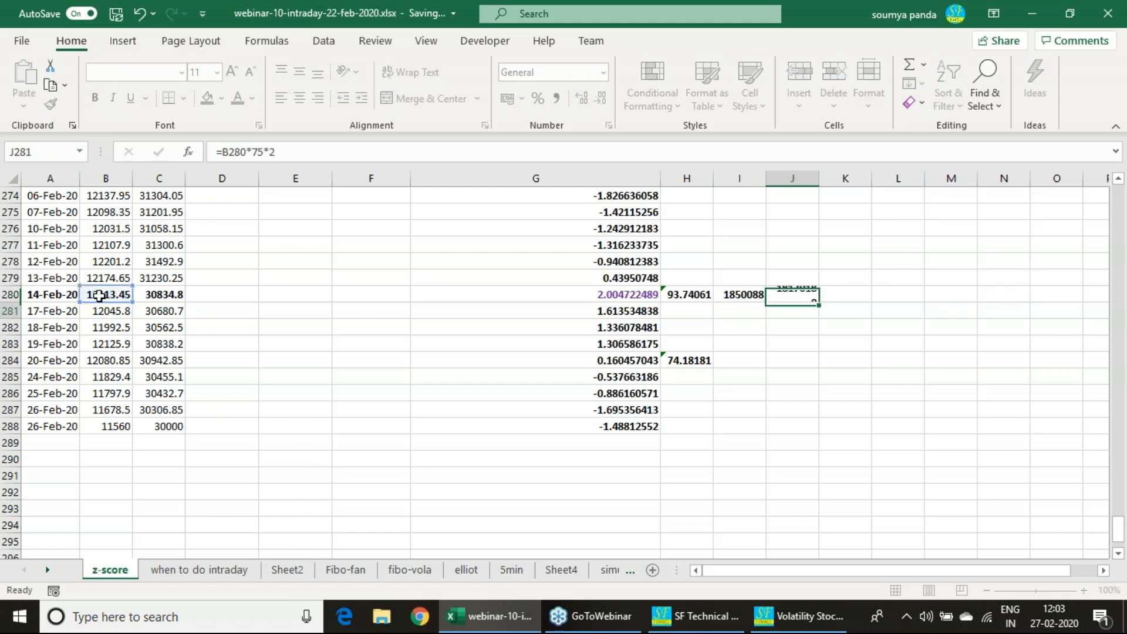
{"action": "key", "text": "enter"}
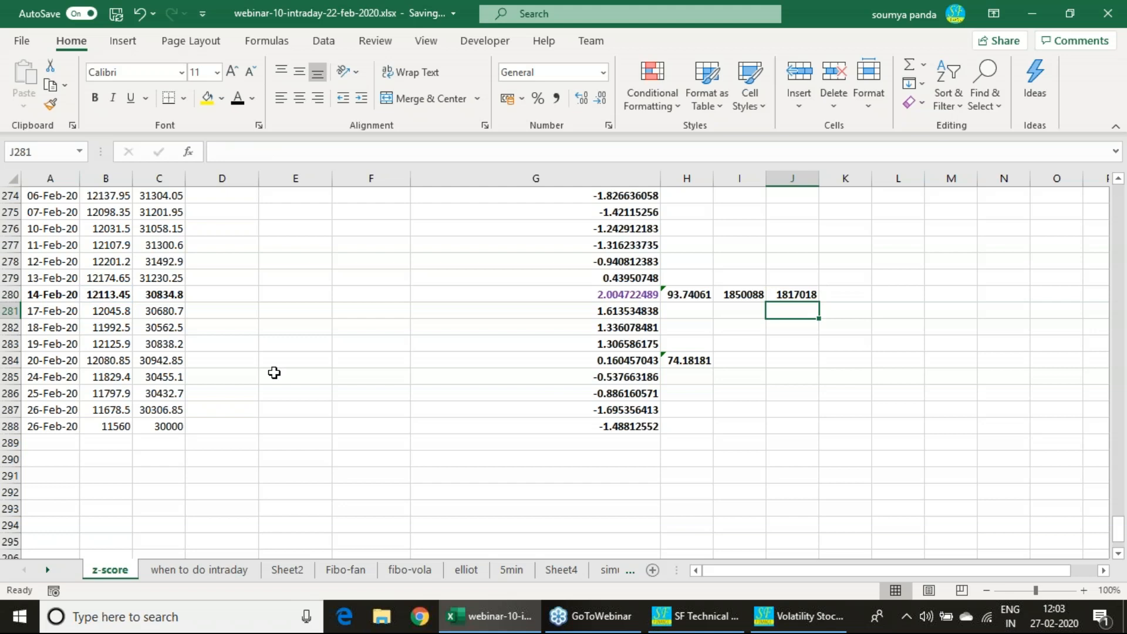
{"action": "mouse_move", "coordinate": [727, 419]}
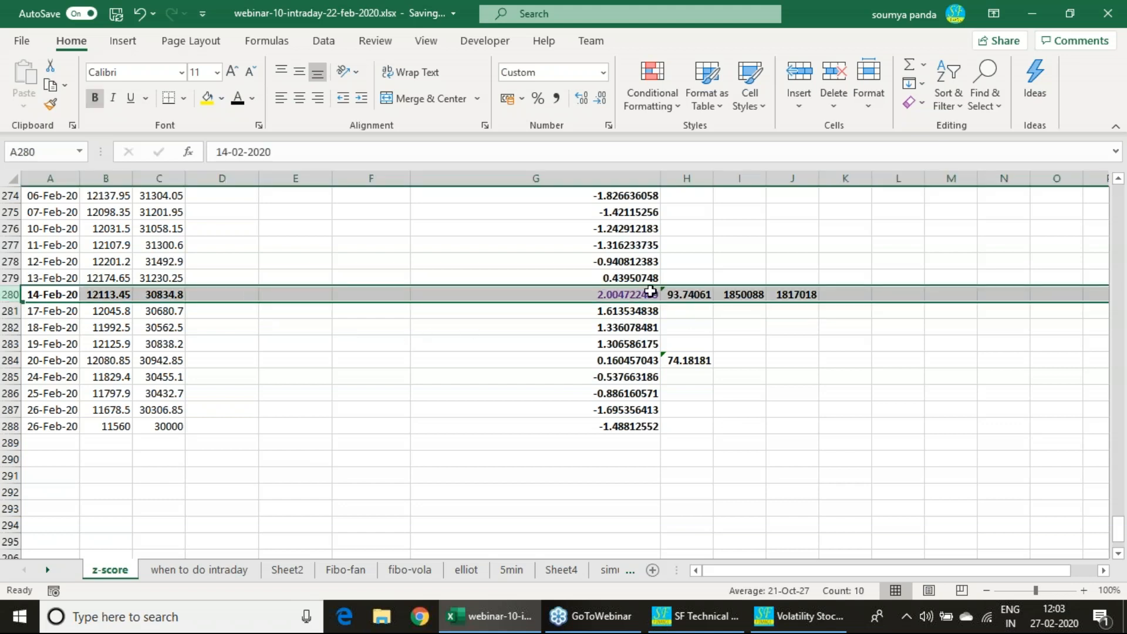
In the 27-Feb-20 row compute the legs 30000*20*3 = 1800000 and 11560*75*2 = 1734000
{"action": "left_click", "coordinate": [535, 361]}
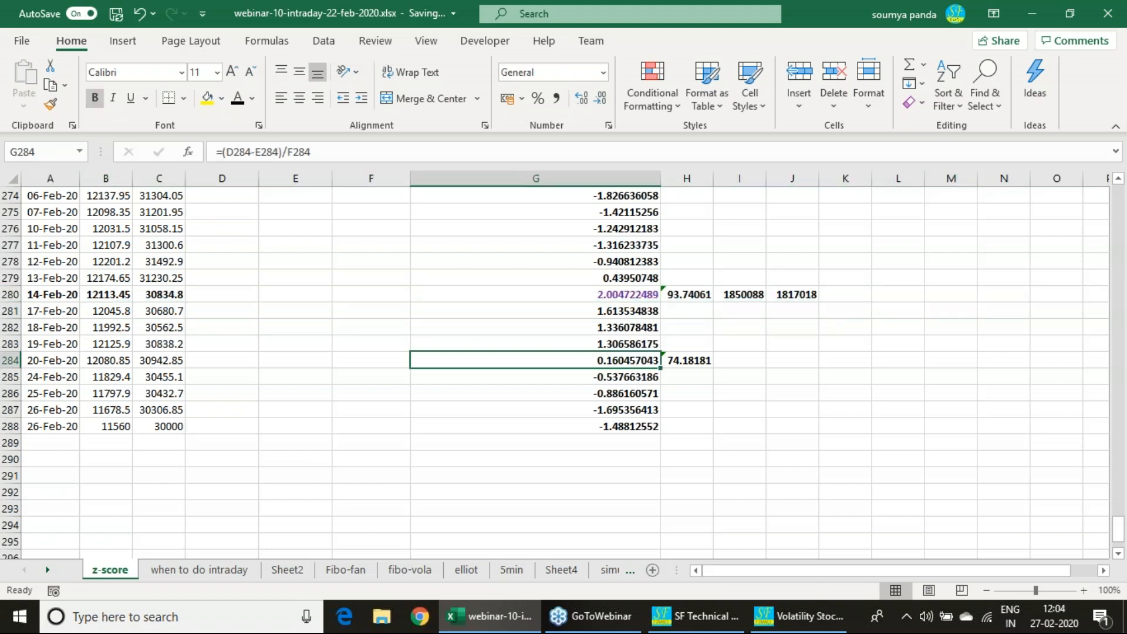
{"action": "mouse_move", "coordinate": [63, 365]}
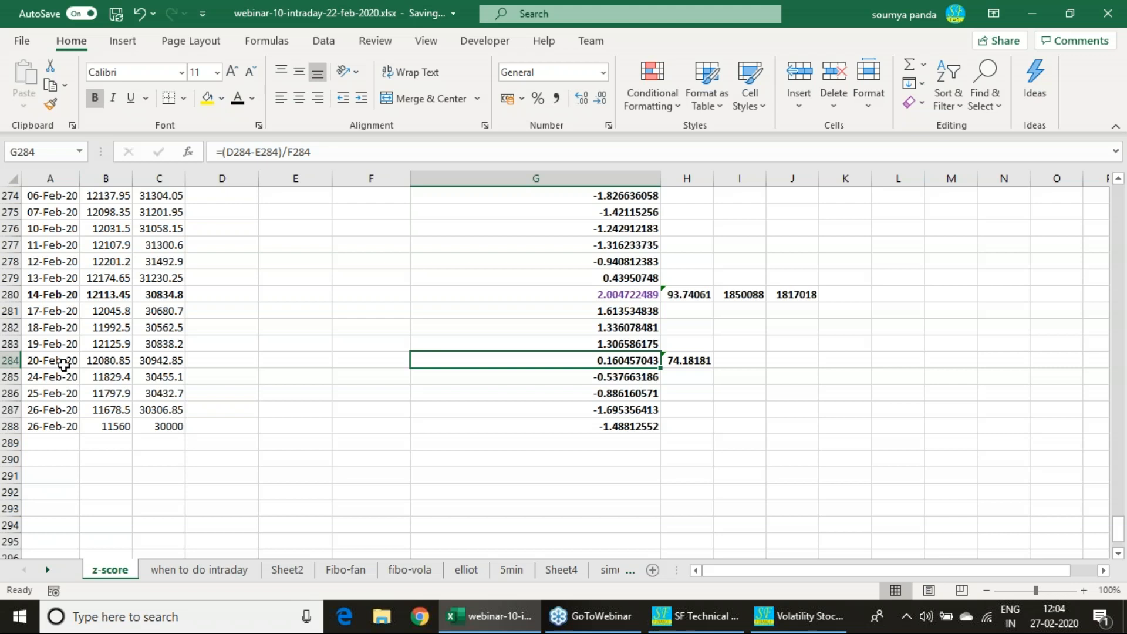
{"action": "mouse_move", "coordinate": [588, 411]}
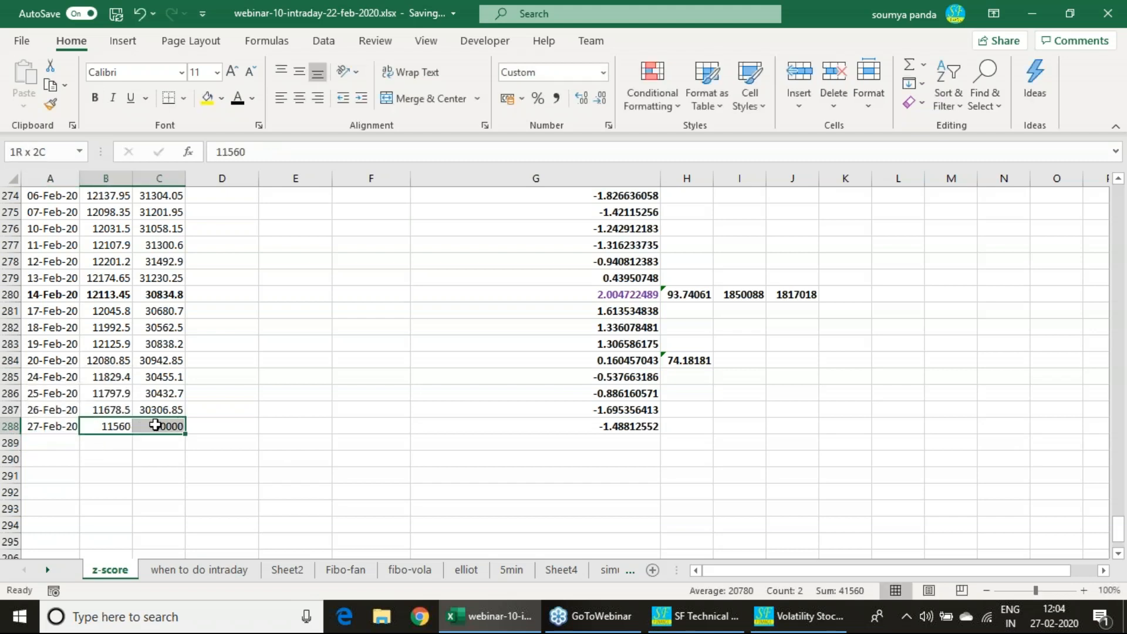
{"action": "left_click", "coordinate": [685, 425]}
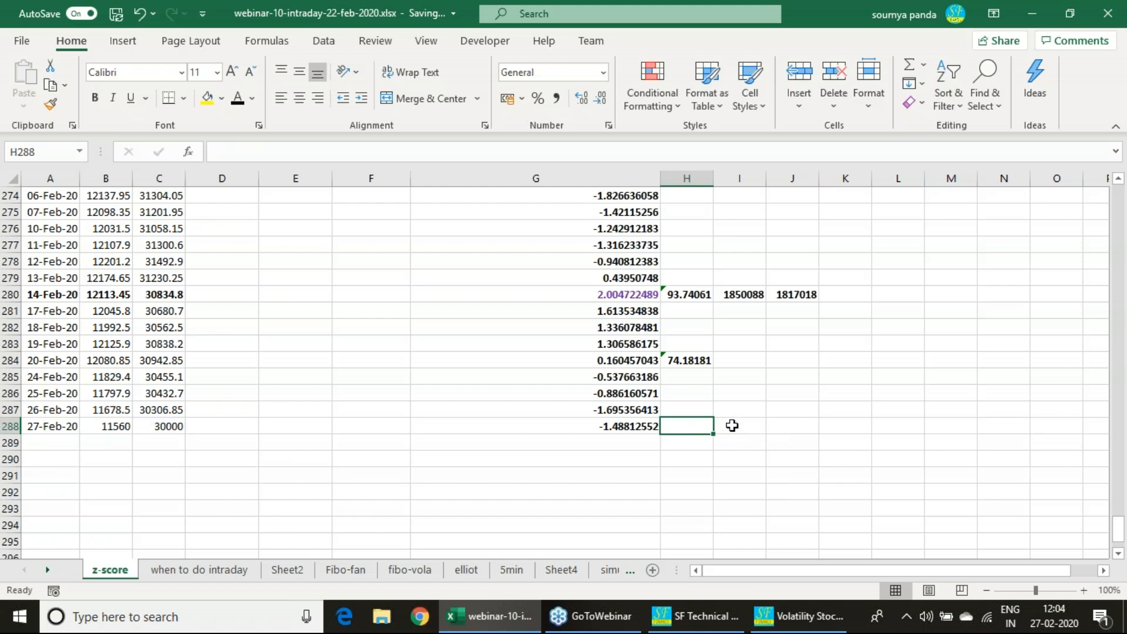
{"action": "type", "text": "="}
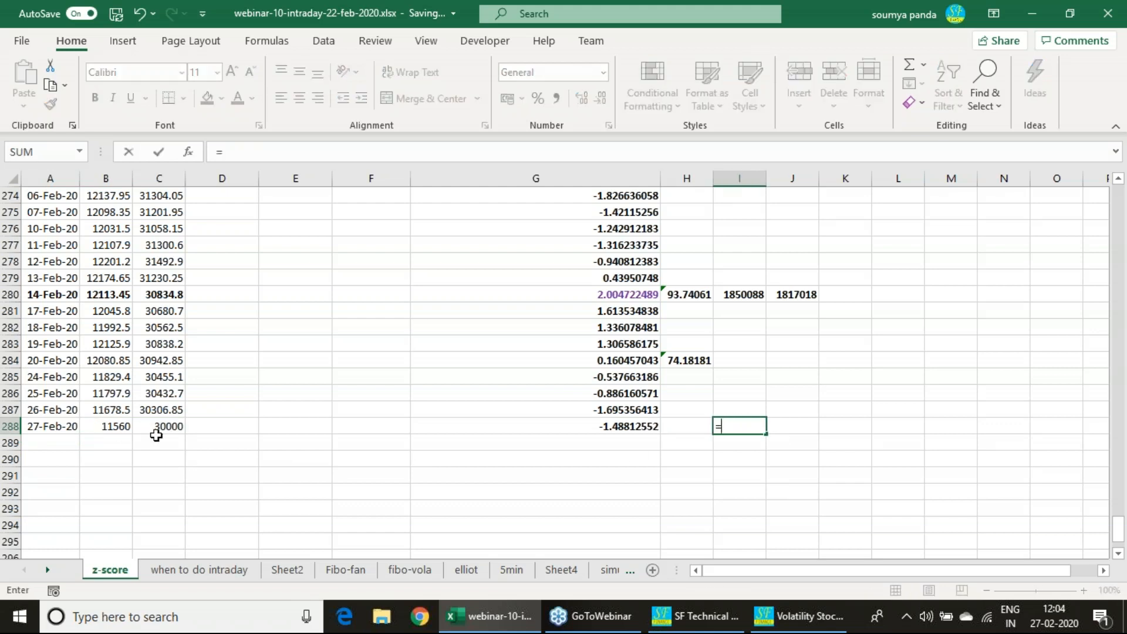
{"action": "left_click", "coordinate": [158, 426]}
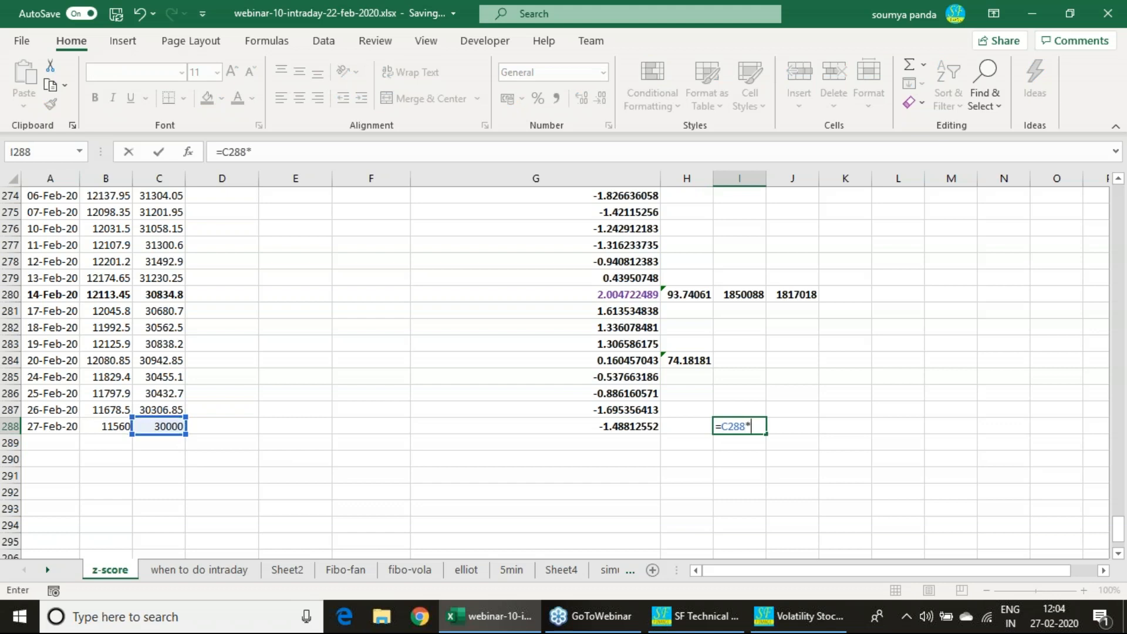
{"action": "type", "text": "20*3"}
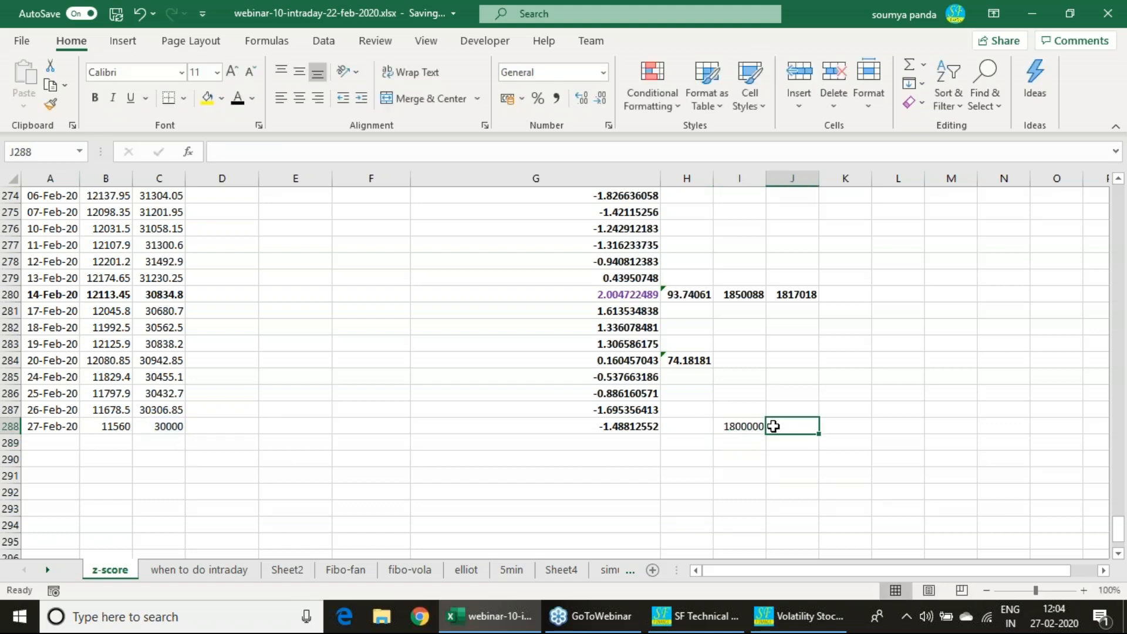
{"action": "type", "text": "="}
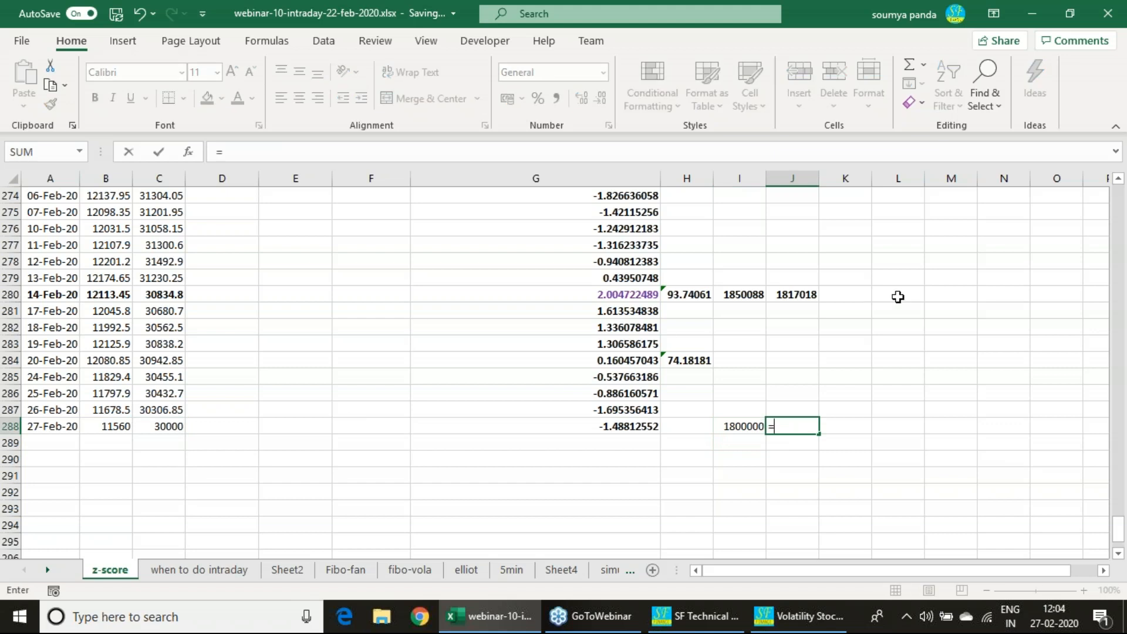
{"action": "left_click", "coordinate": [104, 425]}
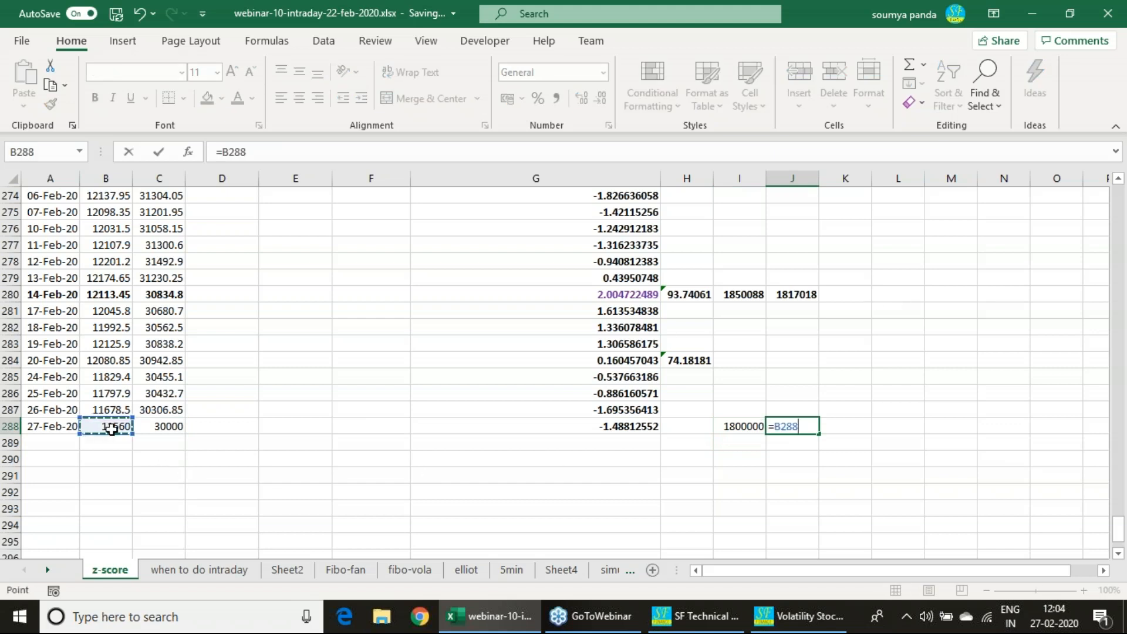
{"action": "type", "text": "*75*2"}
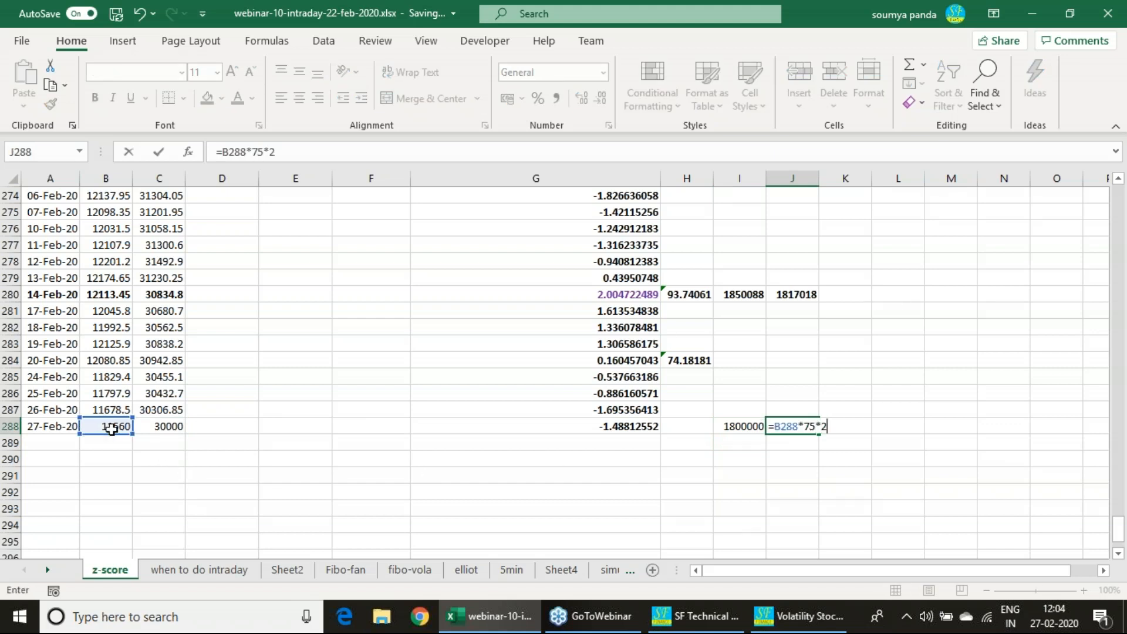
{"action": "key", "text": "enter"}
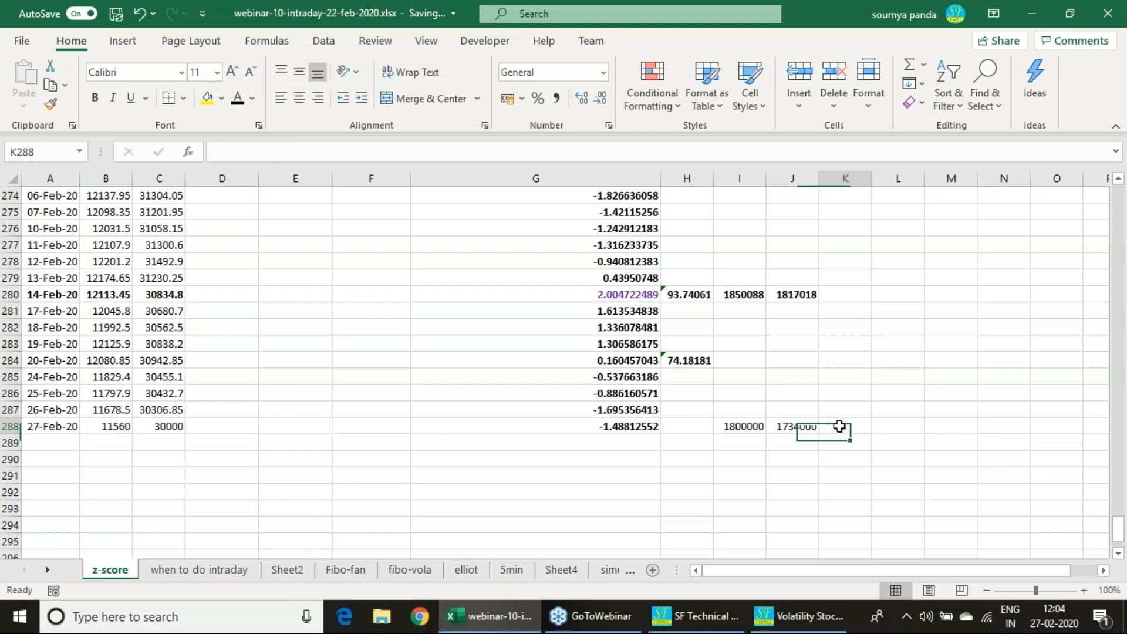
{"action": "type", "text": "="}
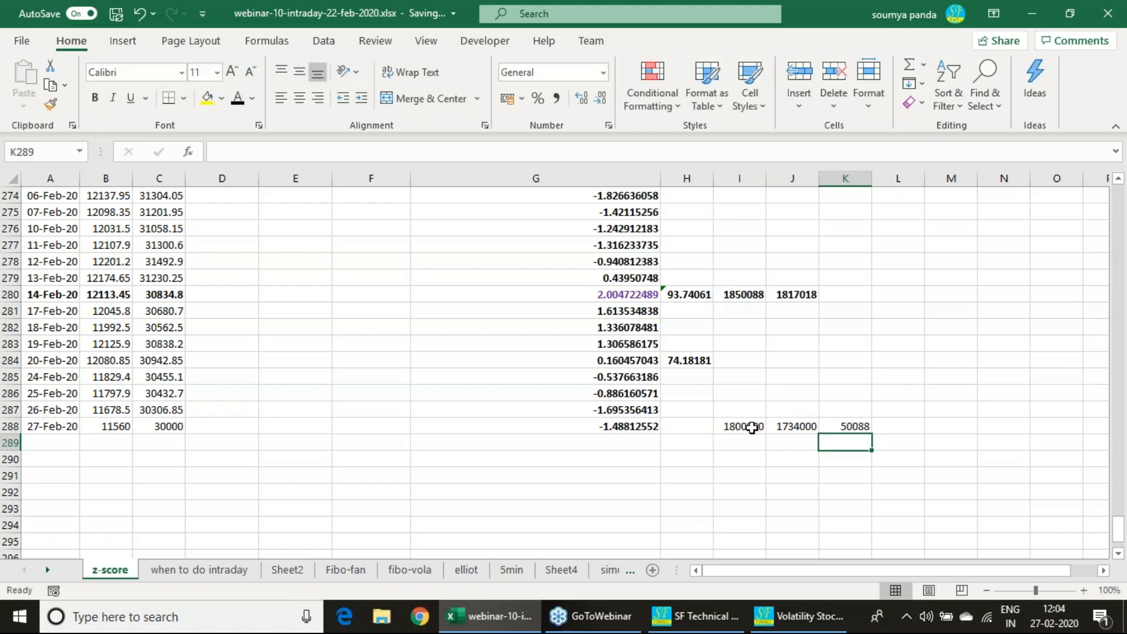
Re-enter the 27-Feb-20 difference formula from the 1800000 cell so it gives -50088
{"action": "left_click", "coordinate": [846, 427]}
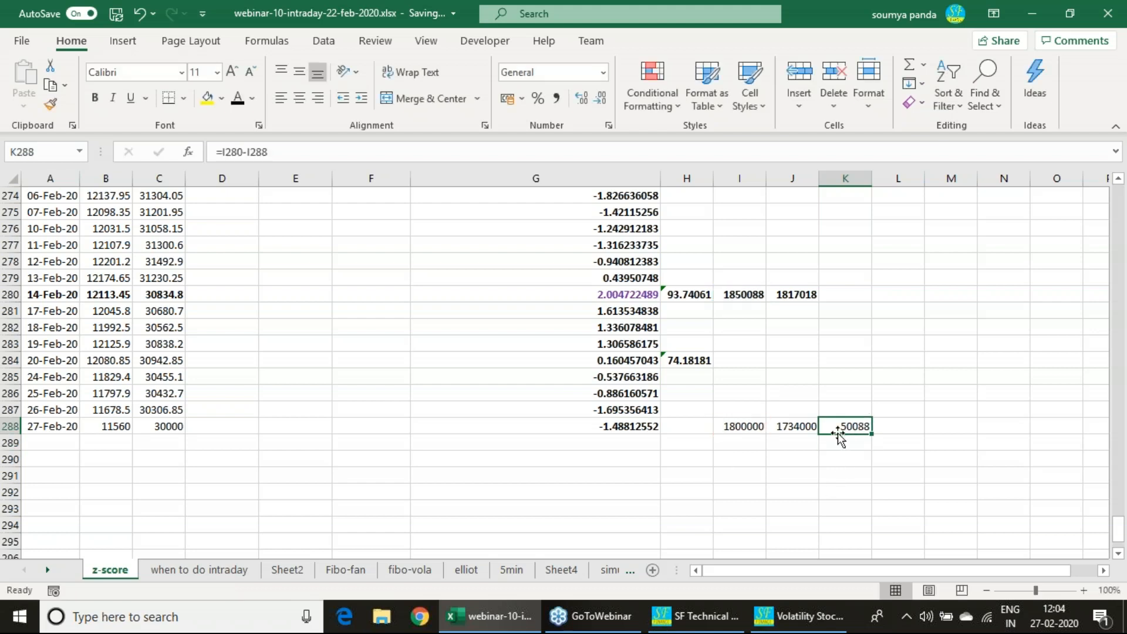
{"action": "double_click", "coordinate": [844, 426]}
{"action": "type", "text": "="}
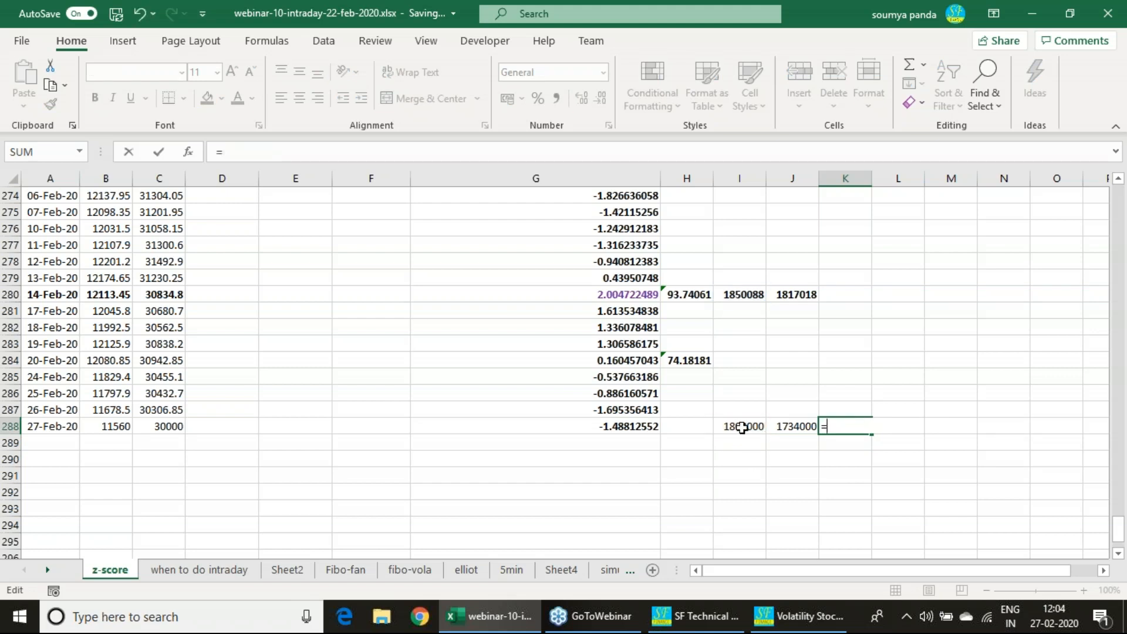
{"action": "left_click", "coordinate": [739, 426]}
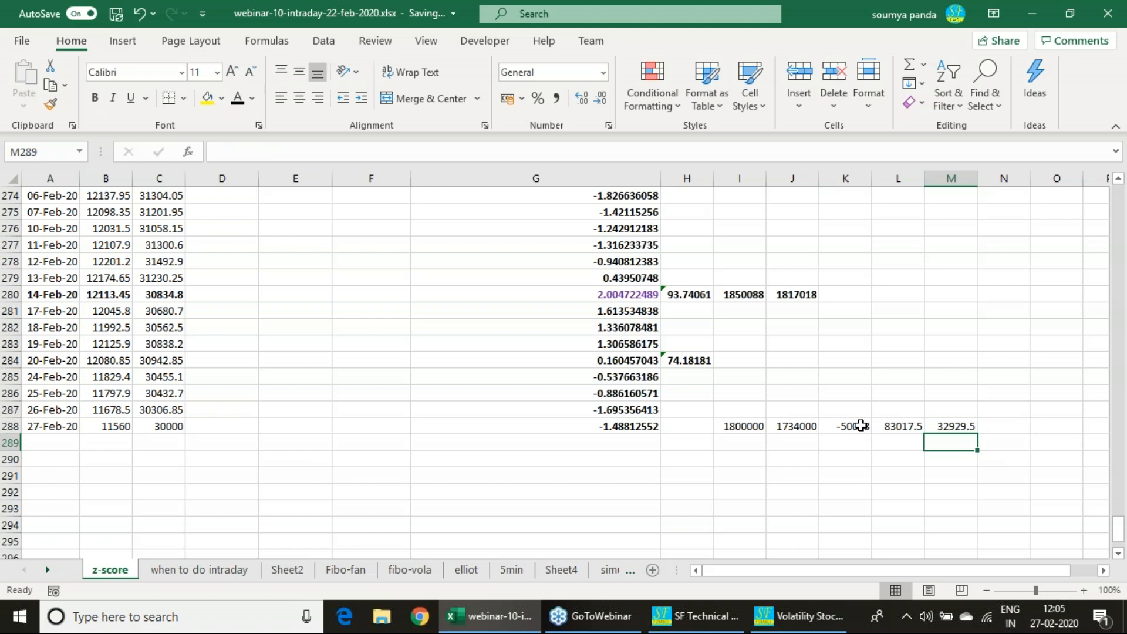
{"action": "left_click", "coordinate": [536, 425]}
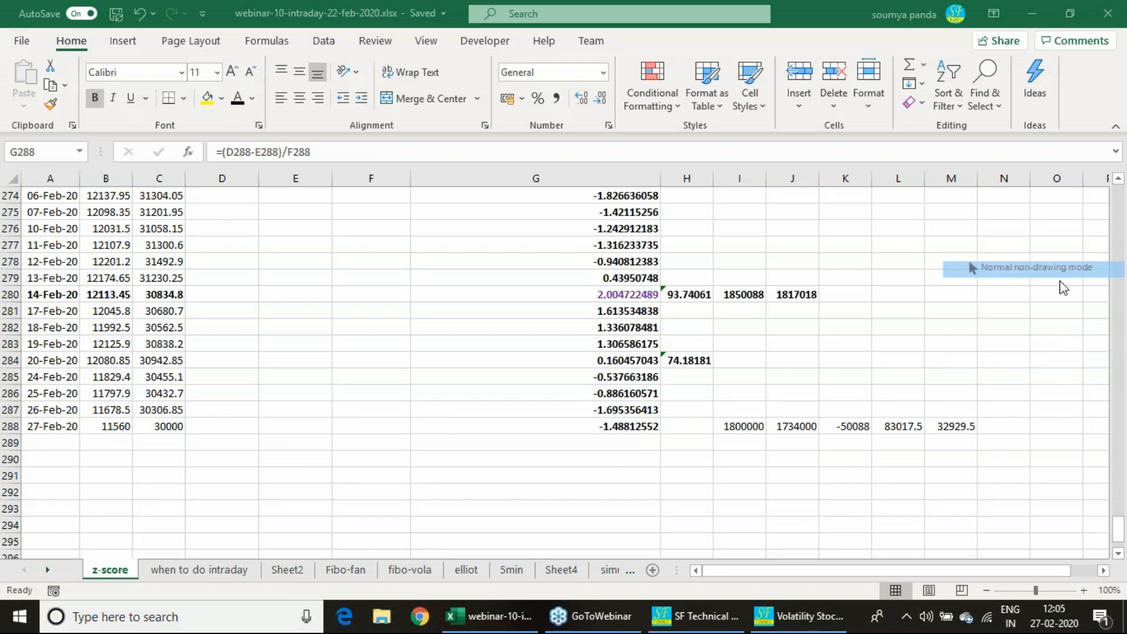
Switch to the Volatility Stocks Scanner window showing the rise/fall/no-change Z-score tables
{"action": "left_click", "coordinate": [798, 616]}
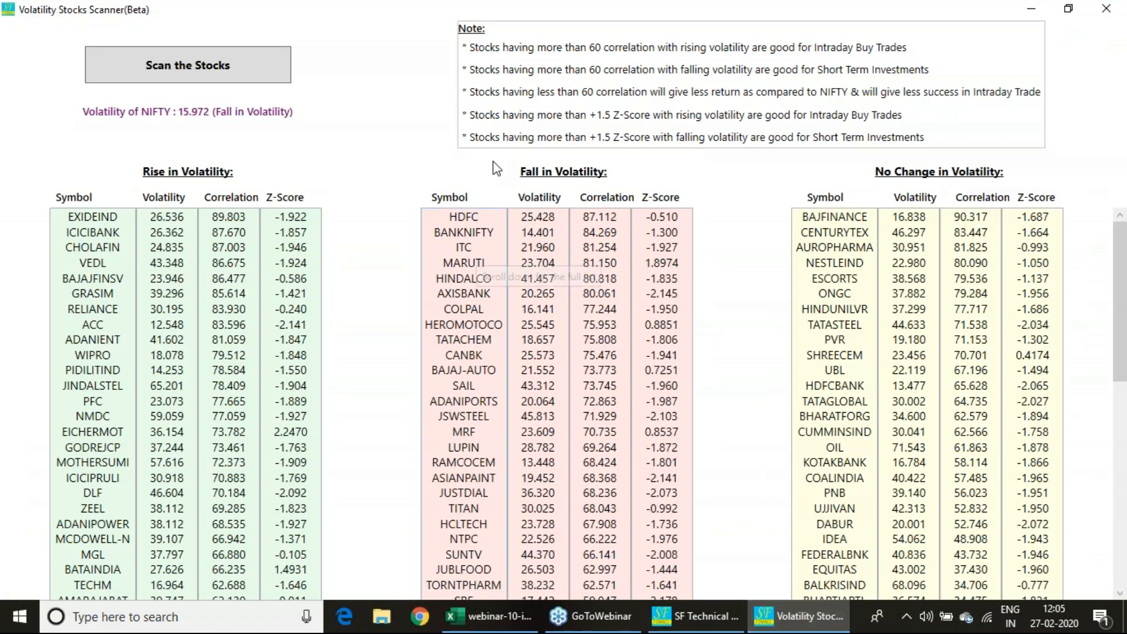
{"action": "mouse_move", "coordinate": [348, 69]}
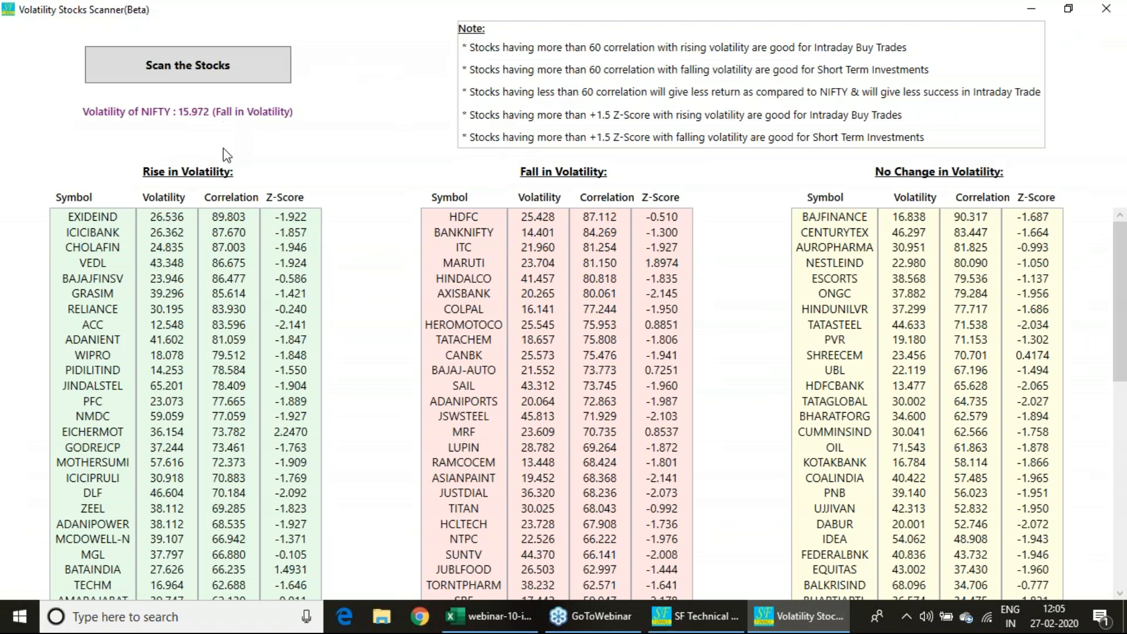
{"action": "mouse_move", "coordinate": [213, 403]}
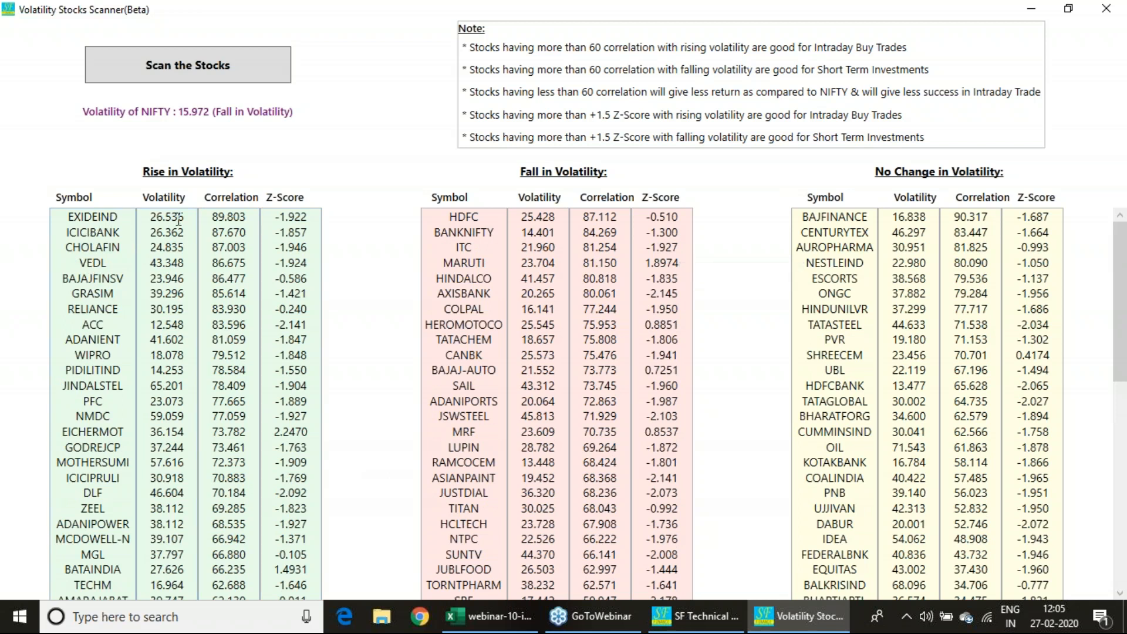
{"action": "mouse_move", "coordinate": [238, 241]}
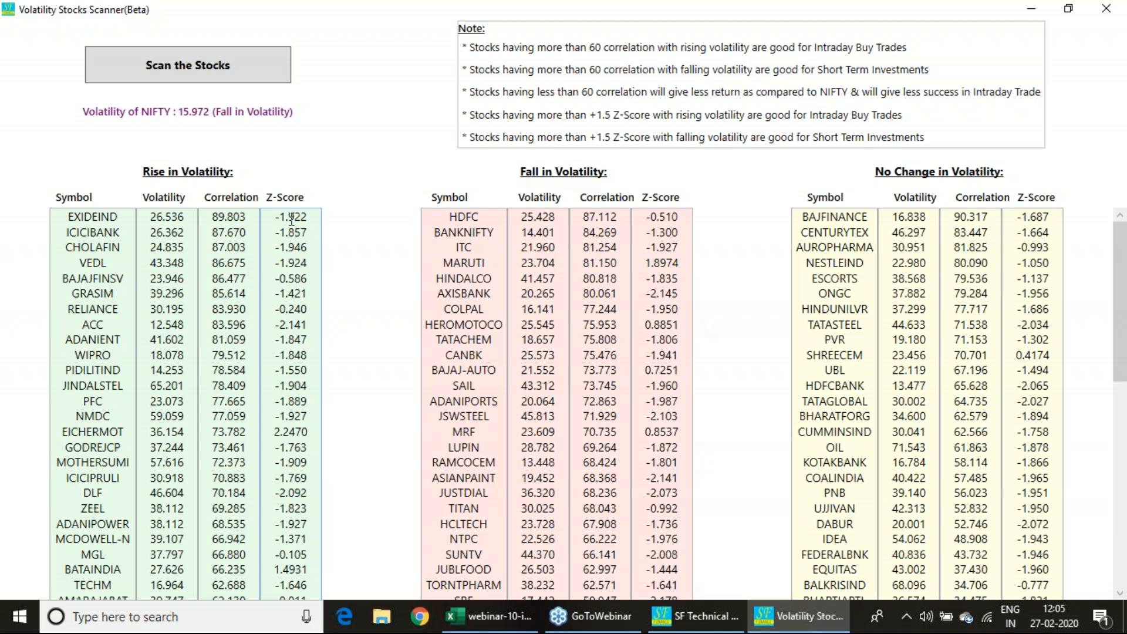
{"action": "mouse_move", "coordinate": [461, 162]}
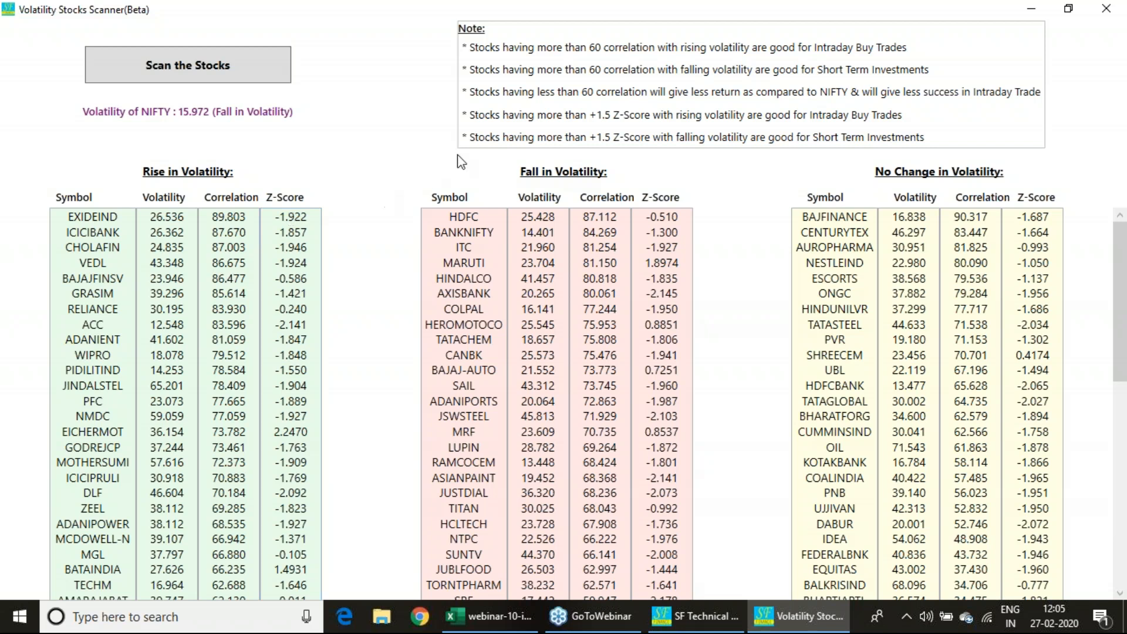
{"action": "mouse_move", "coordinate": [646, 129]}
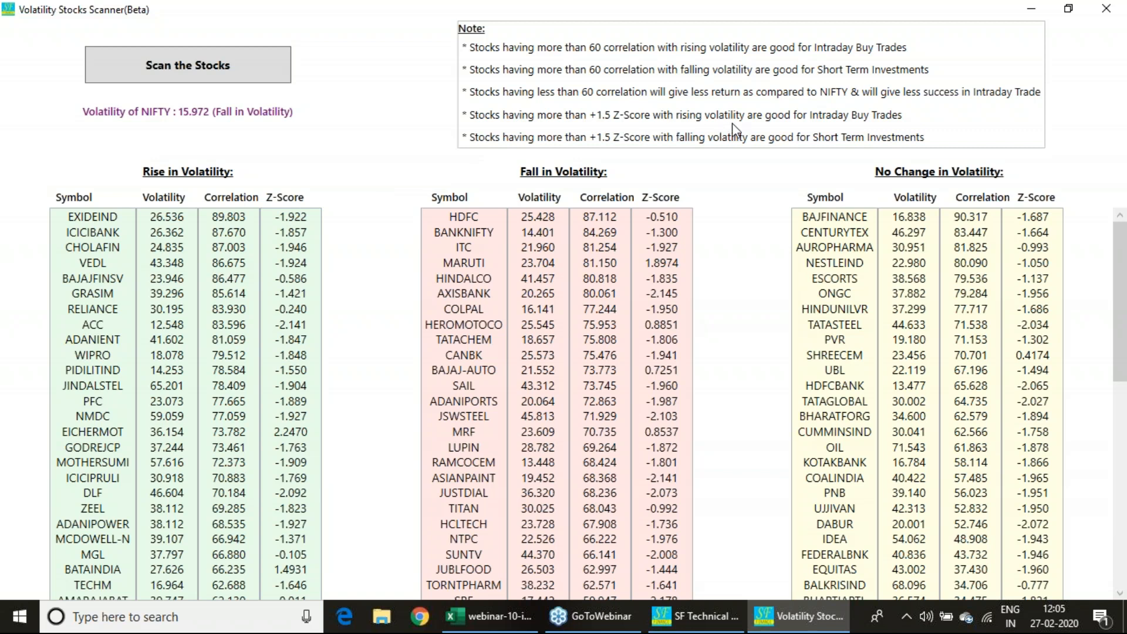
{"action": "mouse_move", "coordinate": [855, 128]}
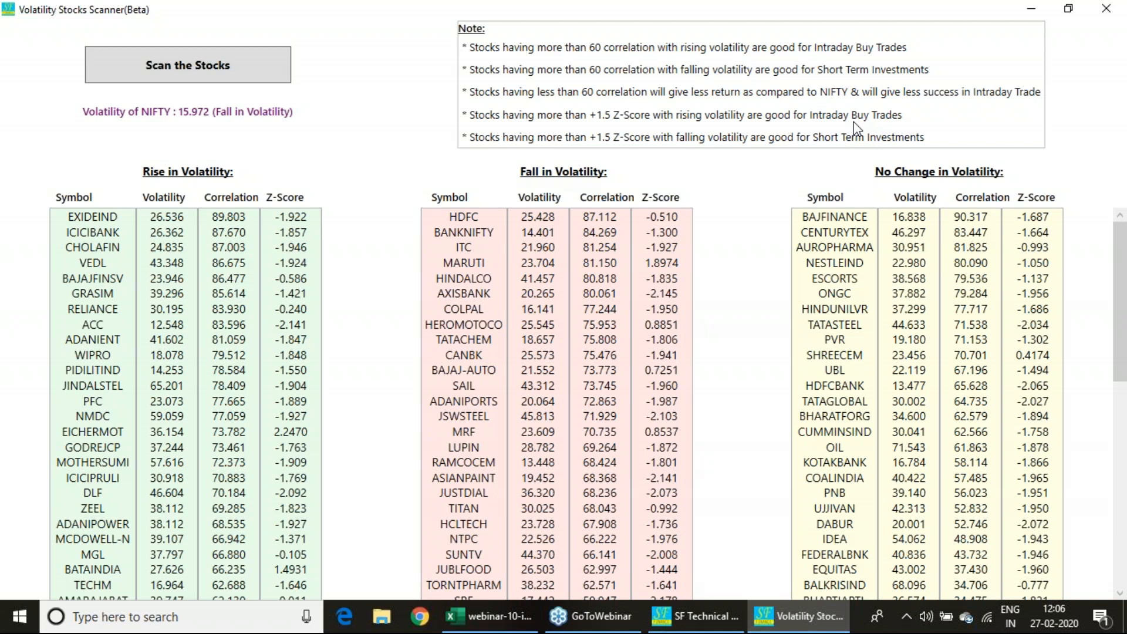
{"action": "mouse_move", "coordinate": [856, 119]}
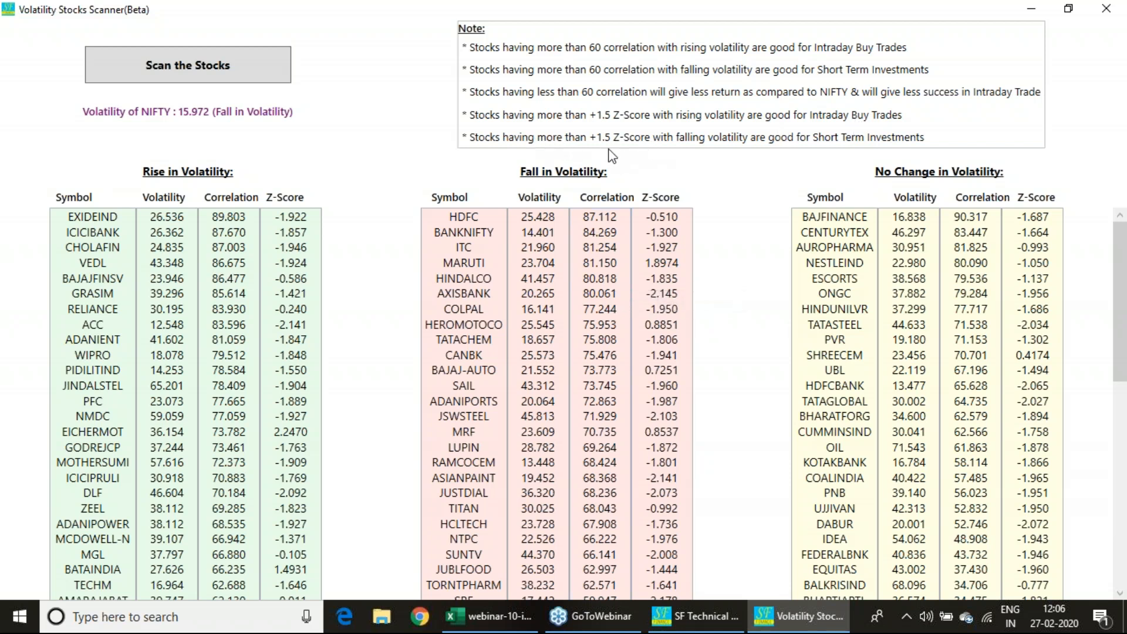
{"action": "mouse_move", "coordinate": [1122, 107]}
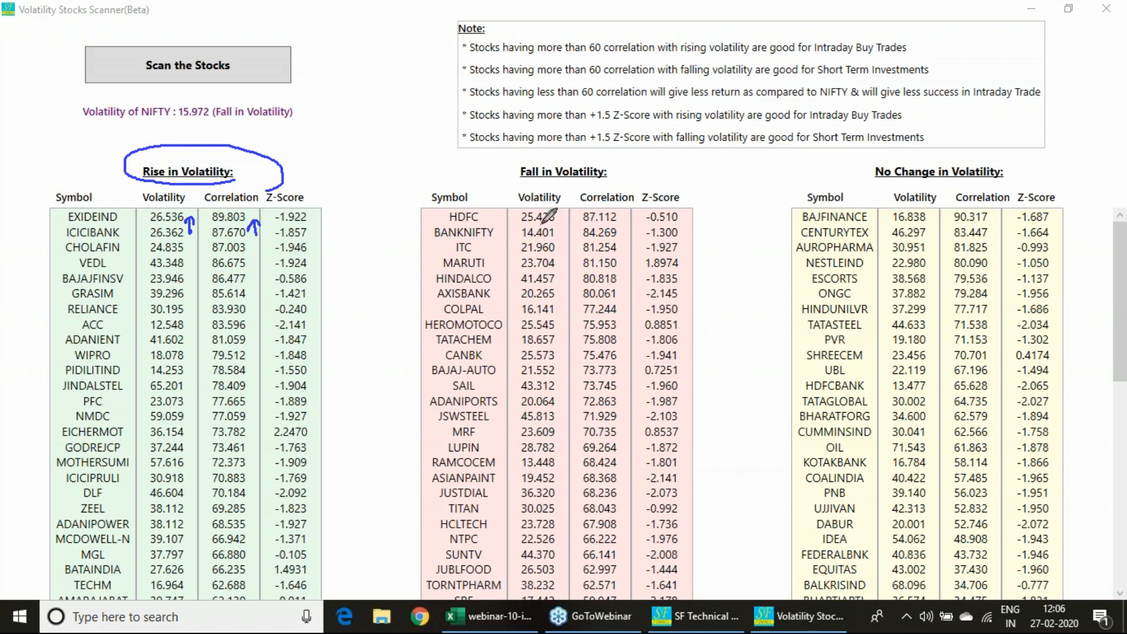
{"action": "mouse_move", "coordinate": [566, 229]}
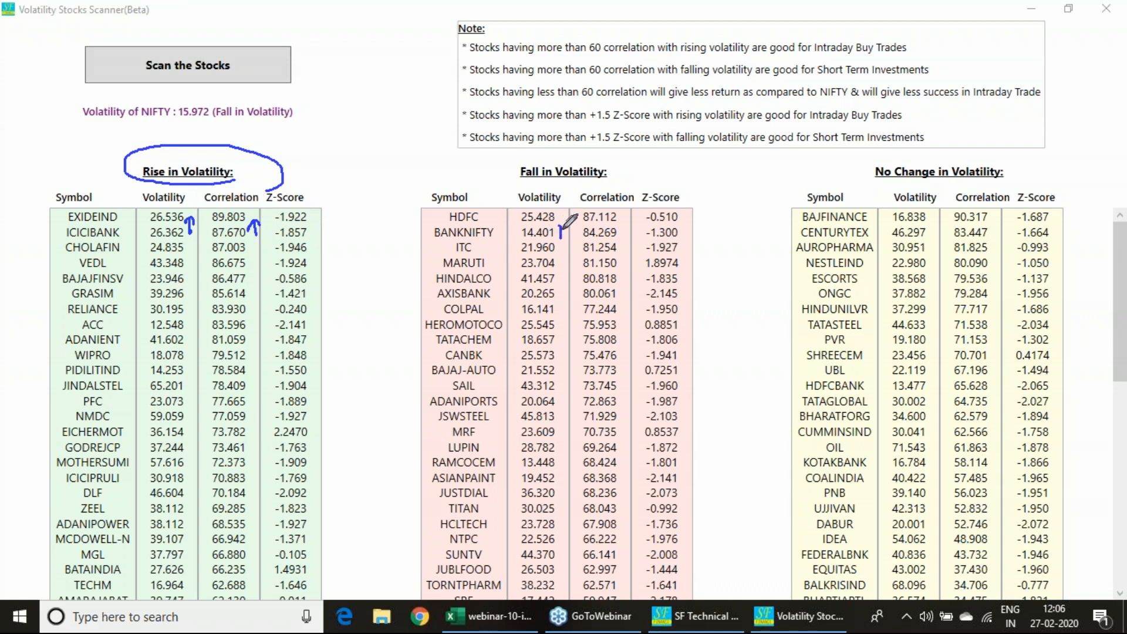
{"action": "mouse_move", "coordinate": [712, 249]}
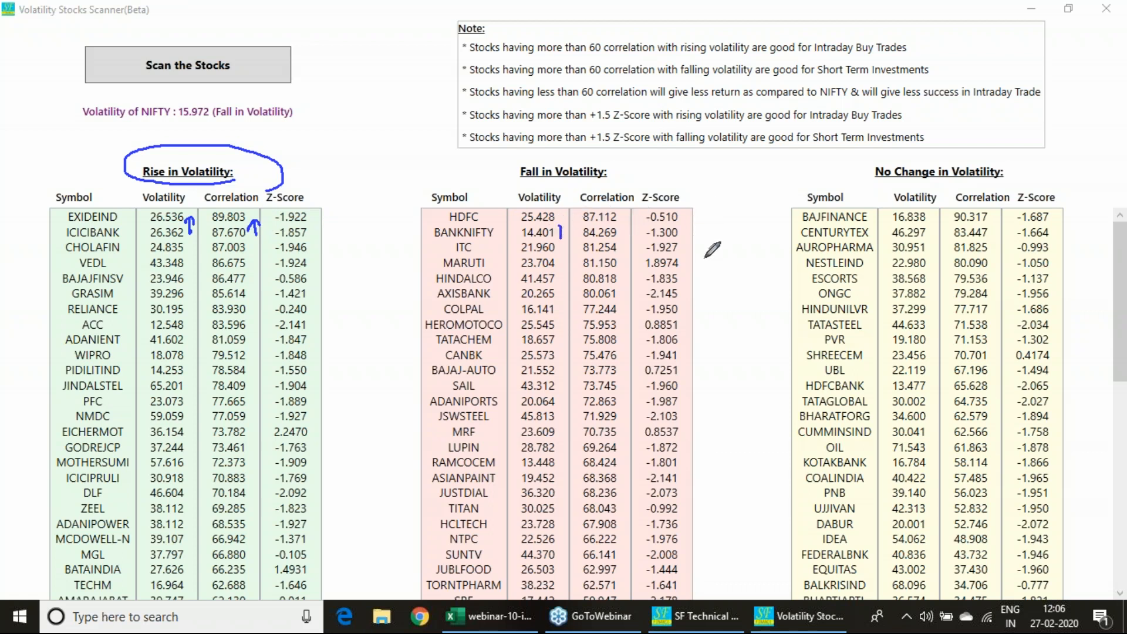
{"action": "mouse_move", "coordinate": [1097, 237]}
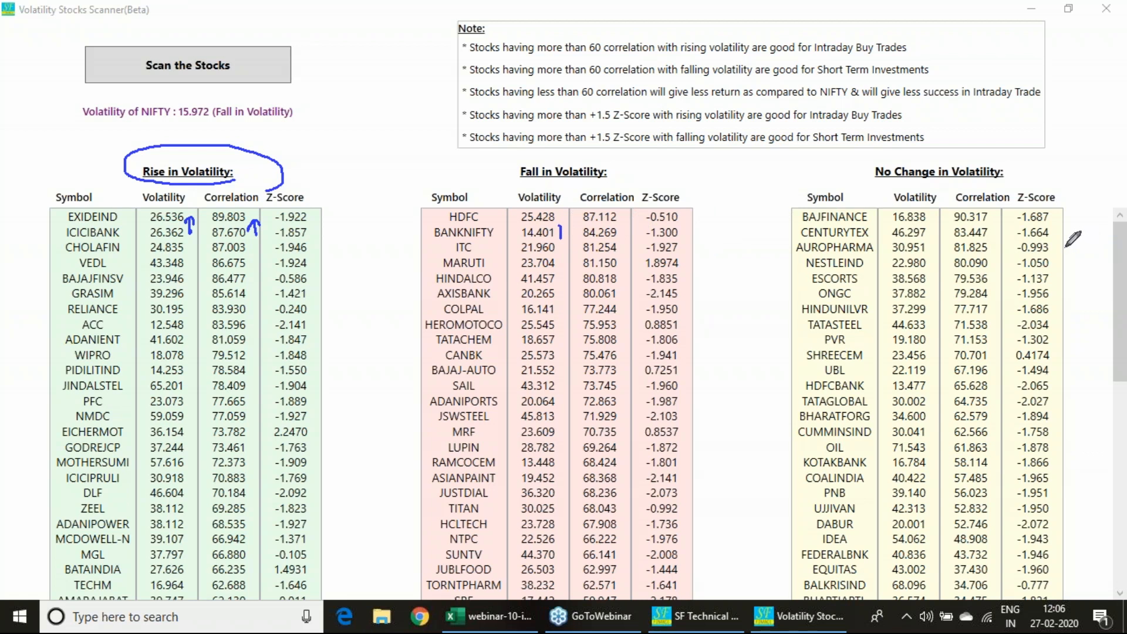
{"action": "mouse_move", "coordinate": [1071, 237]}
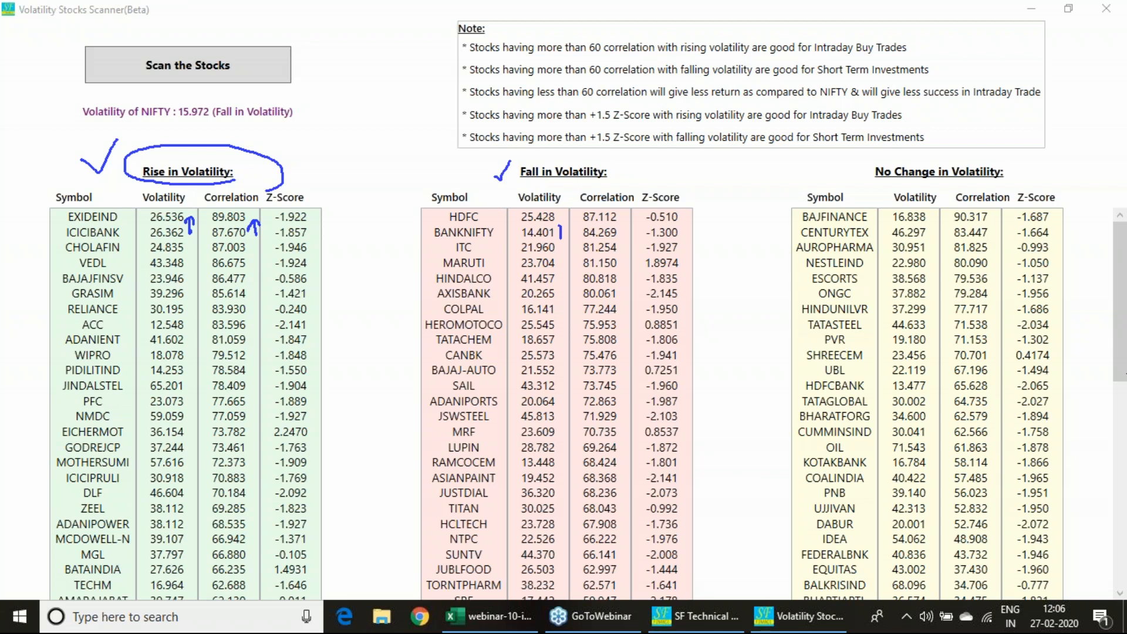
{"action": "mouse_move", "coordinate": [857, 192]}
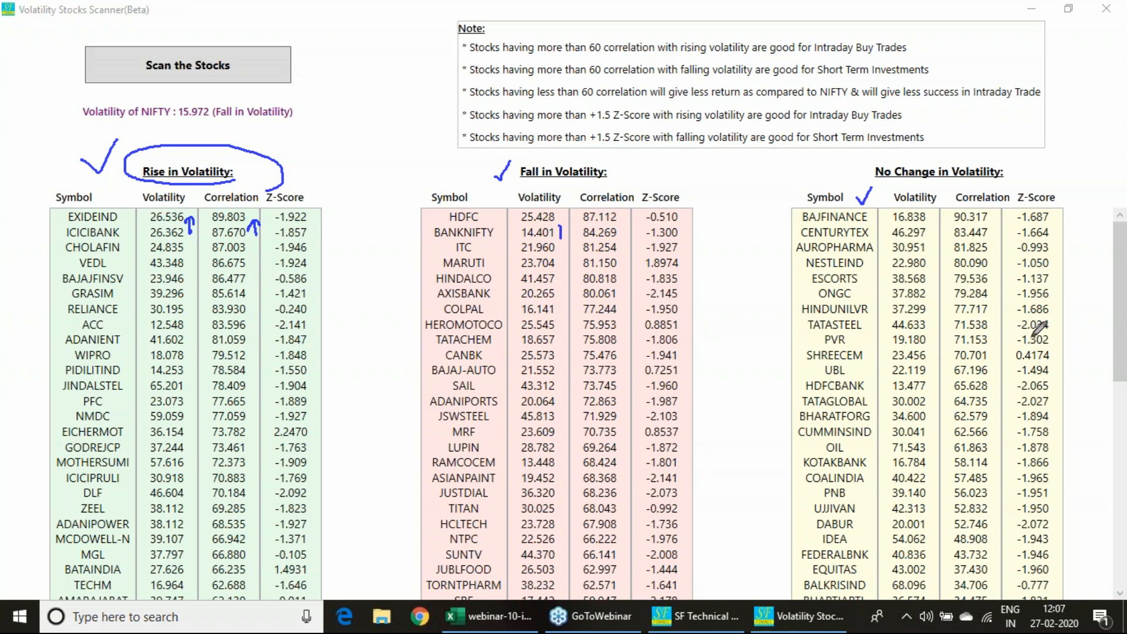
{"action": "mouse_move", "coordinate": [1039, 325]}
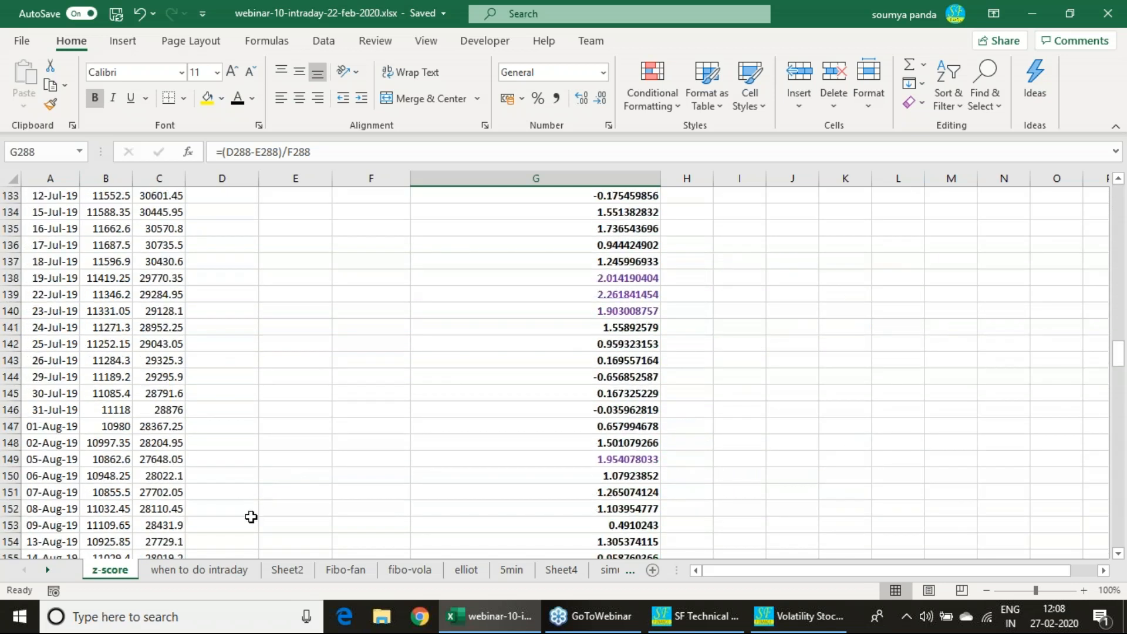
Scroll to the January 2020 rows with -1389 and 1612.5, then return to the scanner window
{"action": "scroll", "scroll_direction": "down", "scroll_amount": 3}
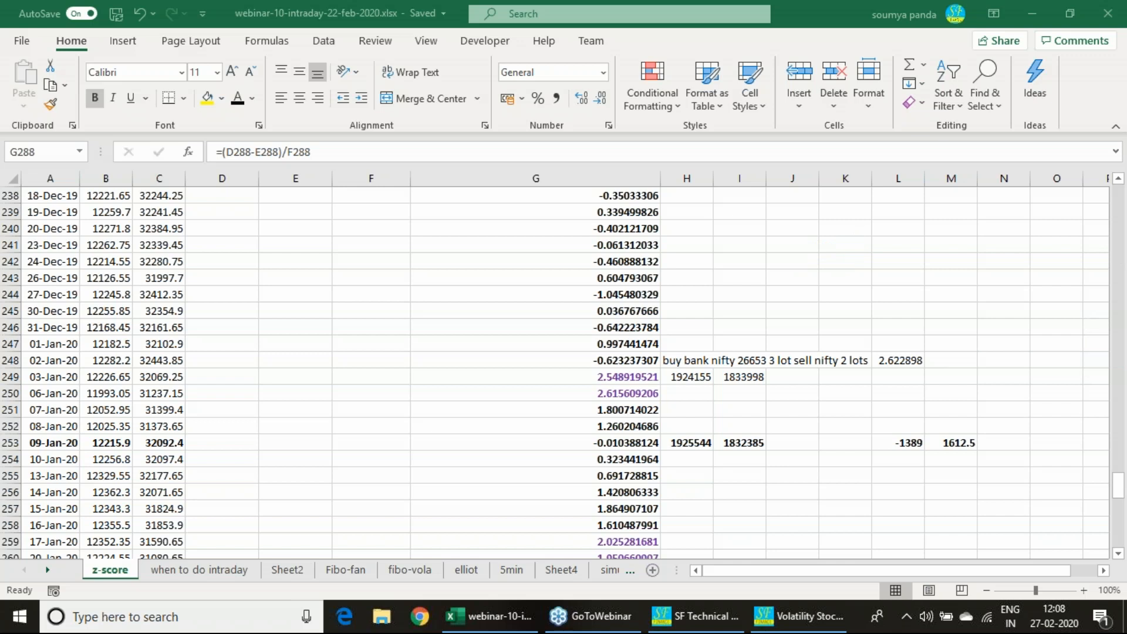
{"action": "mouse_move", "coordinate": [1072, 353]}
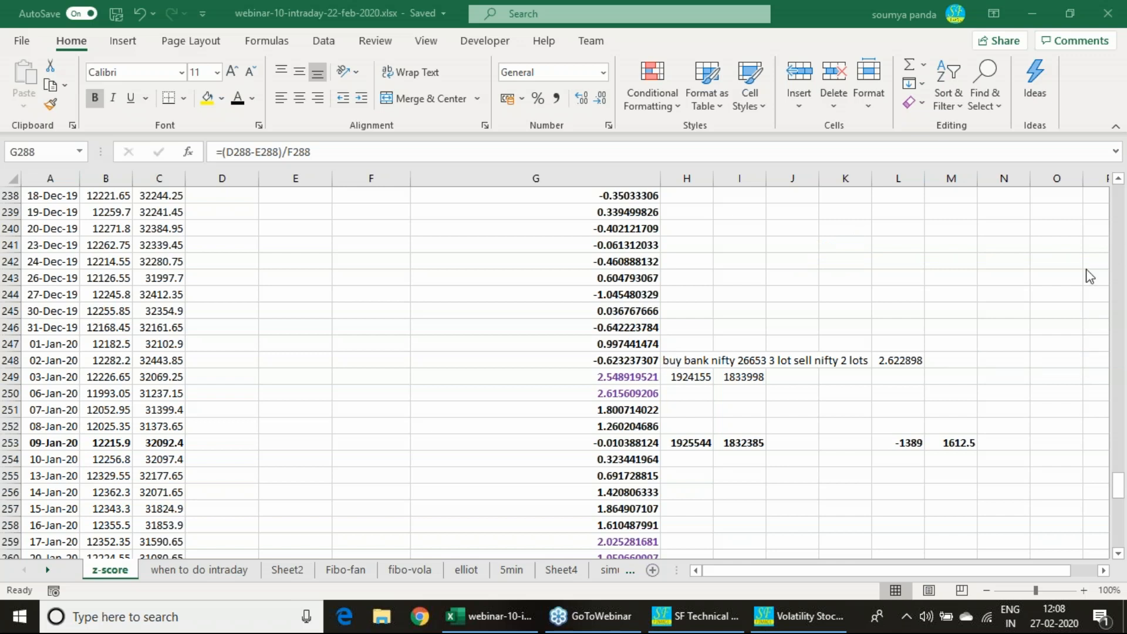
{"action": "left_click", "coordinate": [799, 617]}
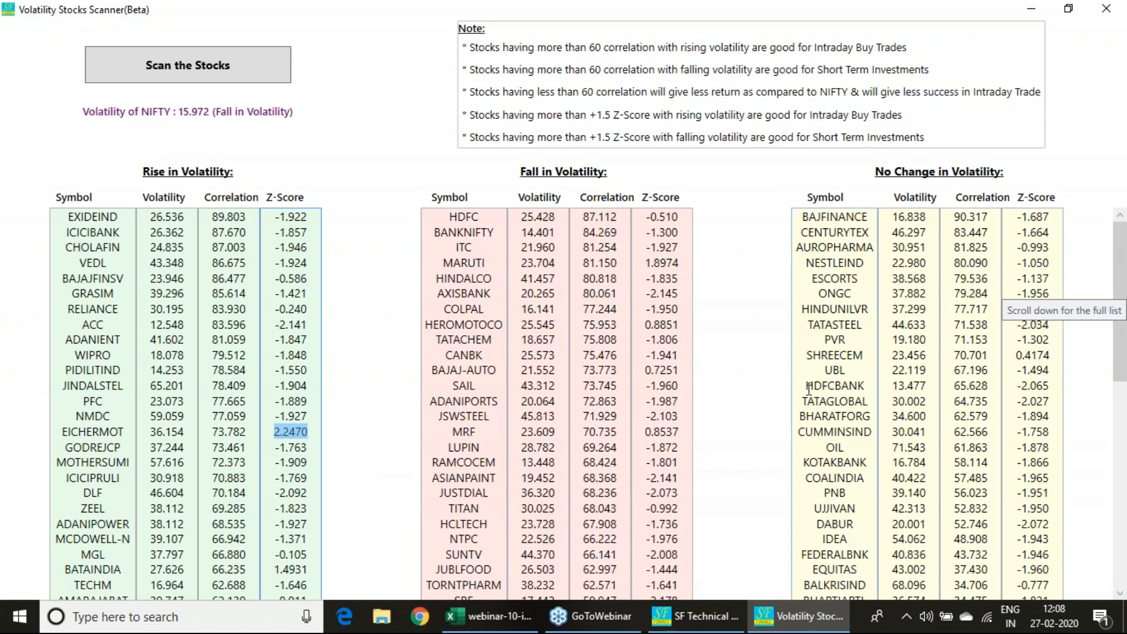
{"action": "mouse_move", "coordinate": [776, 413]}
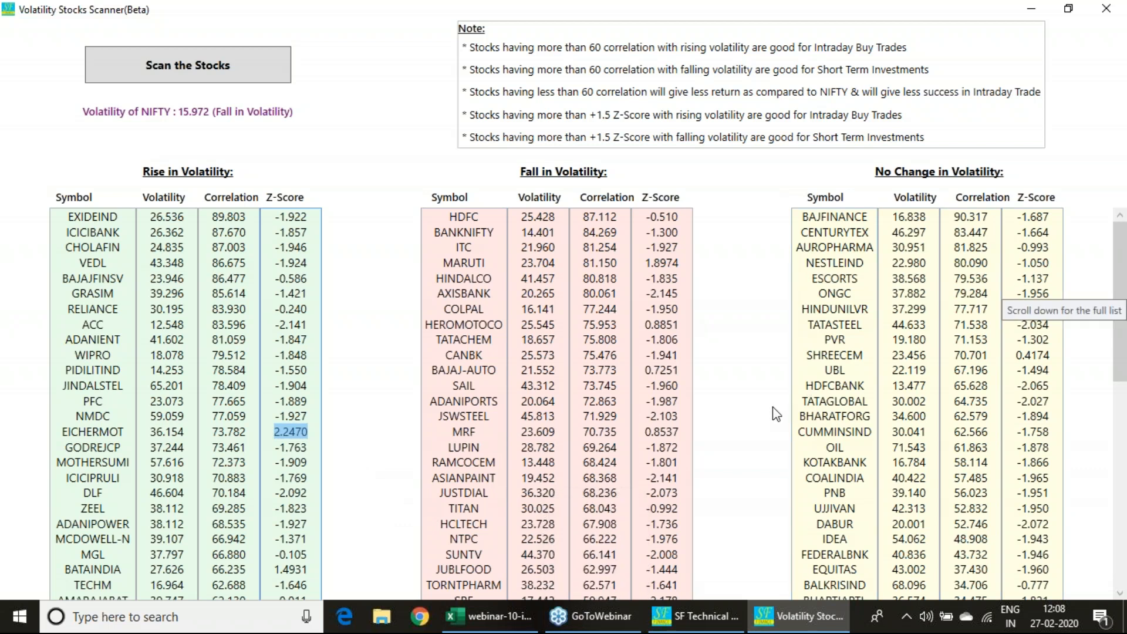